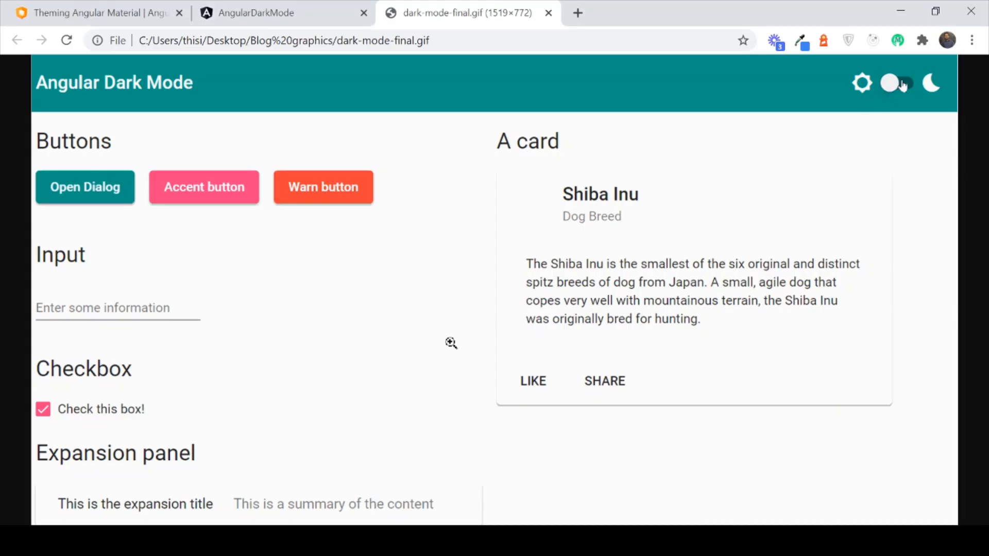
Draft the 'ng new angular-dark-mode' command in the terminal, then clear it without running
click(898, 83)
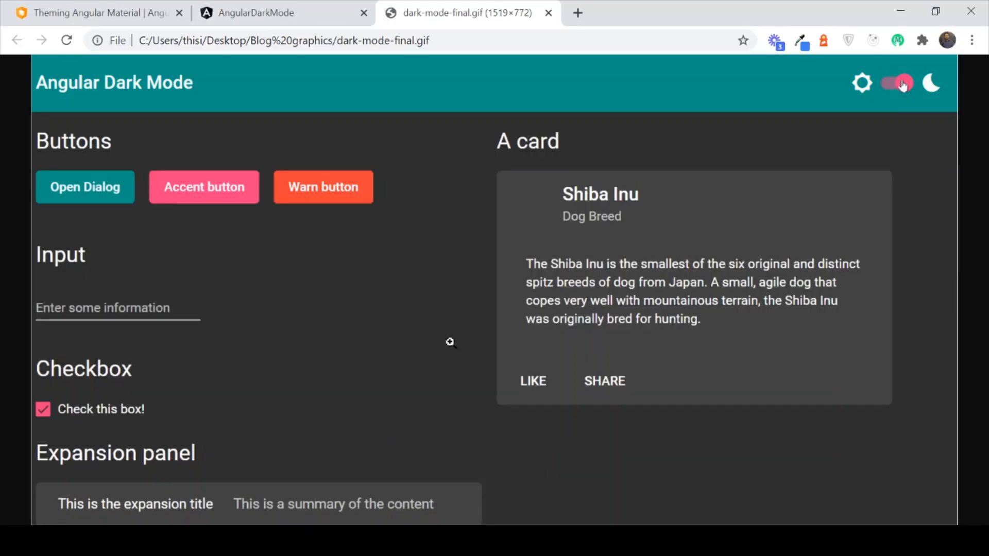
click(890, 82)
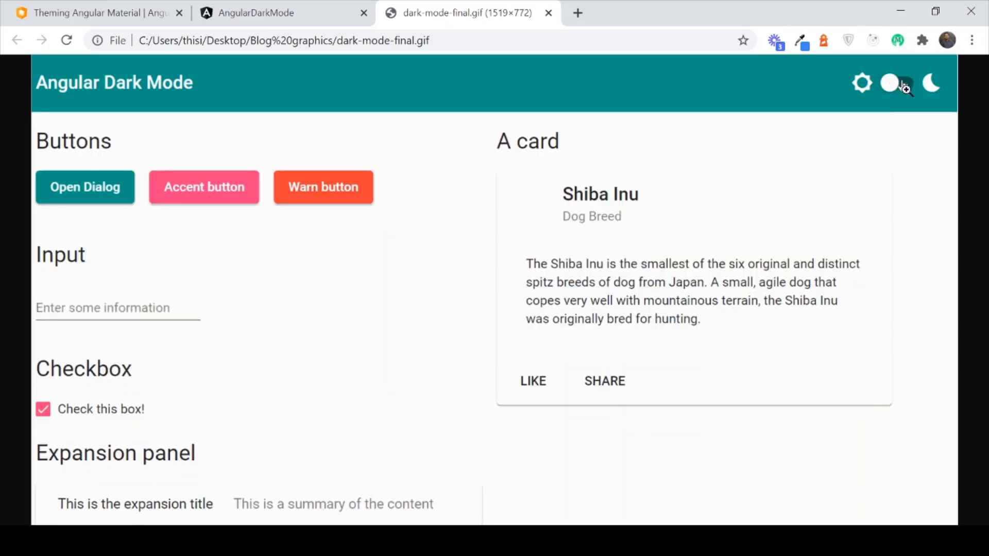
click(899, 82)
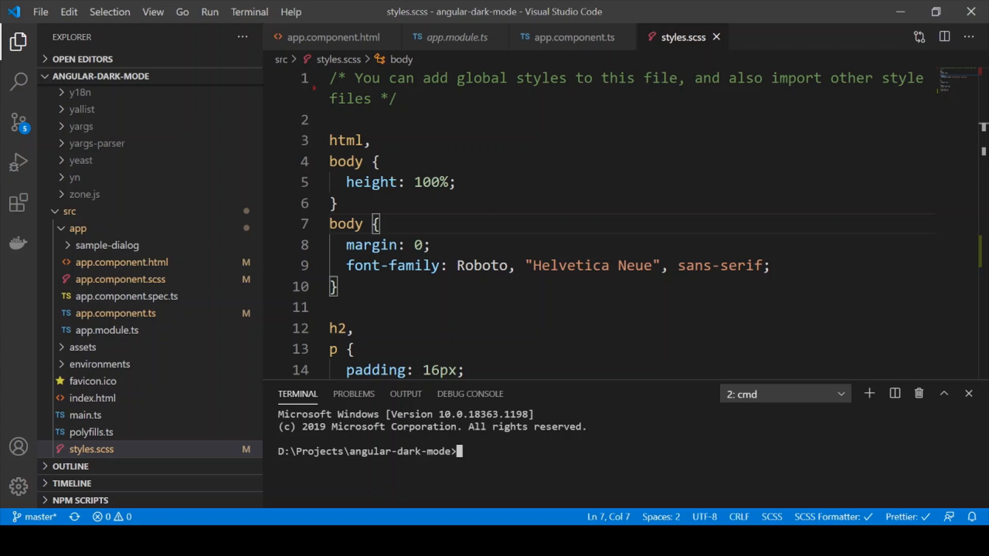
text(ng new)
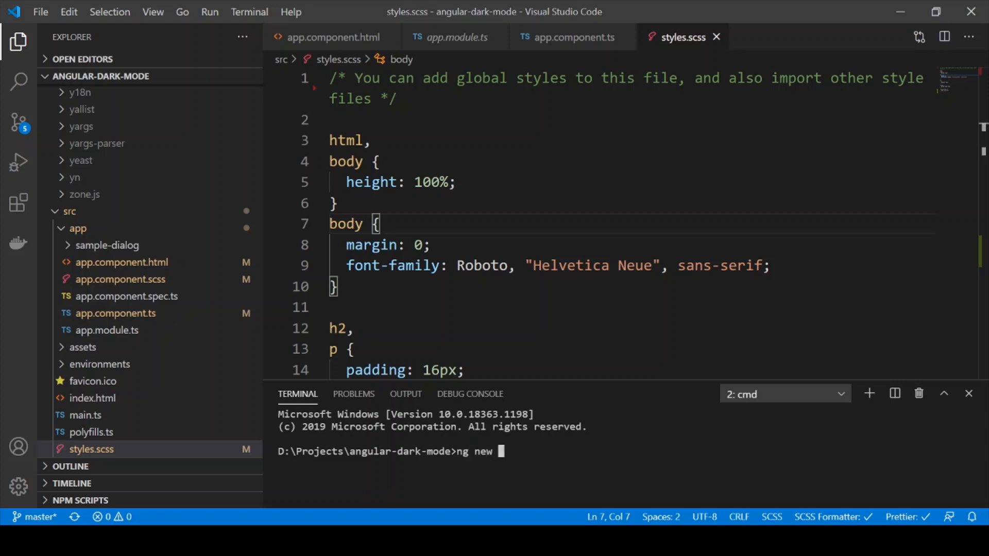
text(angular-da)
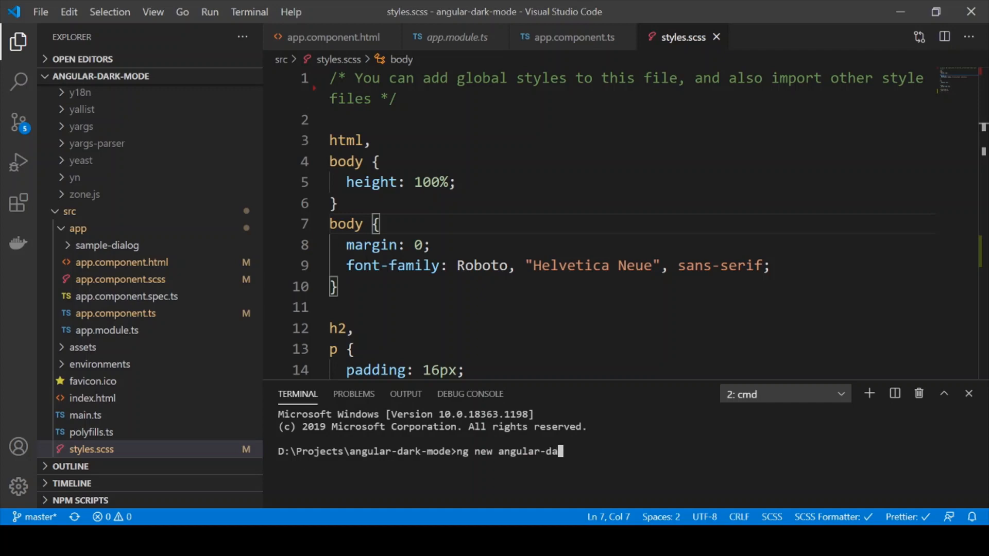
text(rk-mode)
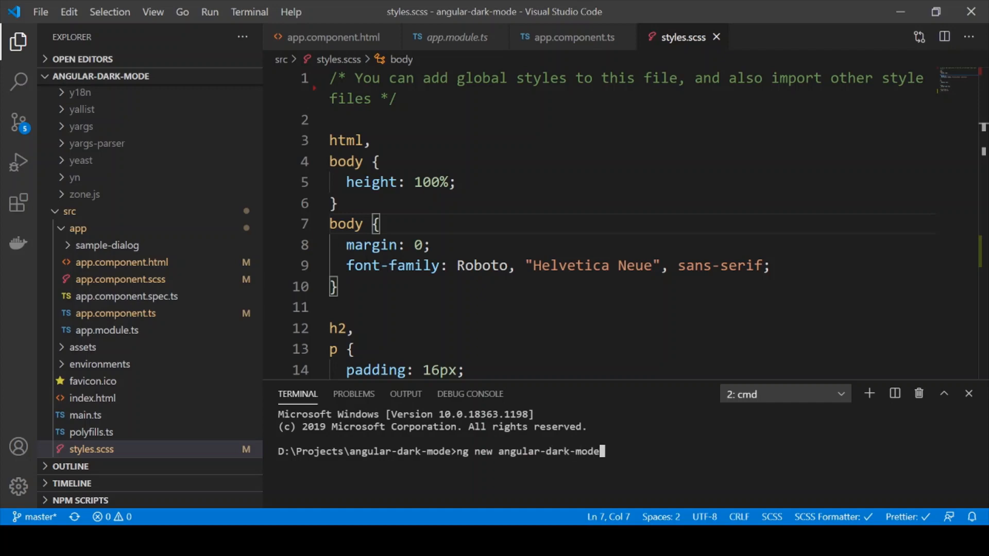
key(Backspace)
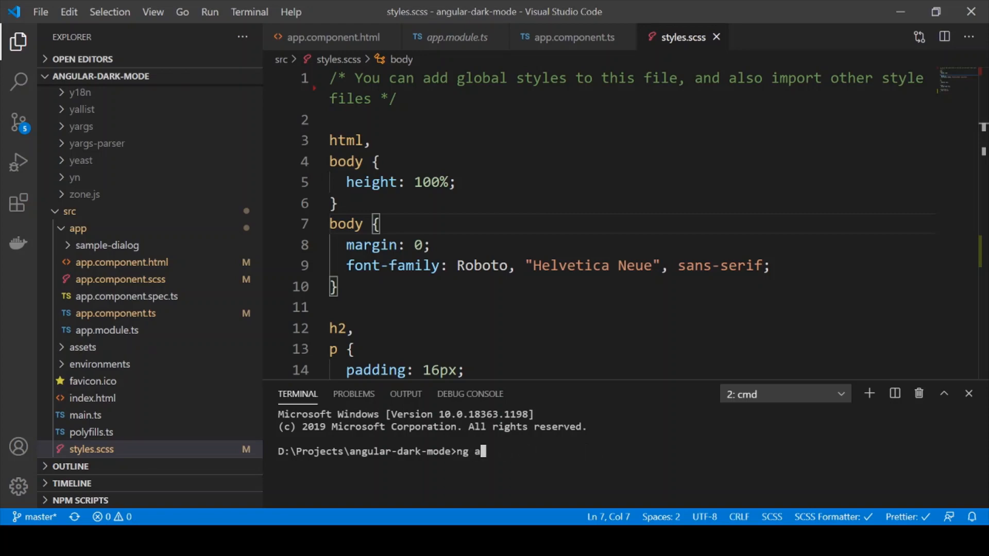
text(dd @angular)
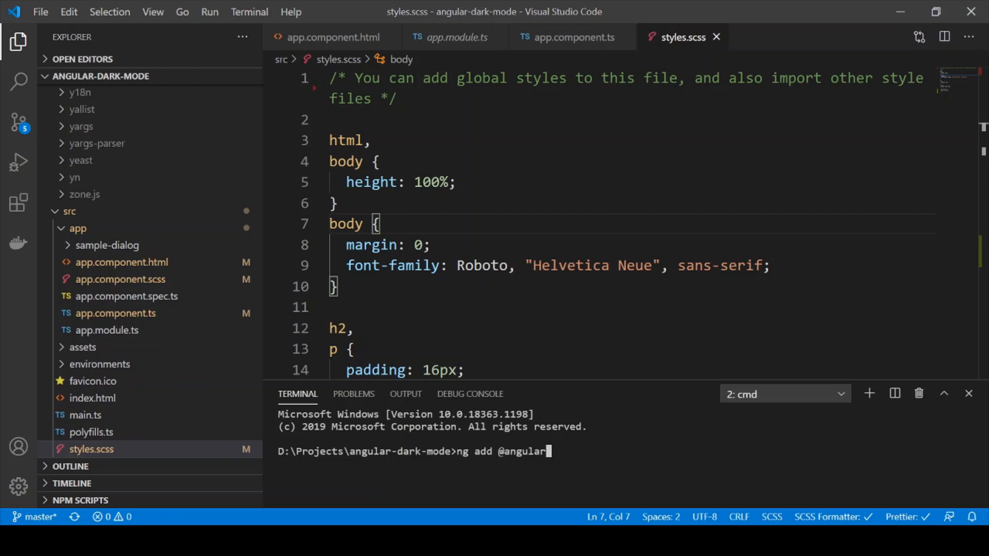
text(/material)
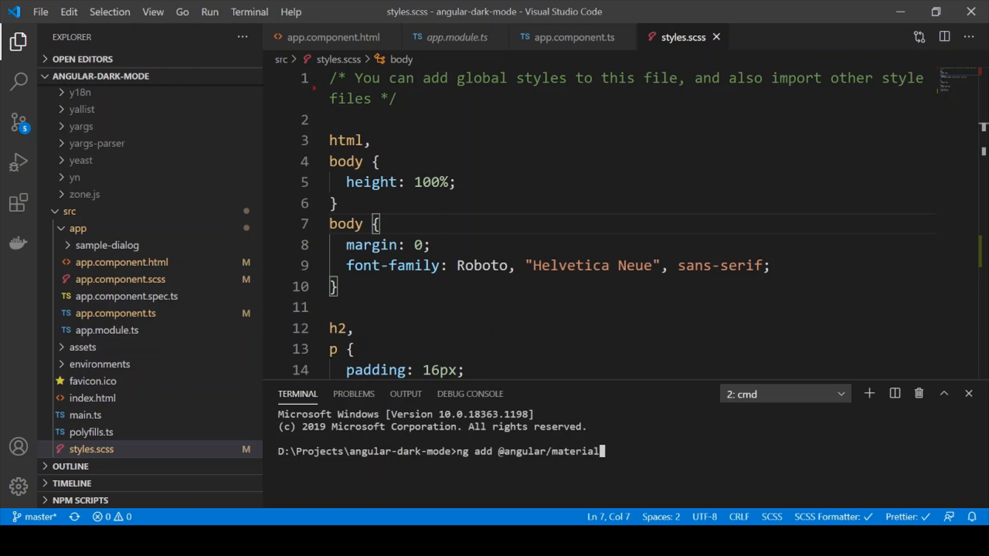
key(BackSpace)
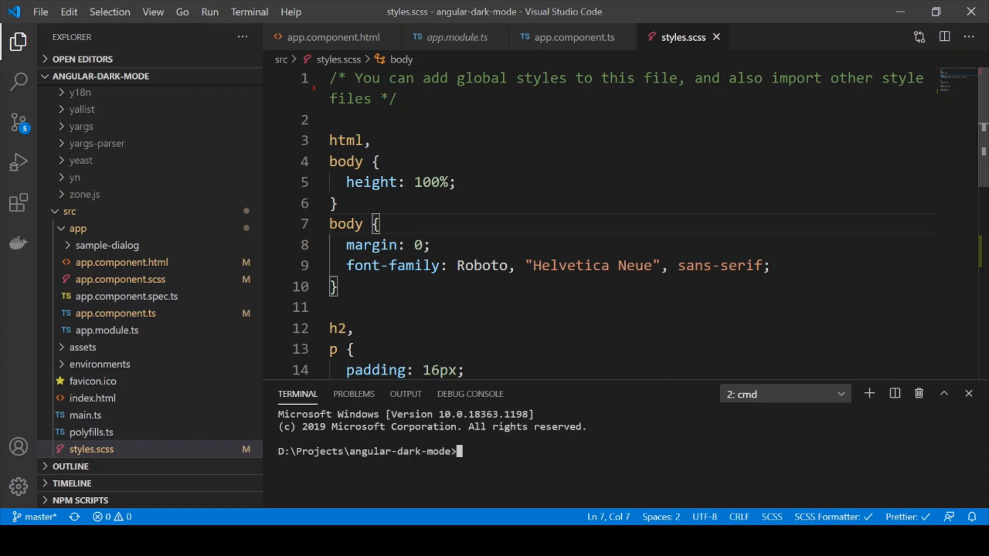
mouse_move(339, 60)
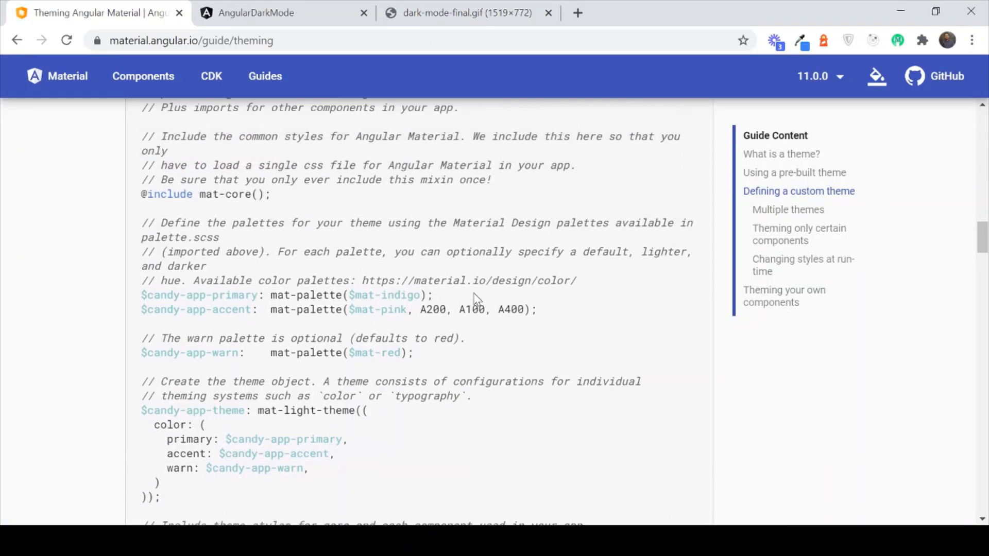
Select the sample custom theme code in the Angular Material theming guide
scroll(down, 3)
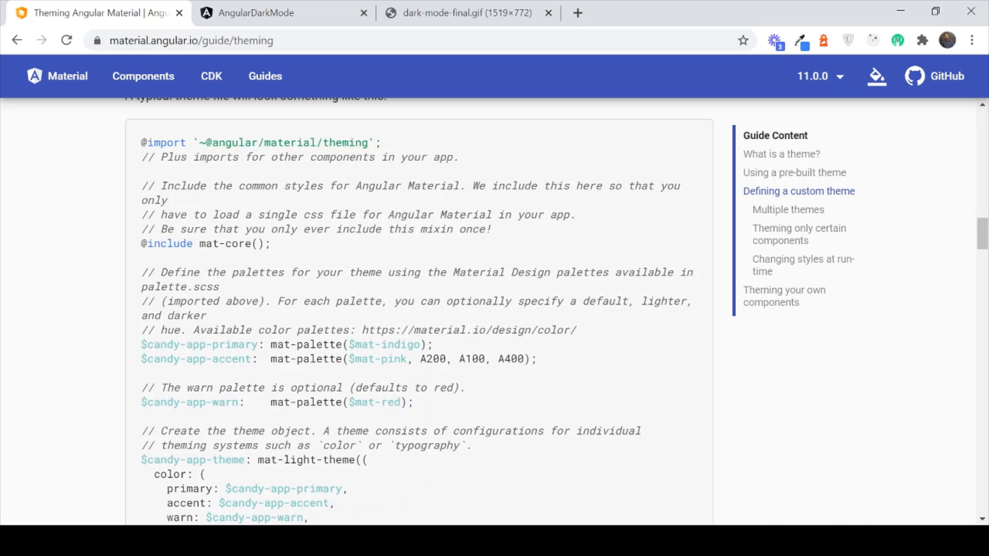
drag(142, 142, 460, 157)
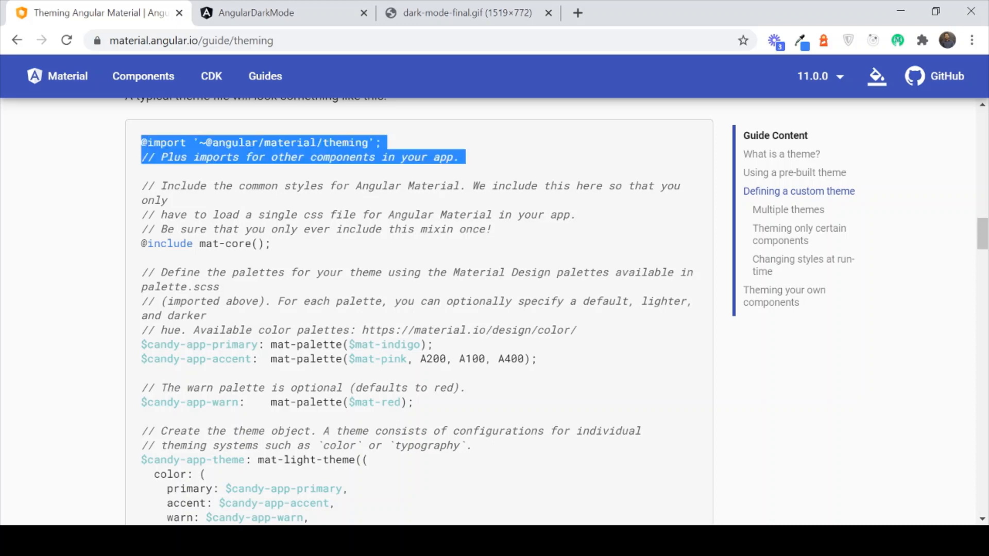
scroll(down, 3)
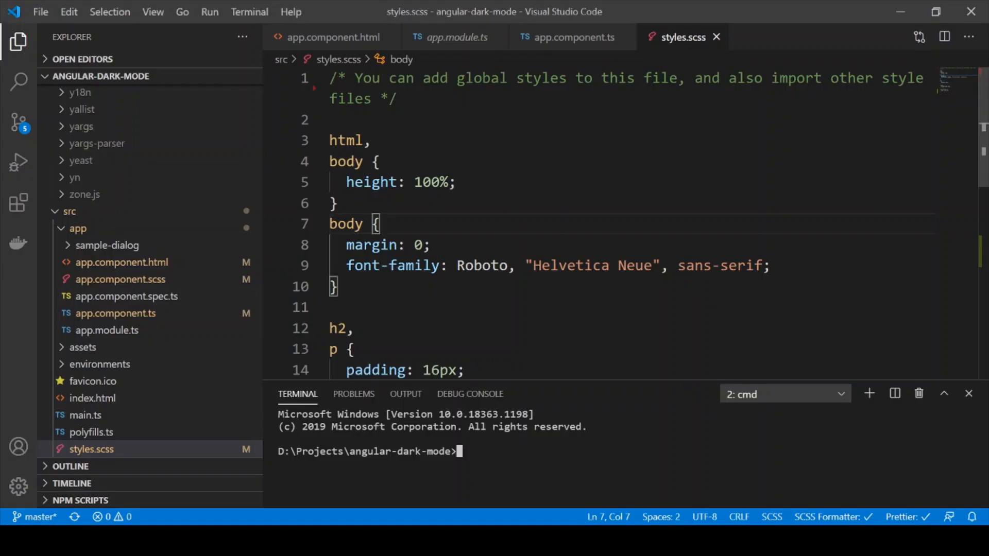
Place the theme code at the top of styles.scss with $mat-teal as the primary palette
key(Enter)
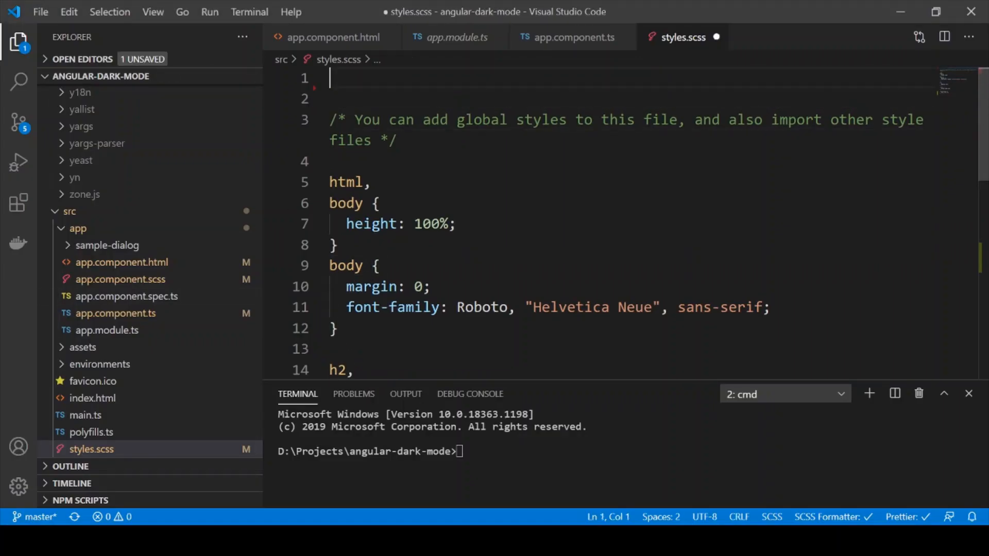
scroll(down, 3)
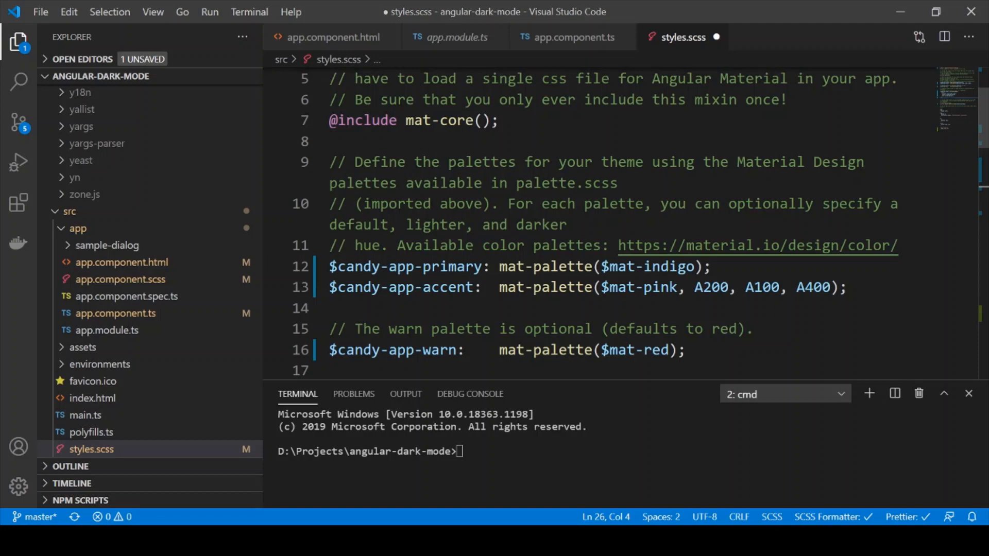
scroll(down, 3)
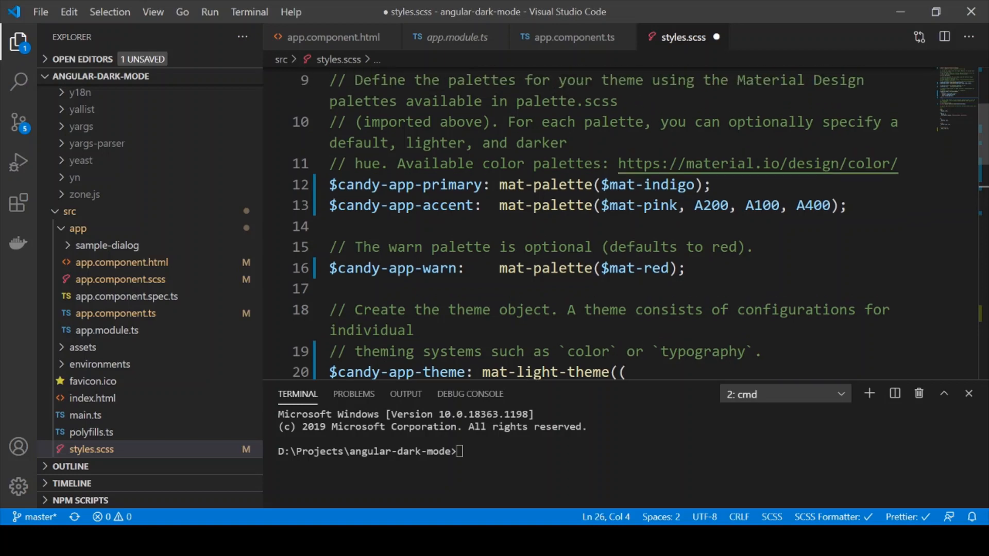
text(t)
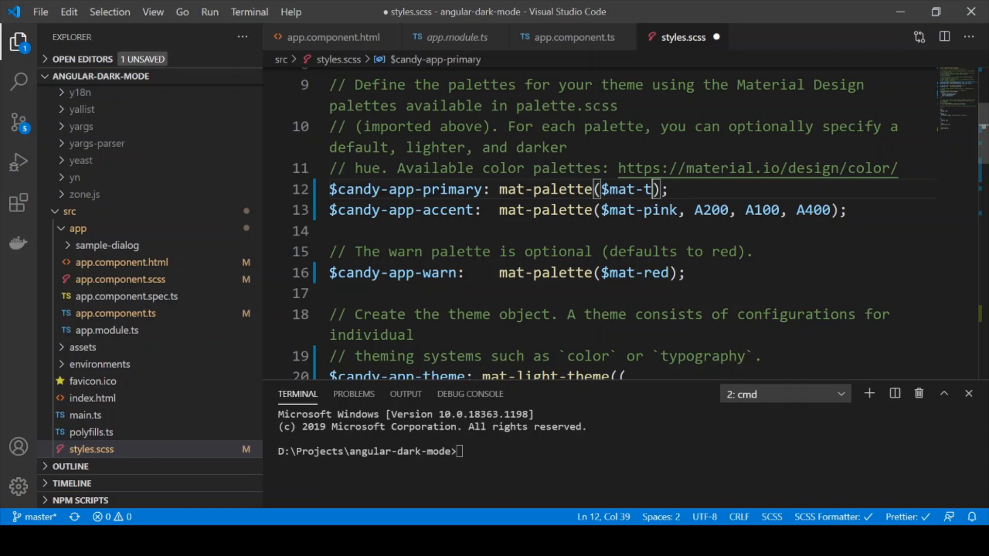
text(eal)
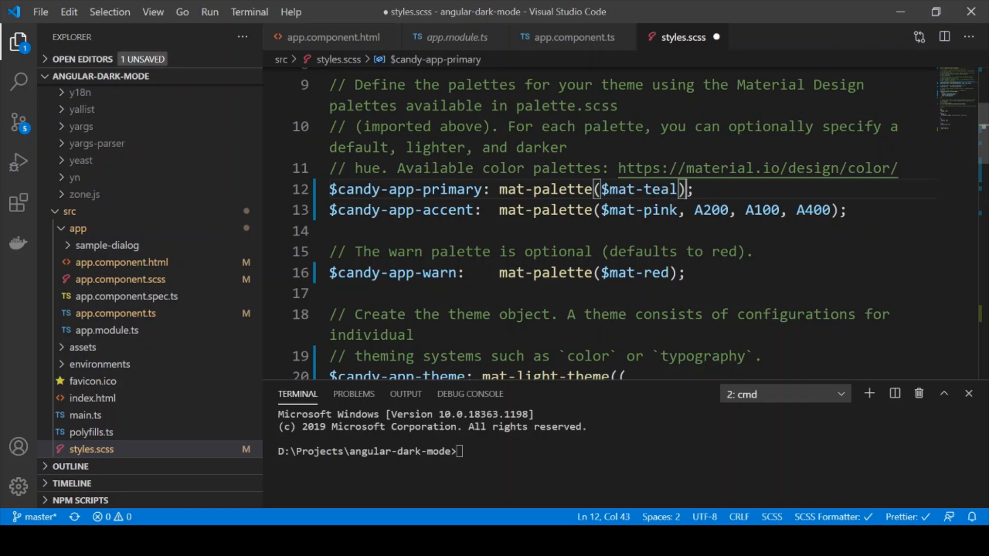
Rename every candy-app variable prefix to app via Change All Occurrences
double_click(405, 189)
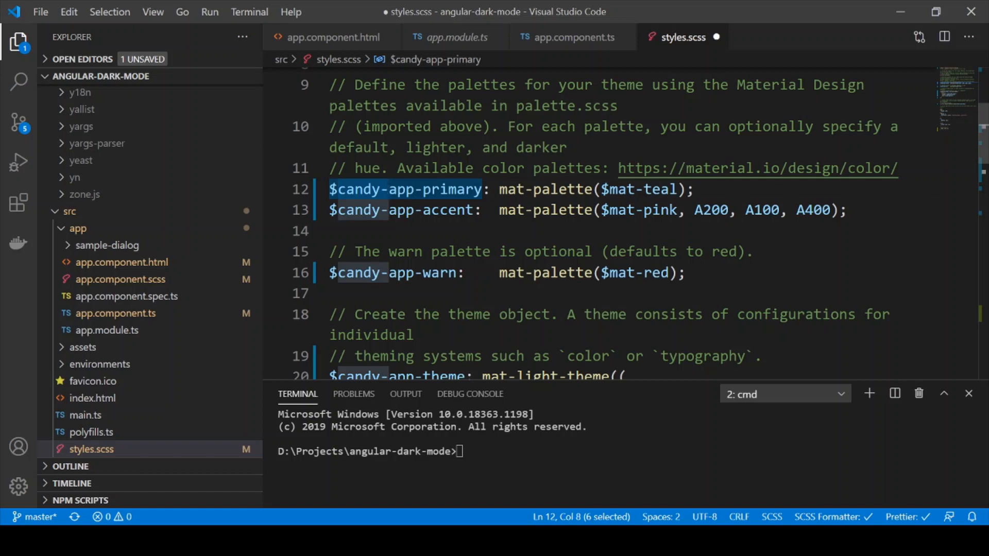
right_click(404, 189)
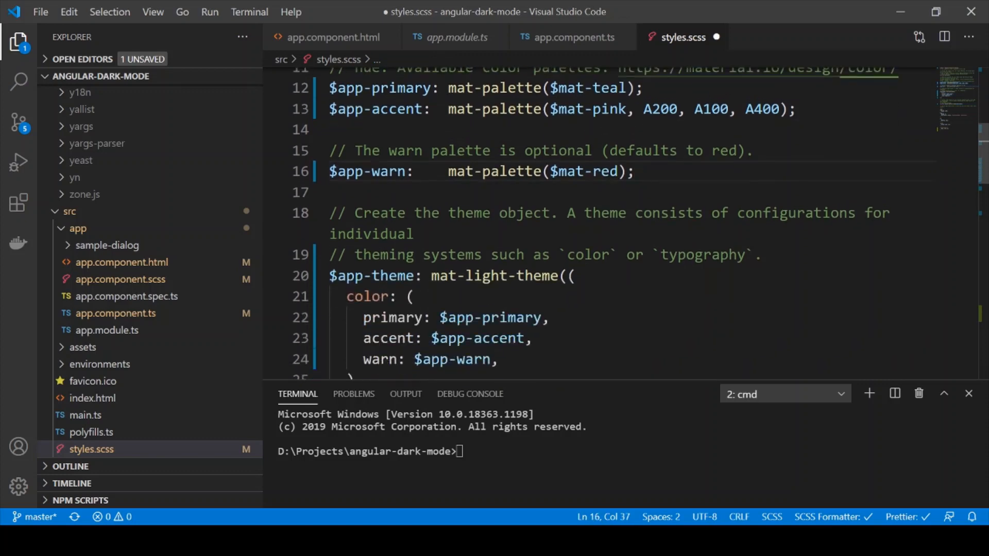
scroll(down, 3)
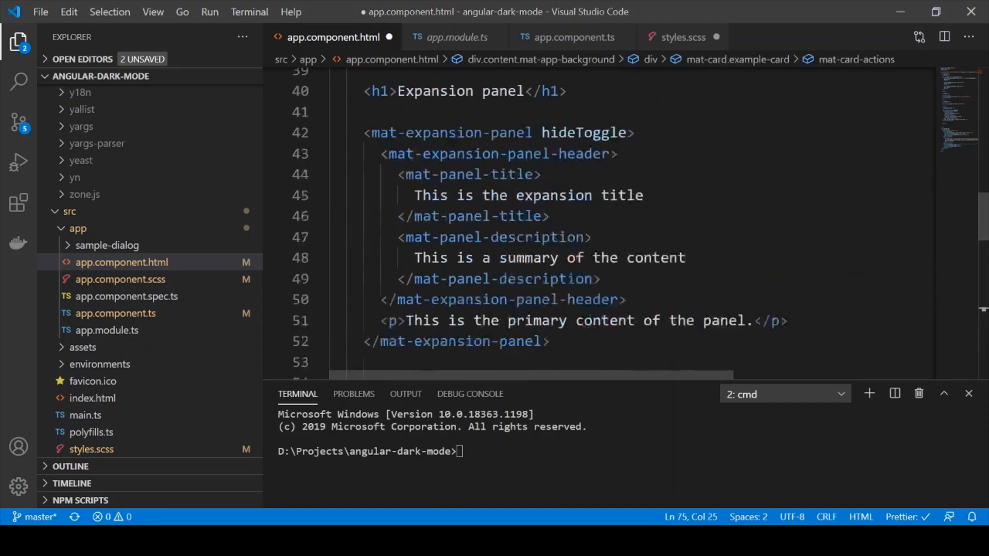
Review the imported Material modules in app.module.ts
click(456, 37)
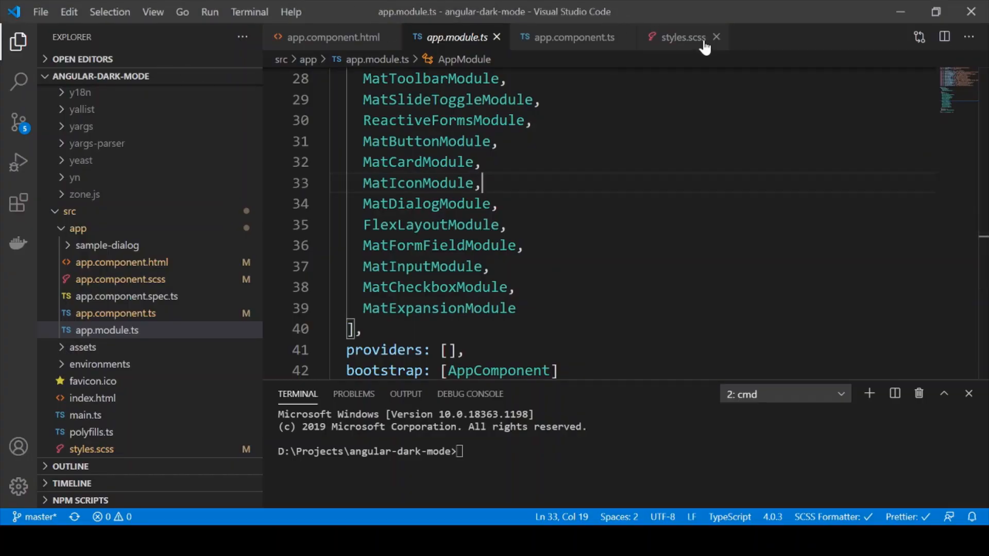
Define $app-dark-theme in styles.scss using mat-dark-theme with the same palettes
click(678, 37)
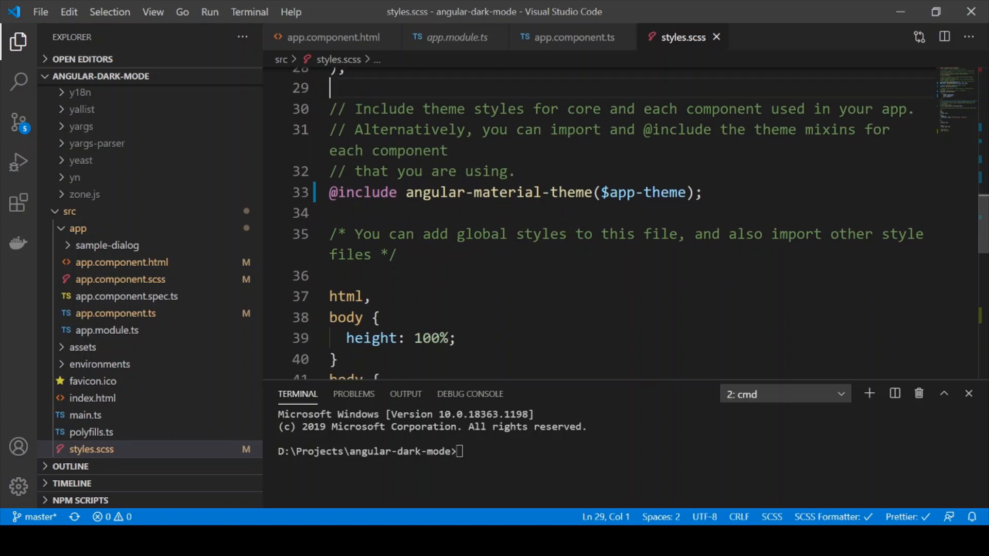
click(701, 193)
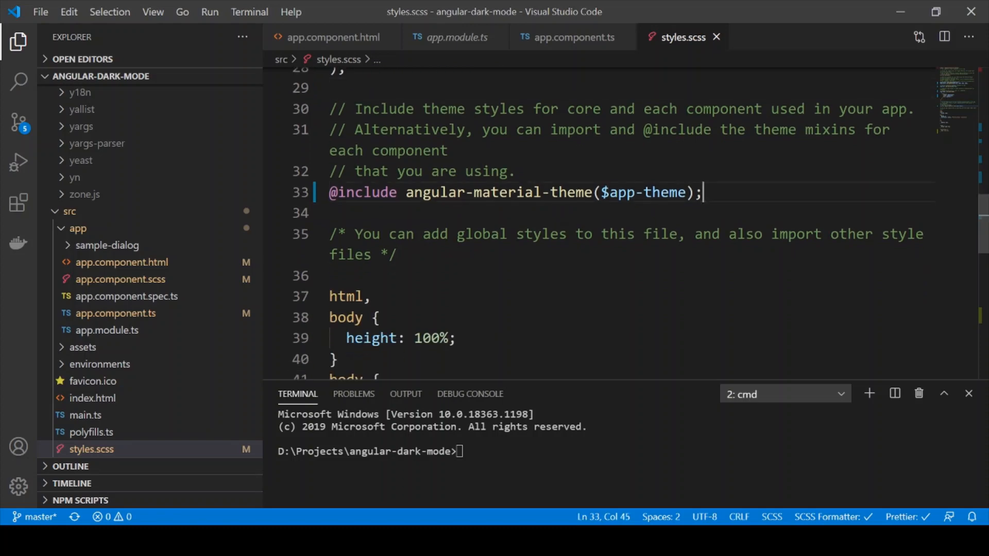
key(enter)
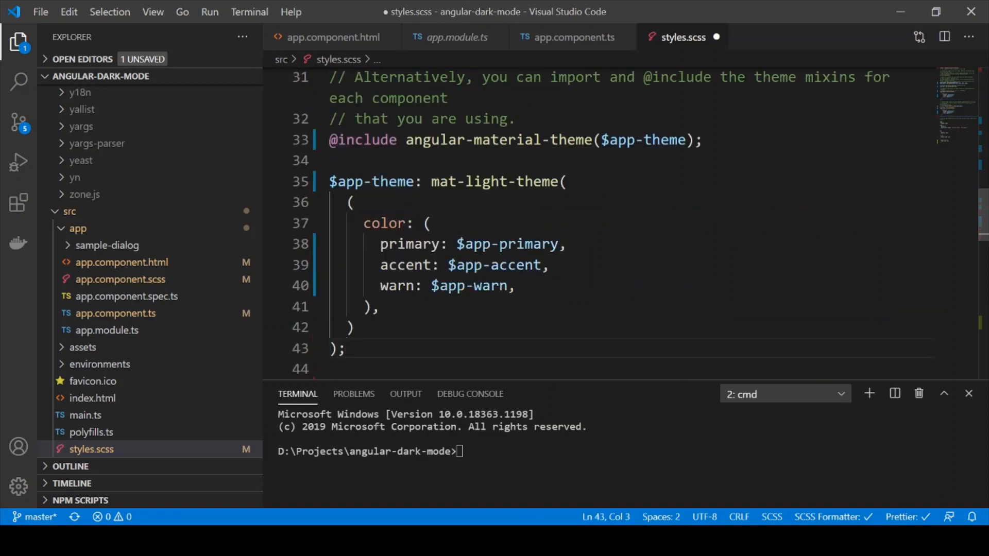
text(da)
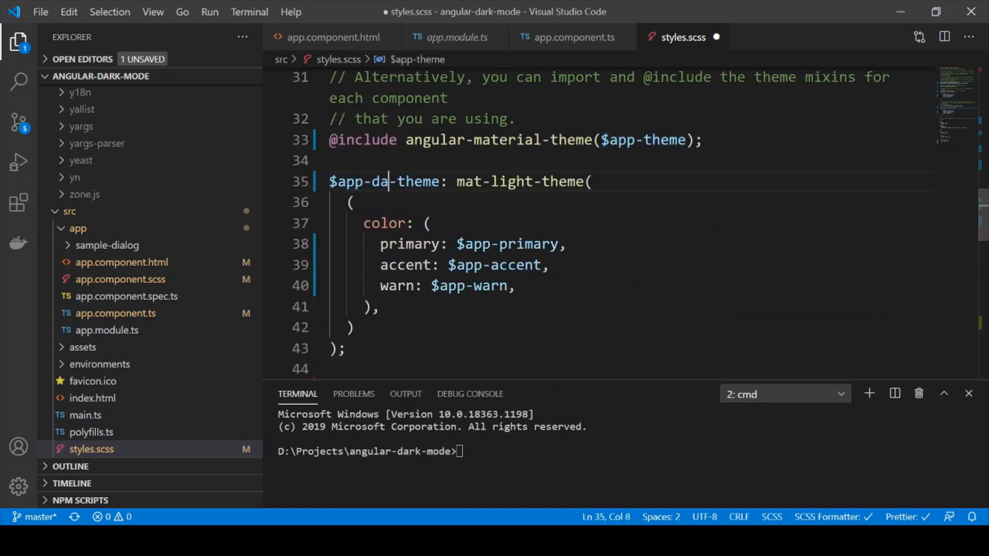
text(rk)
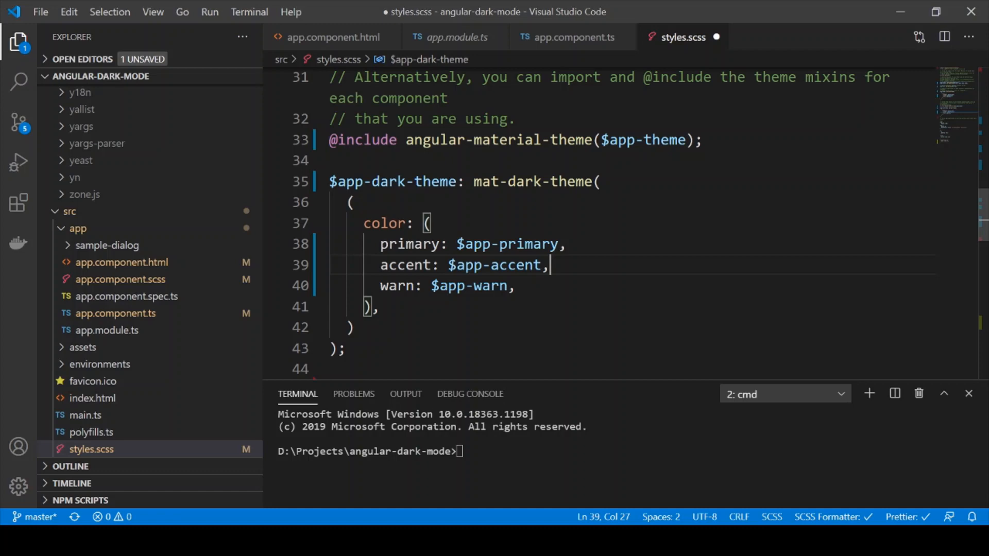
scroll(down, 3)
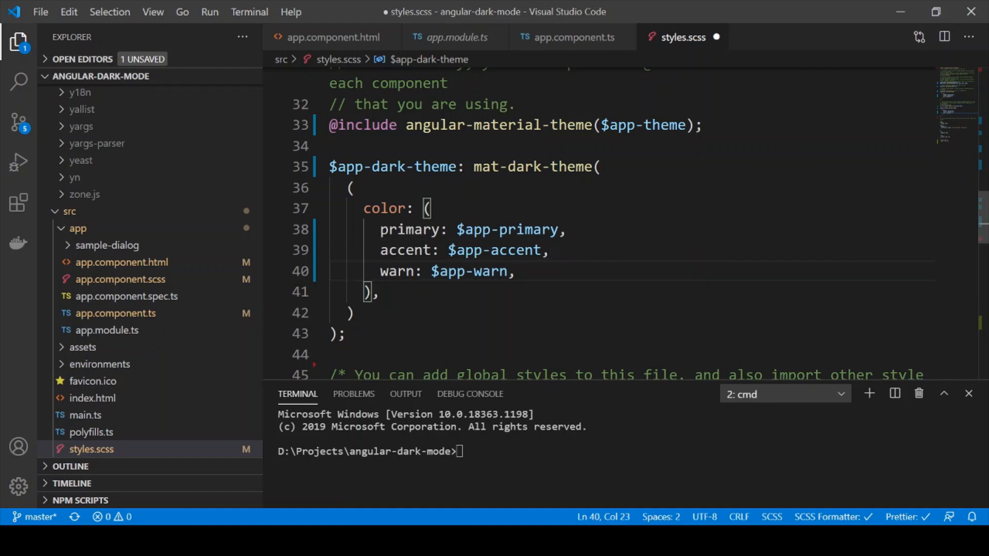
scroll(down, 3)
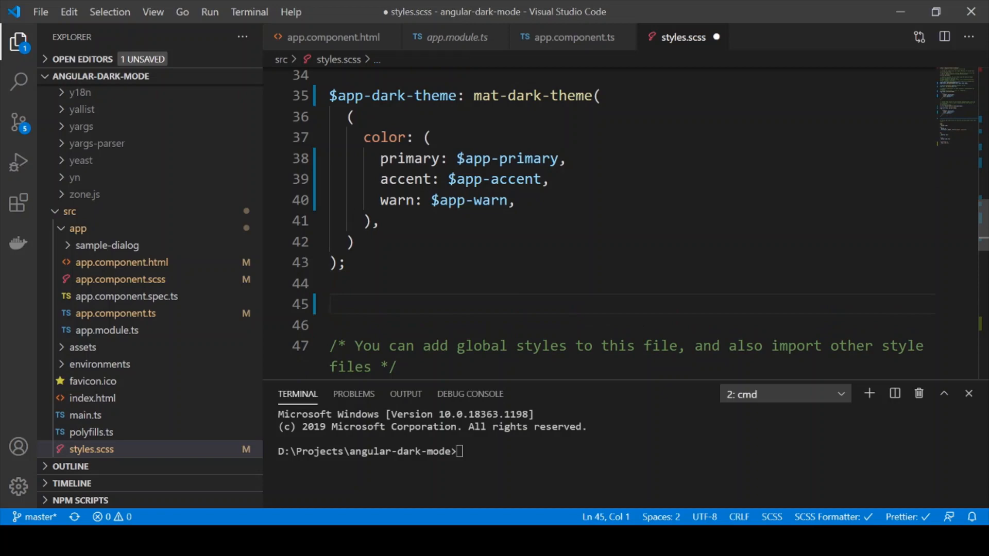
Write a .darkMode class including angular-material-theme($app-dark-theme)
text(.darkMode {)
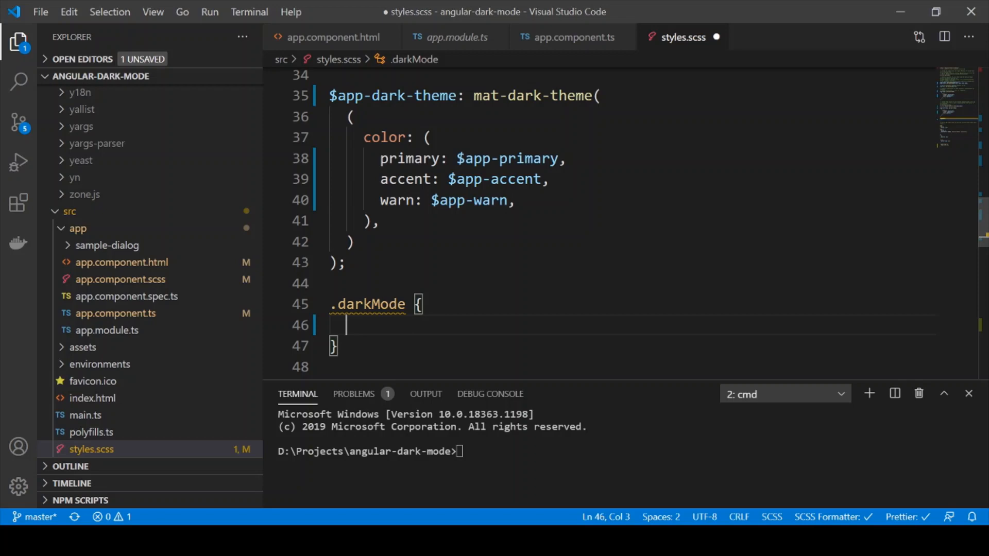
text(@include)
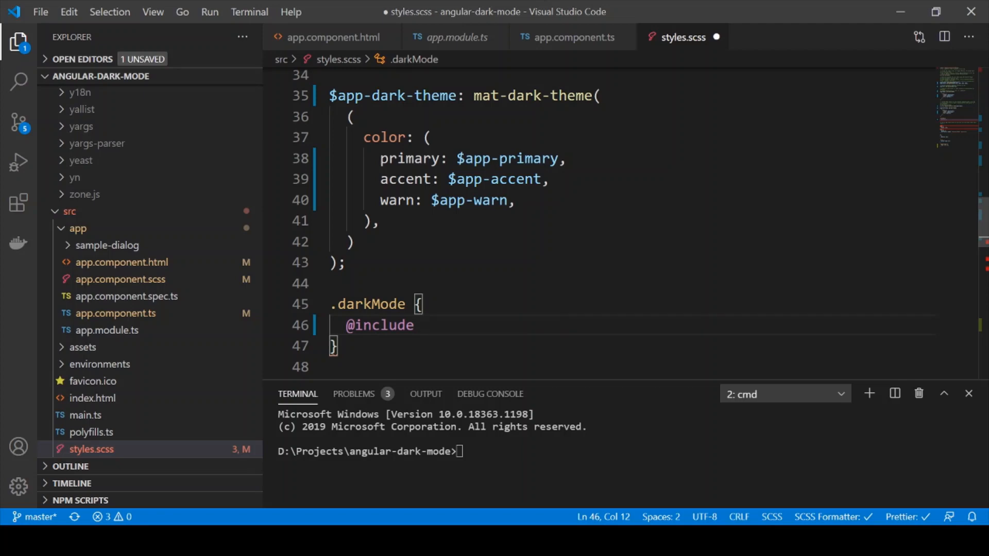
text(angula)
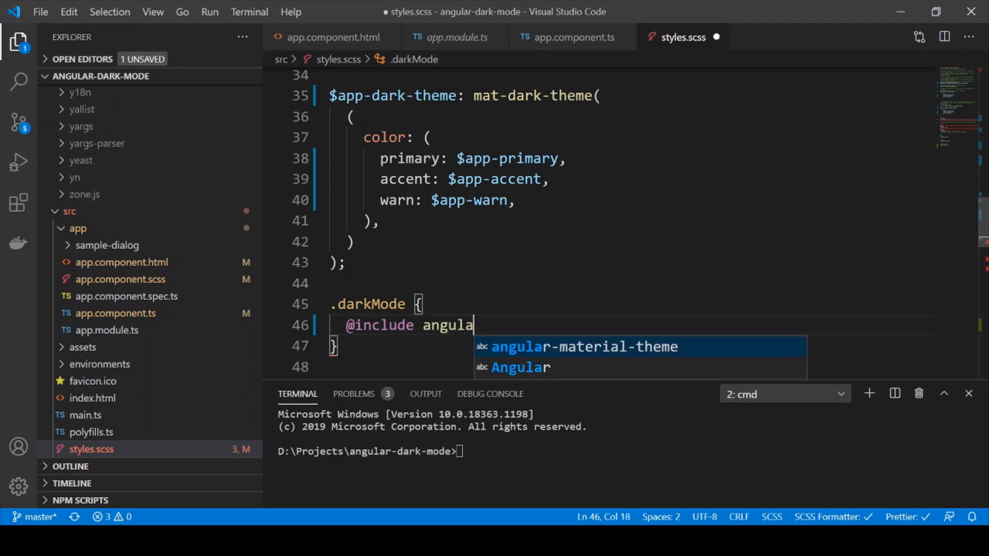
key(Tab)
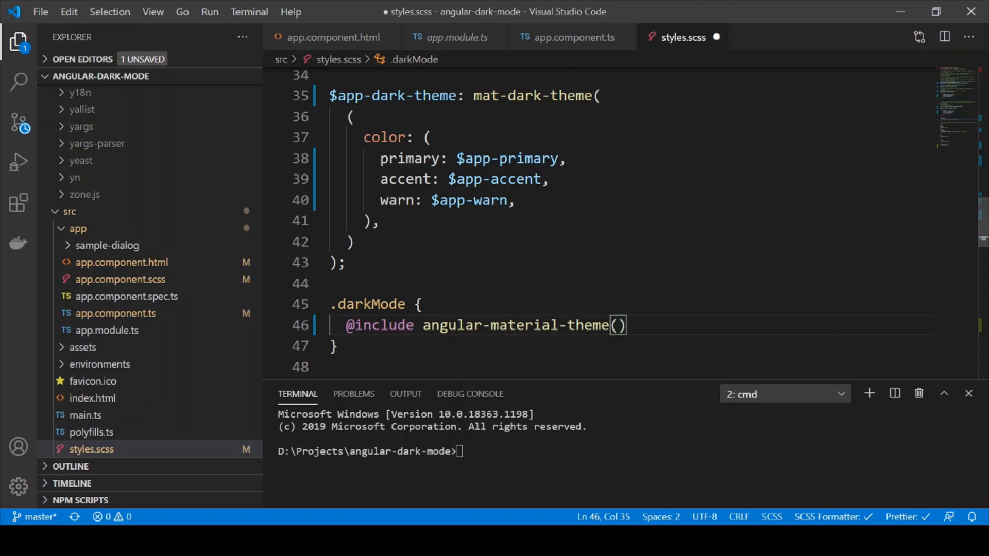
text($app-dark-theme)
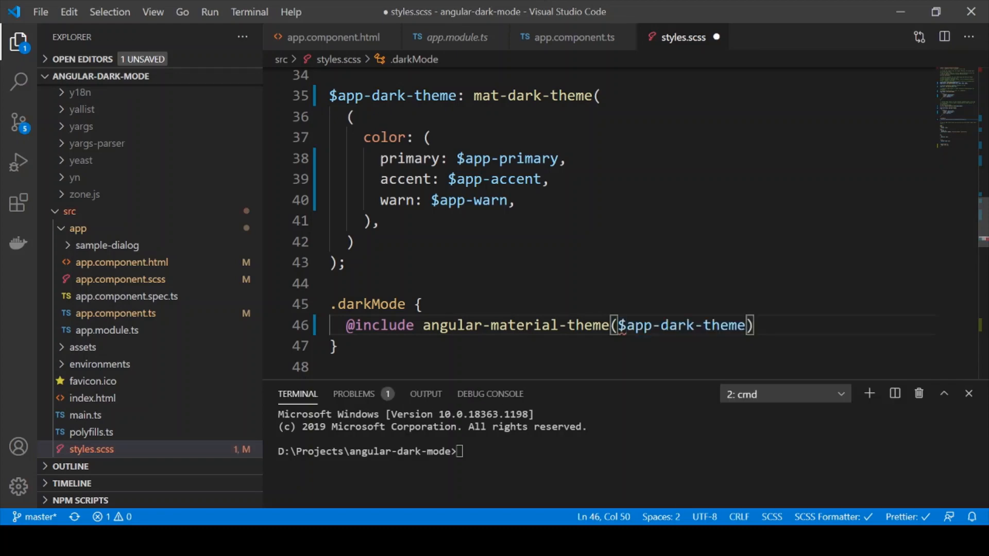
text(;)
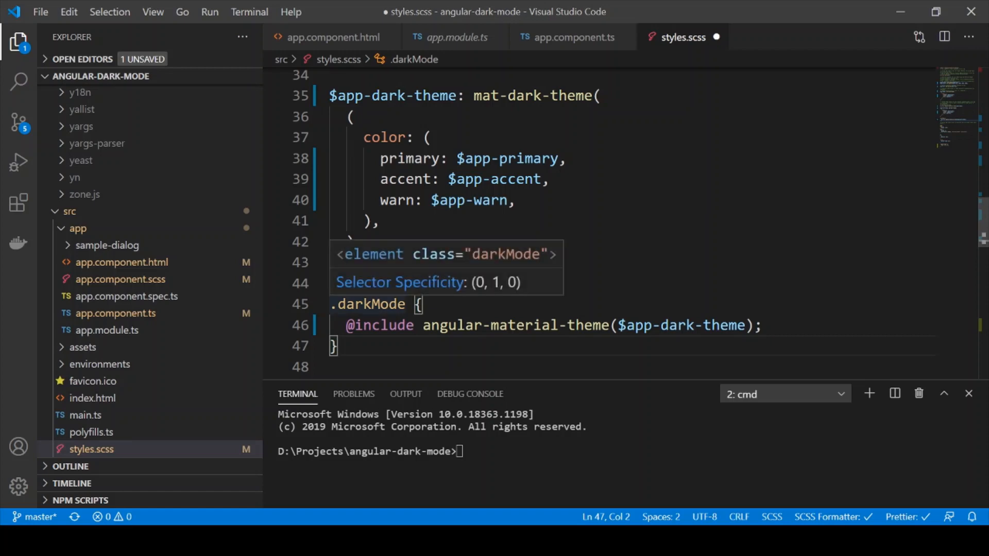
mouse_move(333, 37)
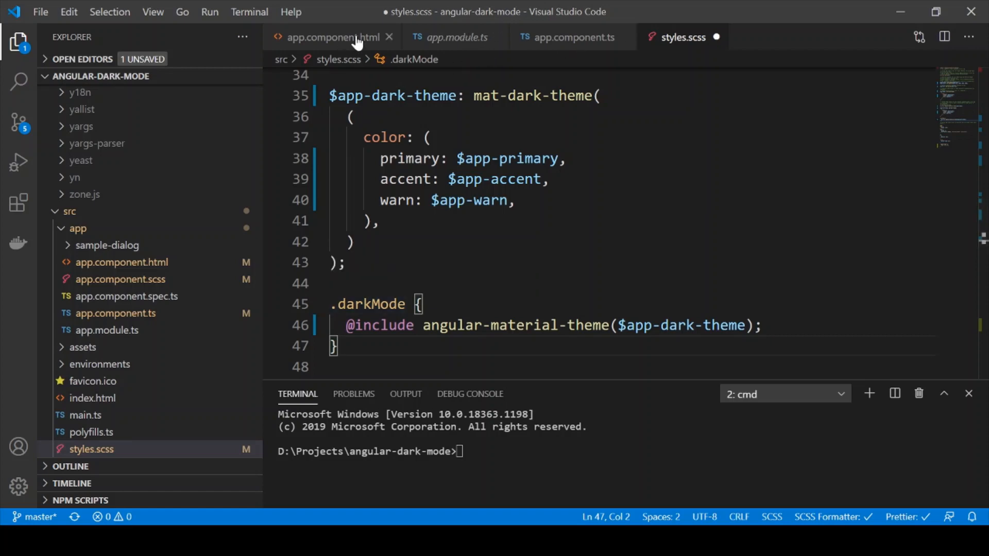
Add the darkMode class to the main content div in app.component.html
click(333, 37)
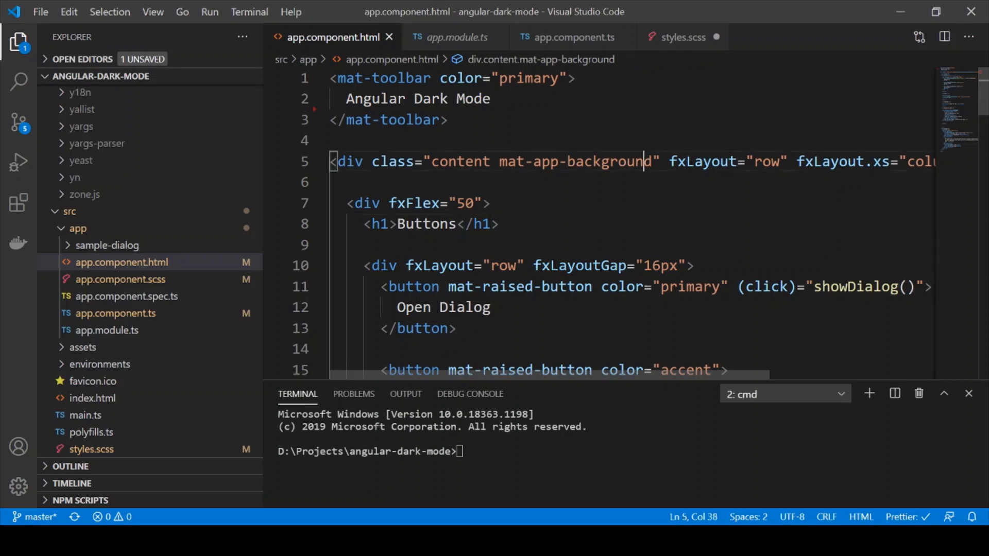
text(dark)
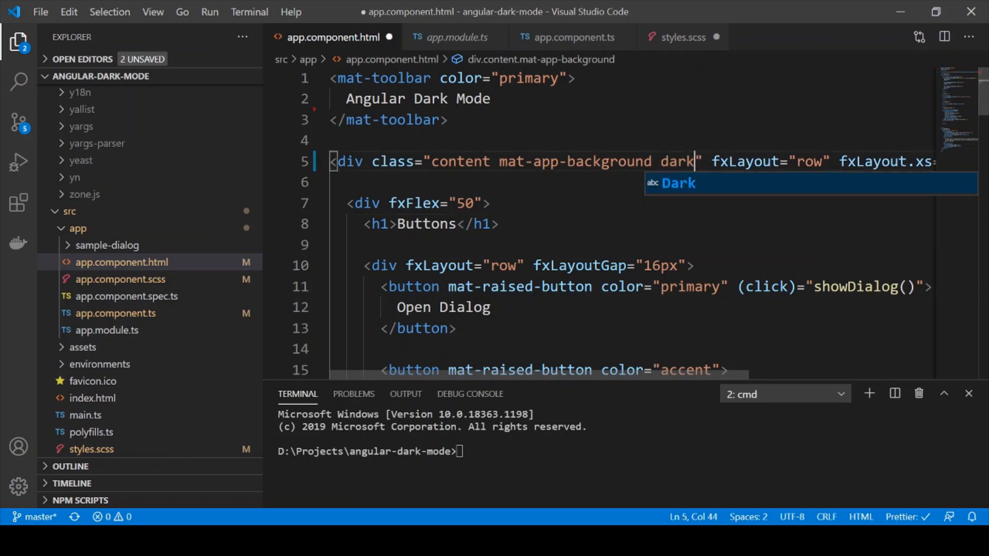
text(Mode)
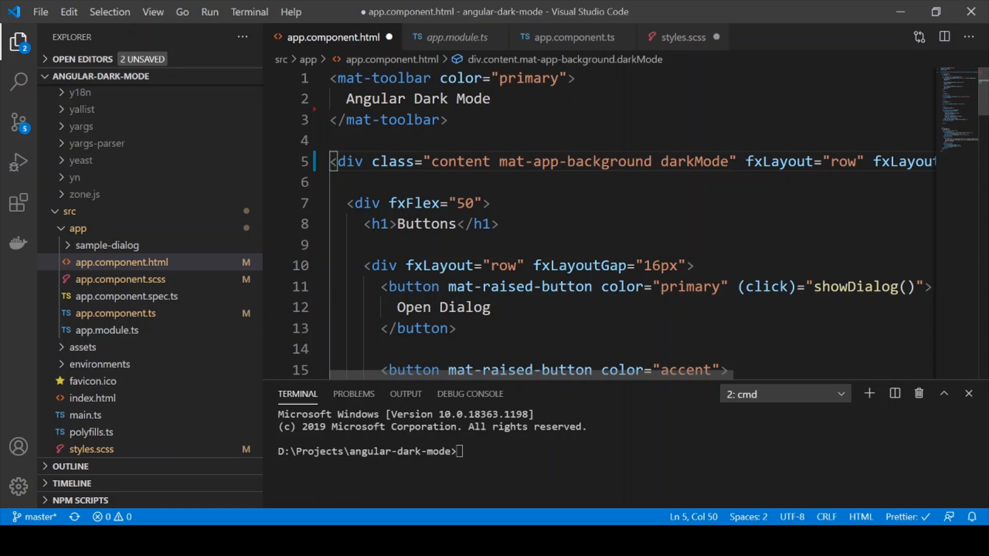
scroll(down, 3)
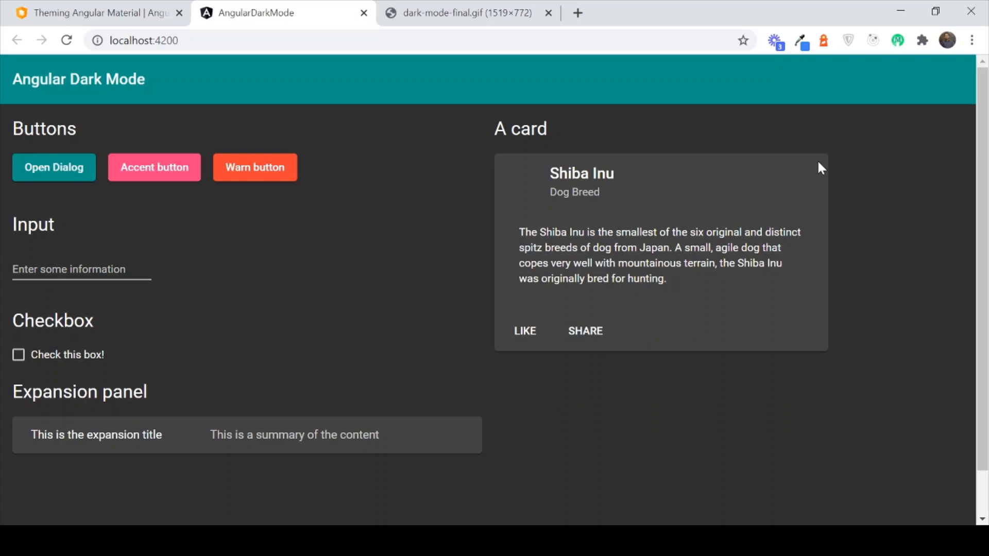
mouse_move(297, 521)
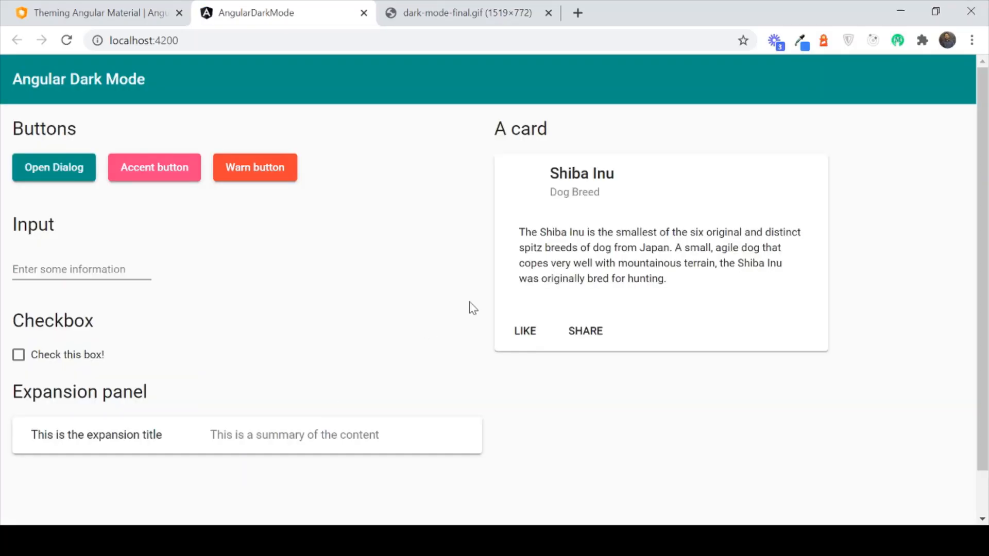
Switch to Chrome to preview the app in dark theme, then light again
key(alt+tab)
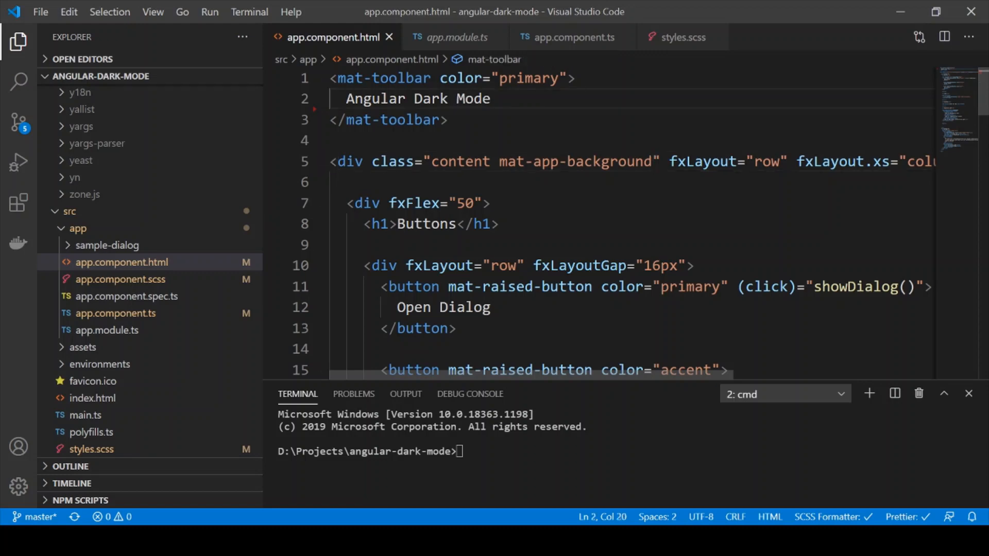
Add a brightness_5 icon, mat-slide-toggle and bedtime icon to the toolbar and save
key(Enter)
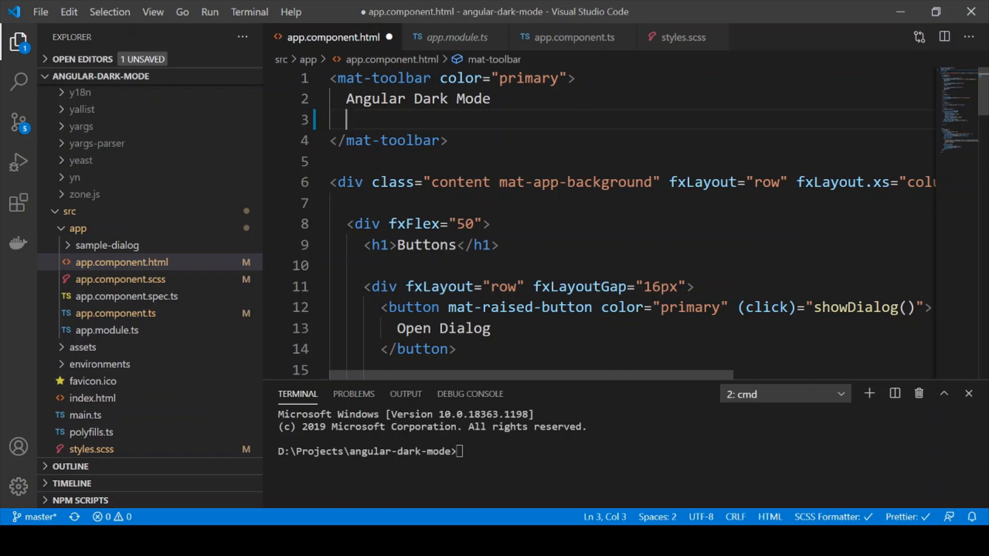
text(<mat-slide-toggle>)
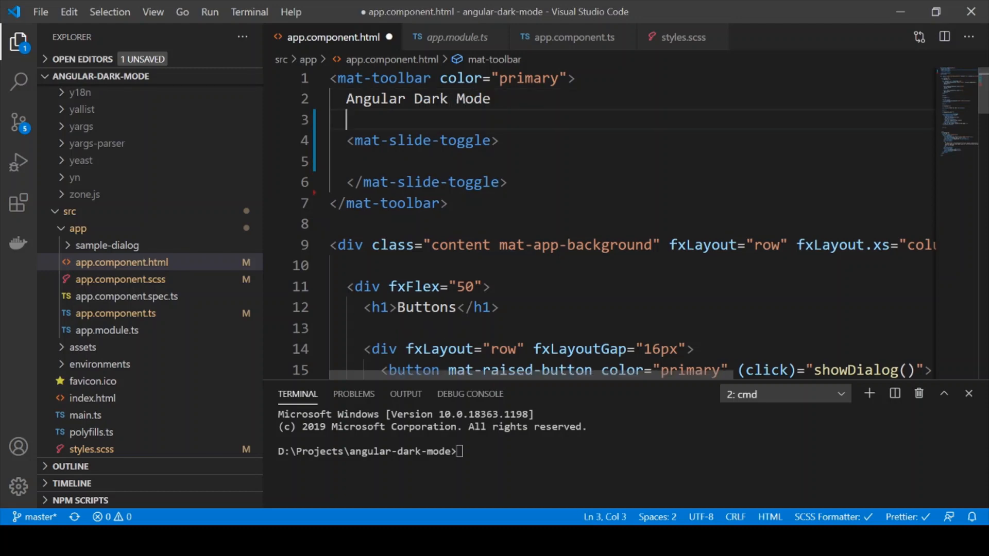
text(<mat-icon>brightness_5</mat-icon>)
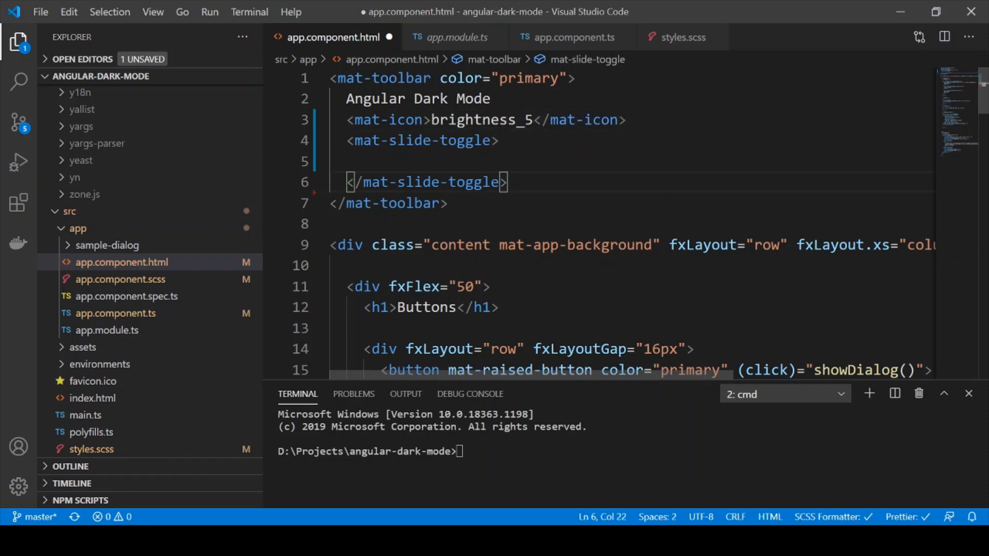
text(<mat-icon></mat-icon>)
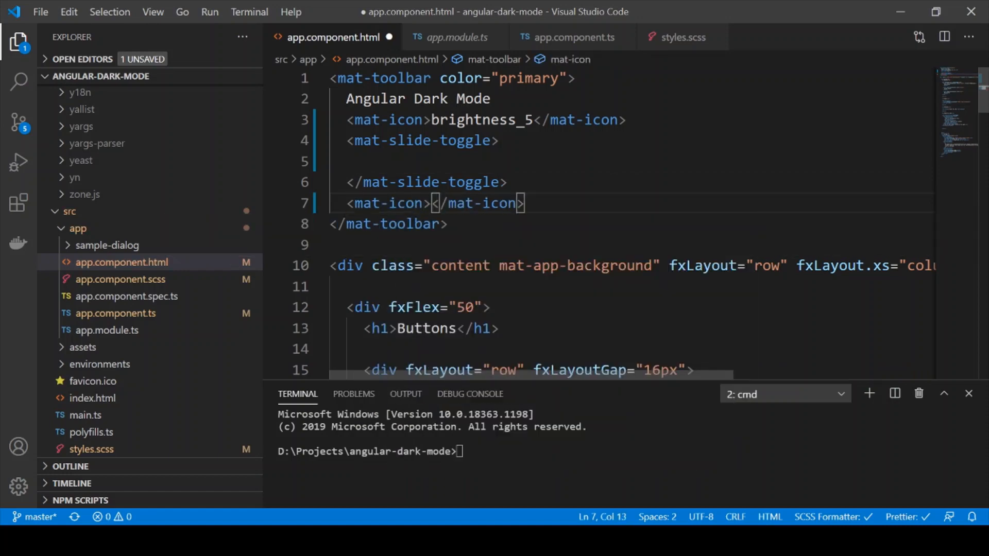
text(bedtime)
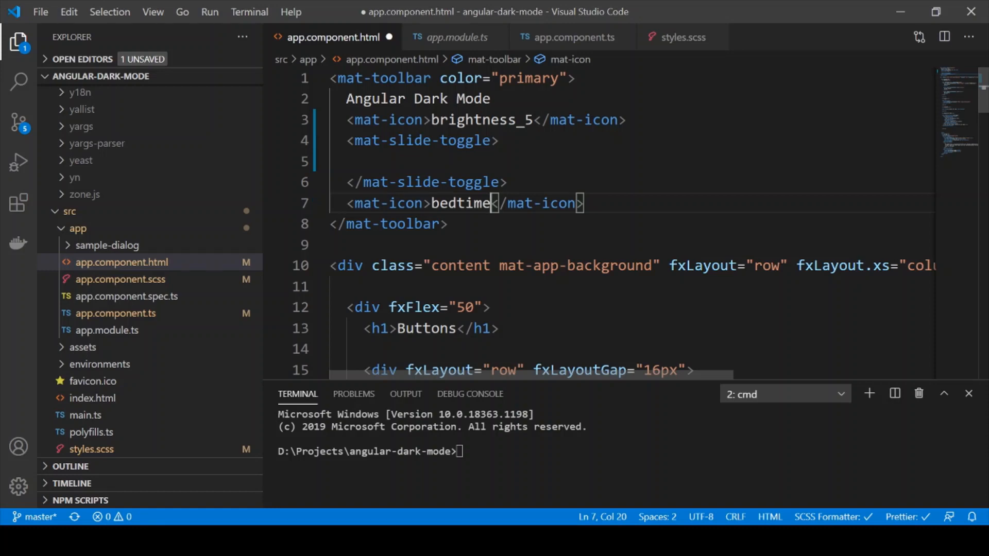
key(ctrl+s)
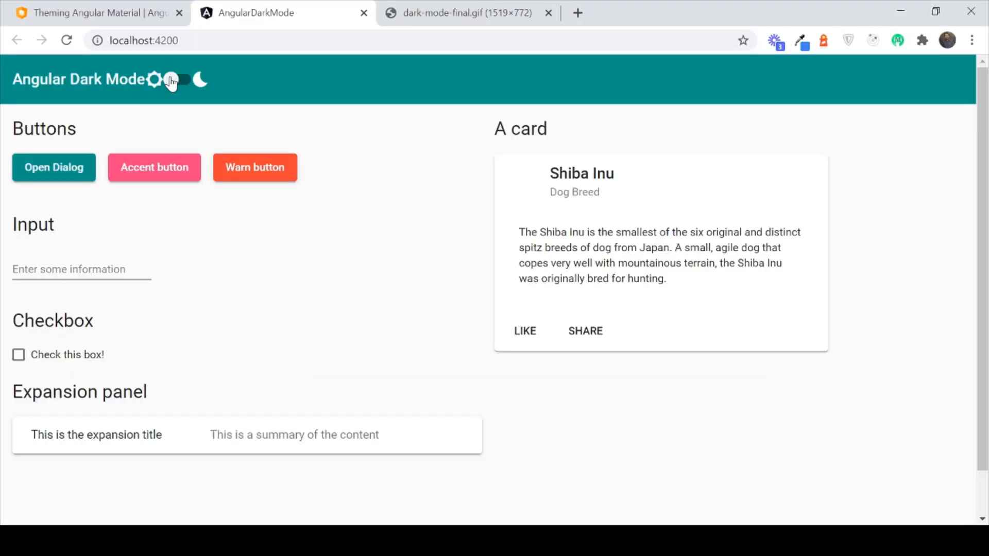
Flip the new slide toggle in the Chrome toolbar preview
click(179, 80)
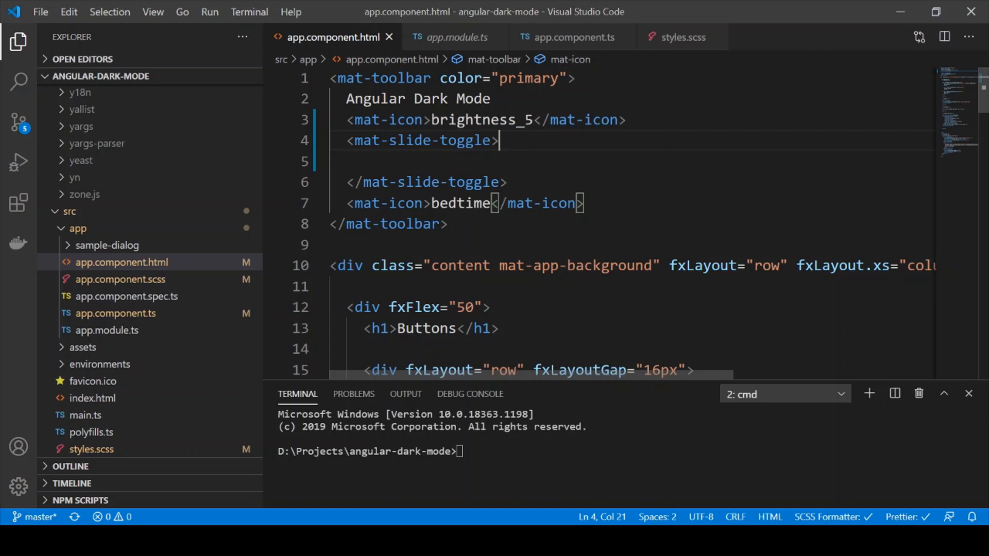
Check the mr-8 margin class name in styles.scss and return to the template
text(div class="flex-stretch"></div>)
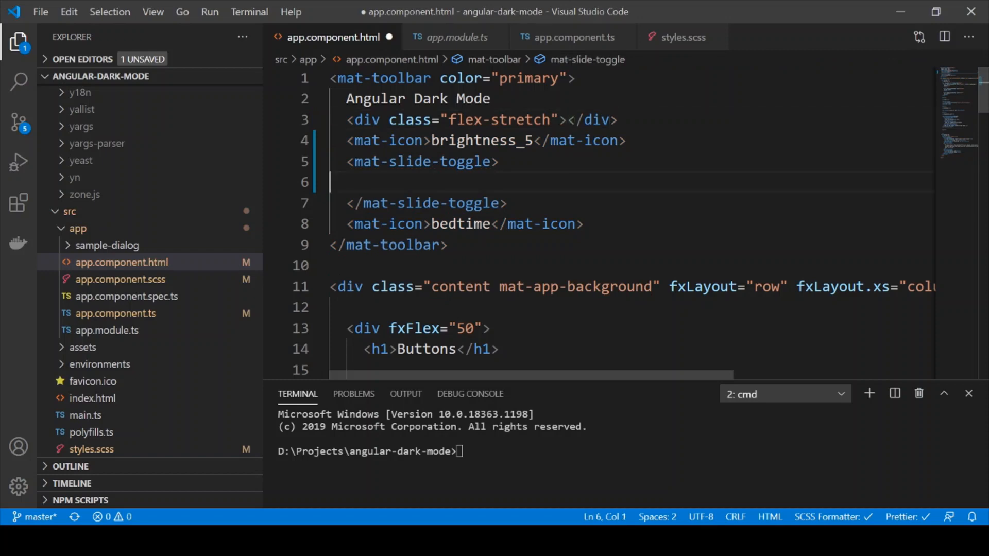
click(682, 38)
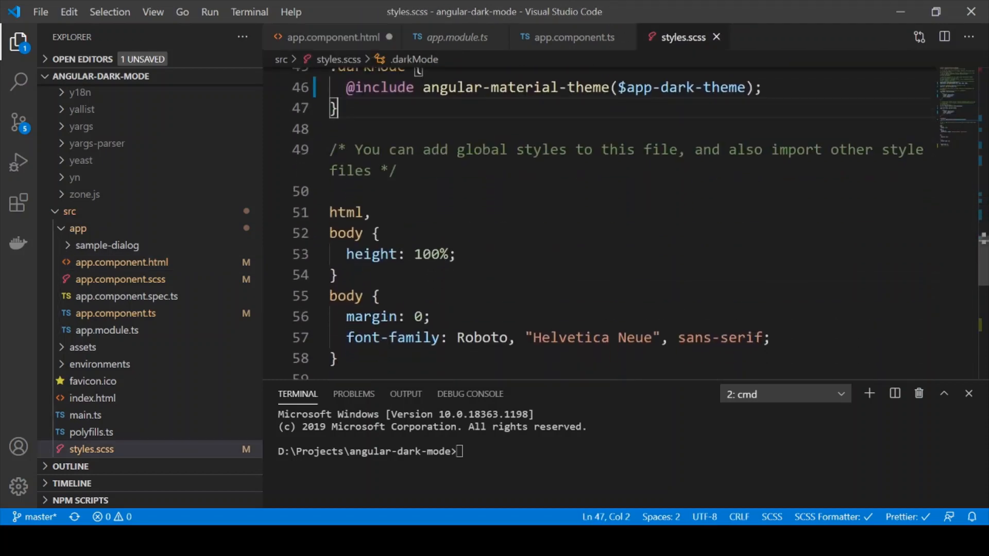
scroll(down, 3)
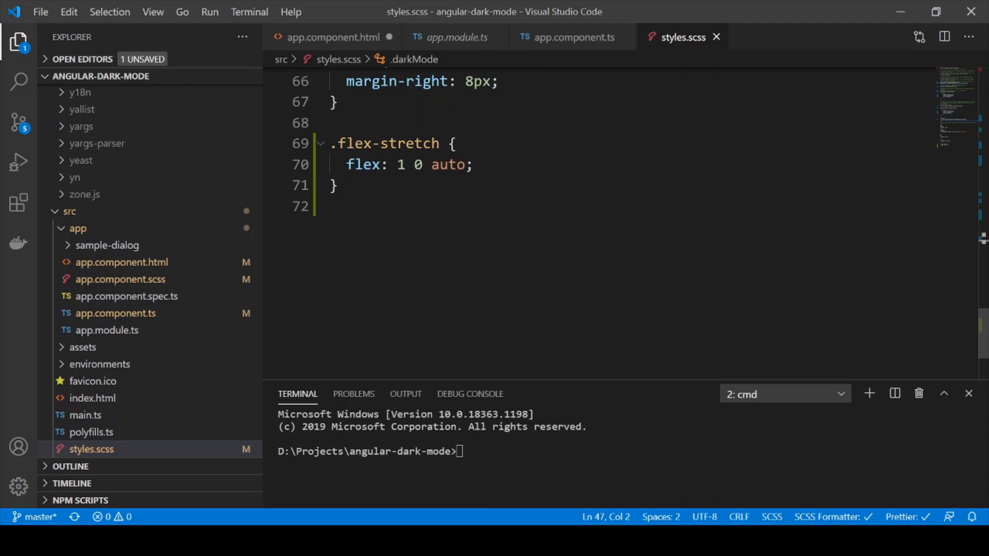
click(338, 185)
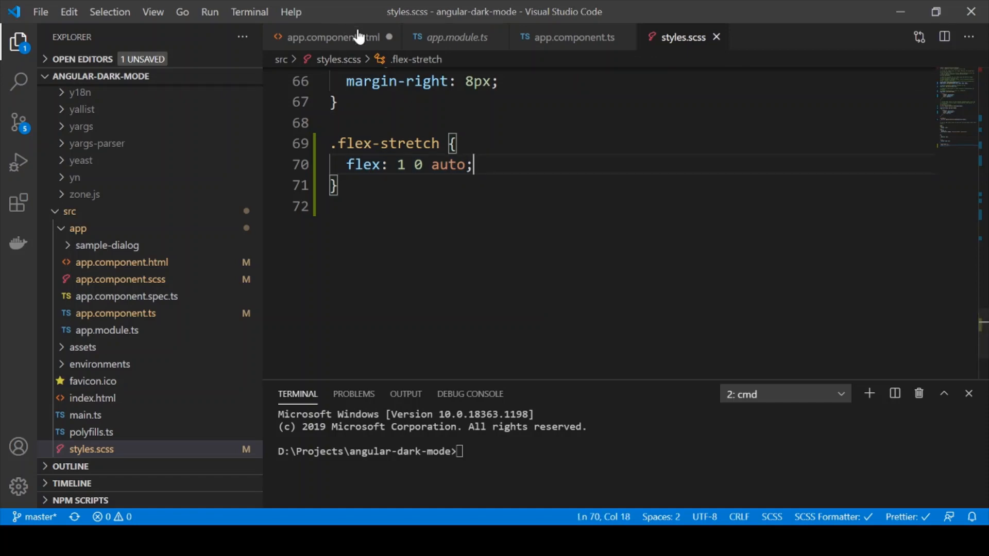
click(330, 37)
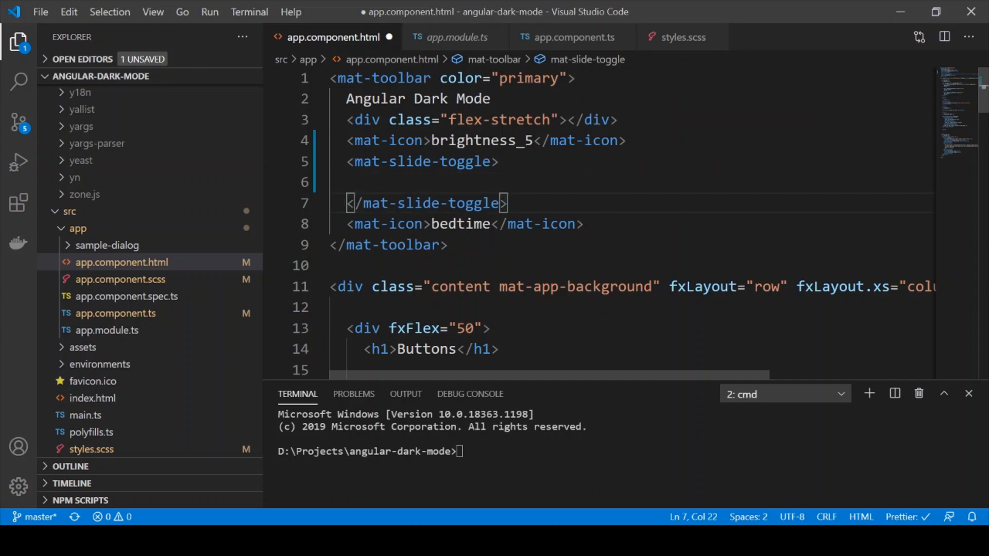
Give the slide toggle and brightness_5 icon class="mr-8"
click(566, 119)
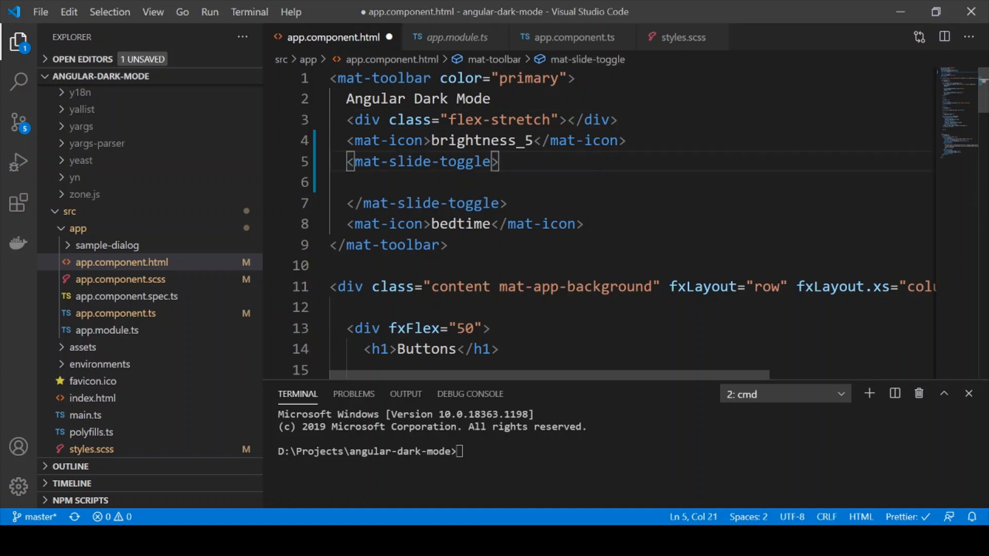
text(cla)
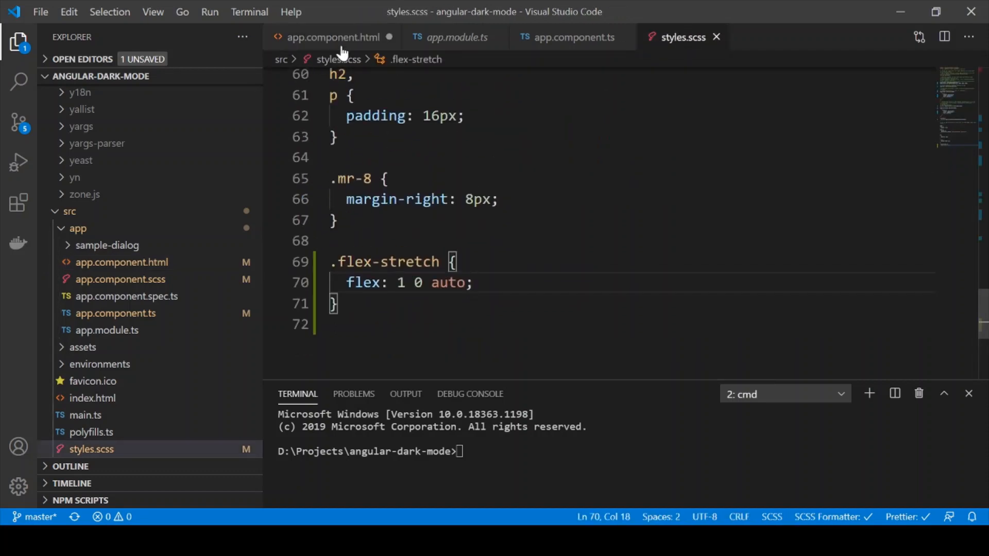
click(334, 37)
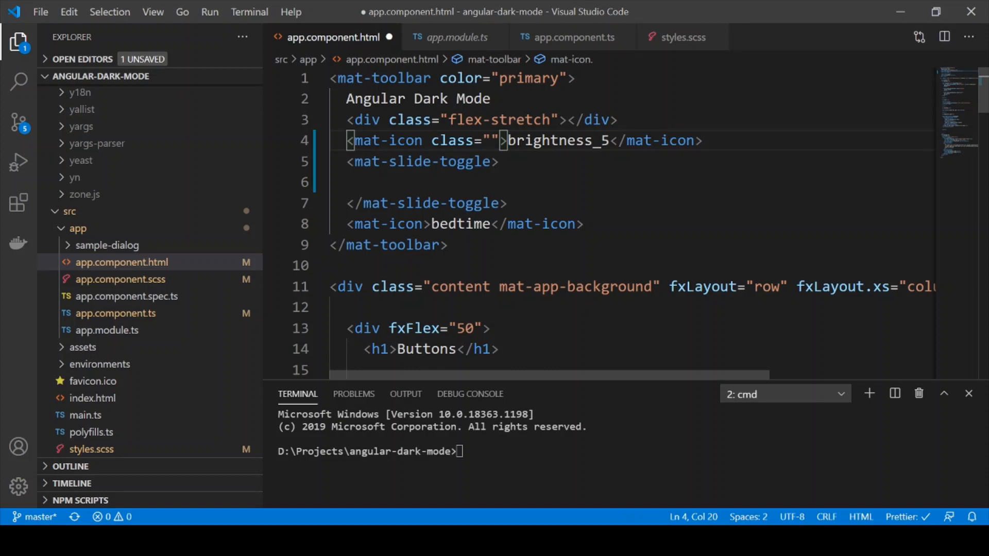
text(mr-8)
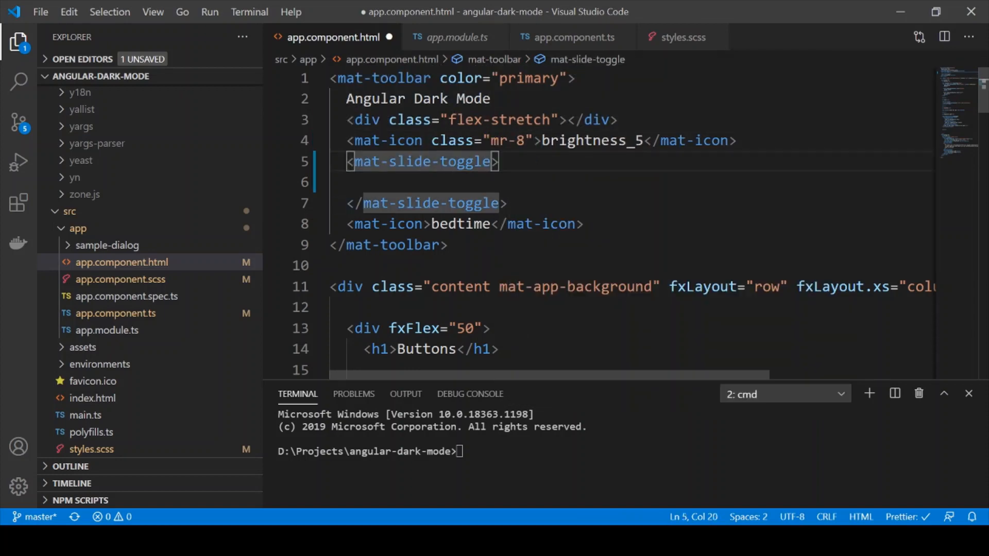
text(class="")
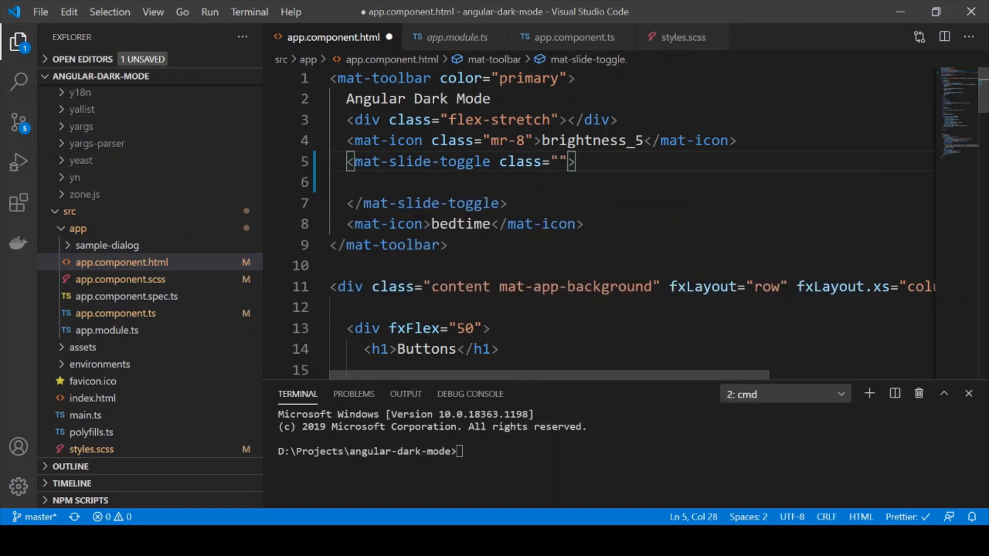
text(mr-)
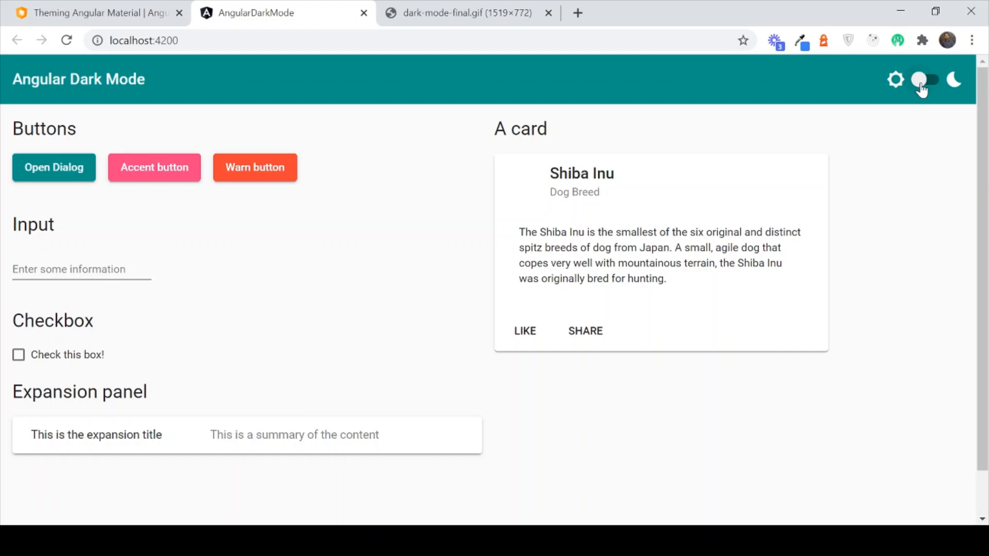
Flip the toolbar slide toggle in the running app at localhost:4200 to confirm it switches
click(926, 80)
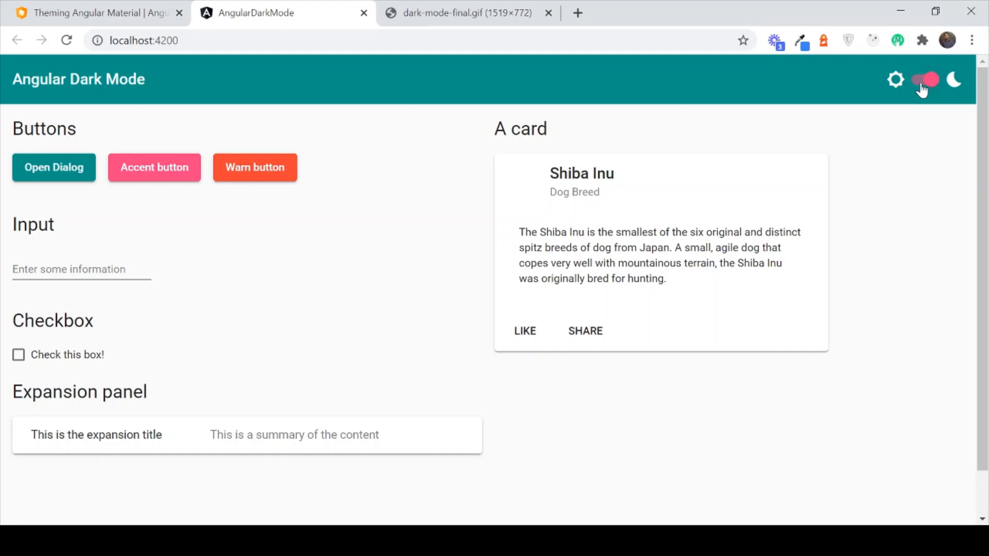
click(925, 79)
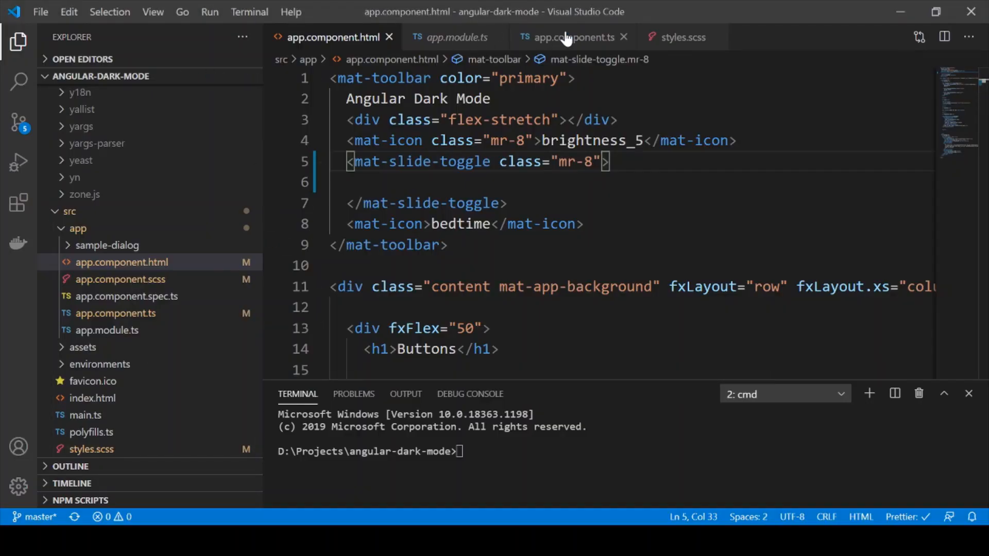
Declare toggleControl = new FormControl(false) in the AppComponent class
click(571, 37)
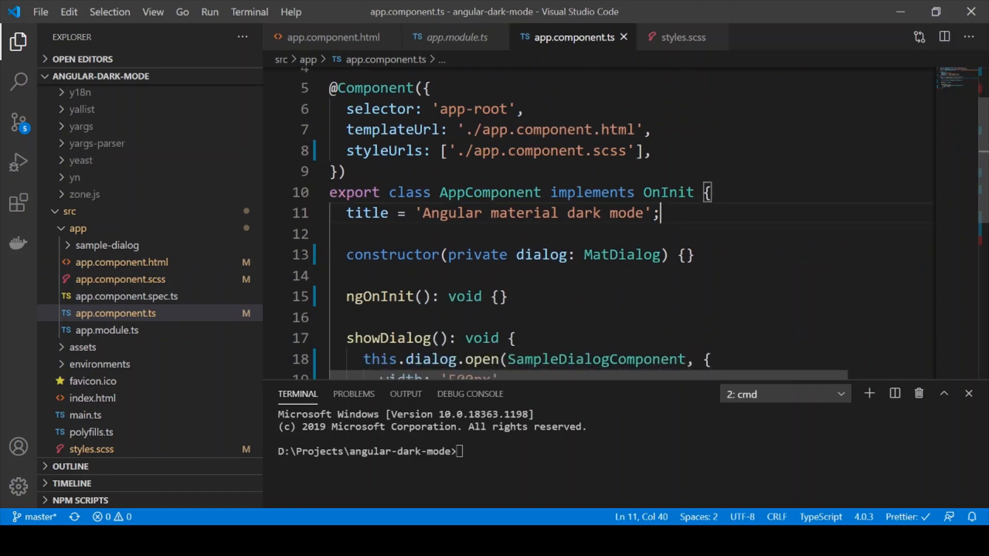
text(toggleC)
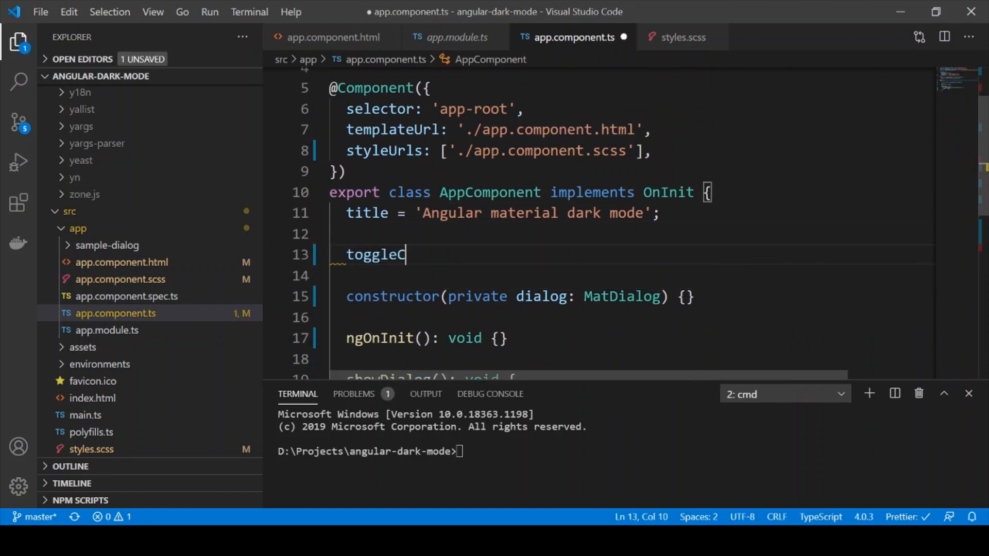
text(ontrol =)
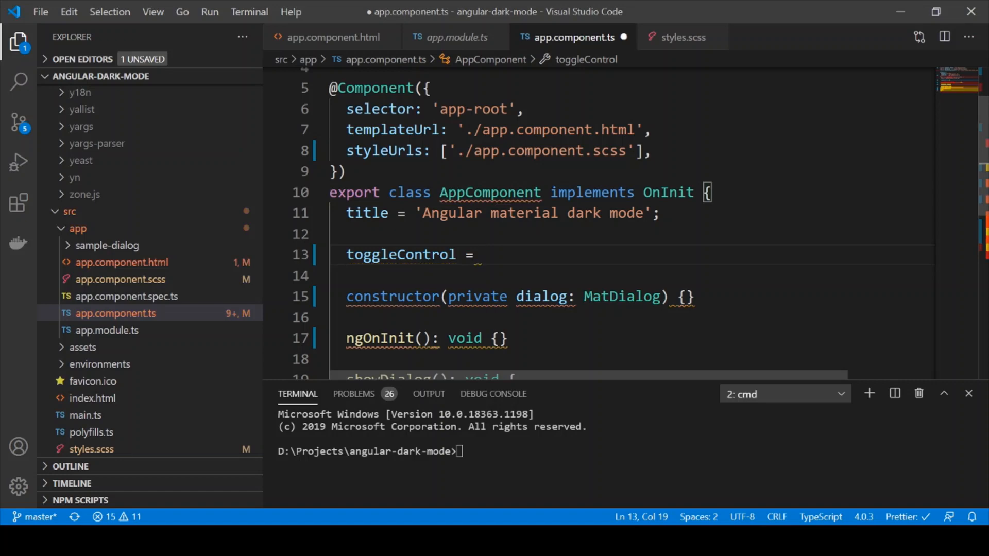
text(new FormControl)
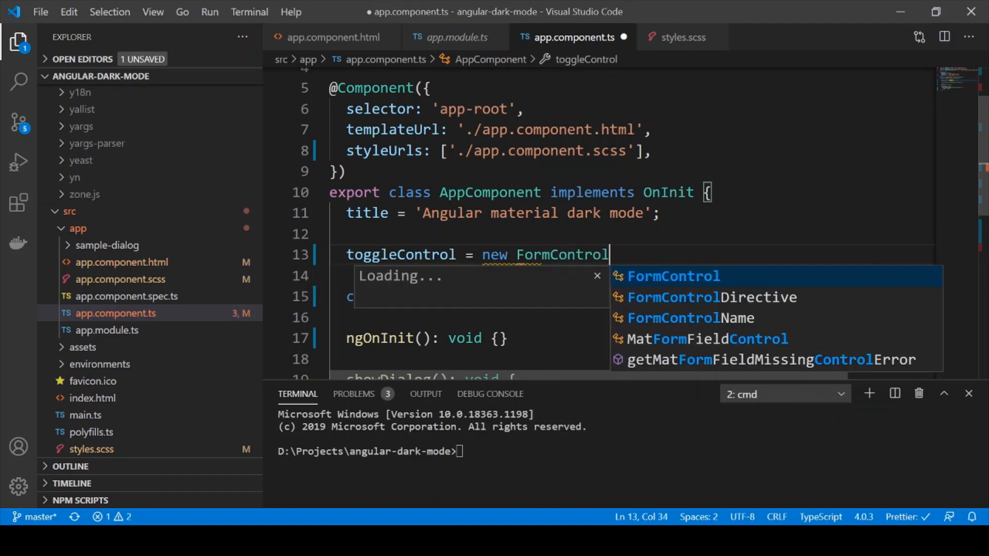
text(())
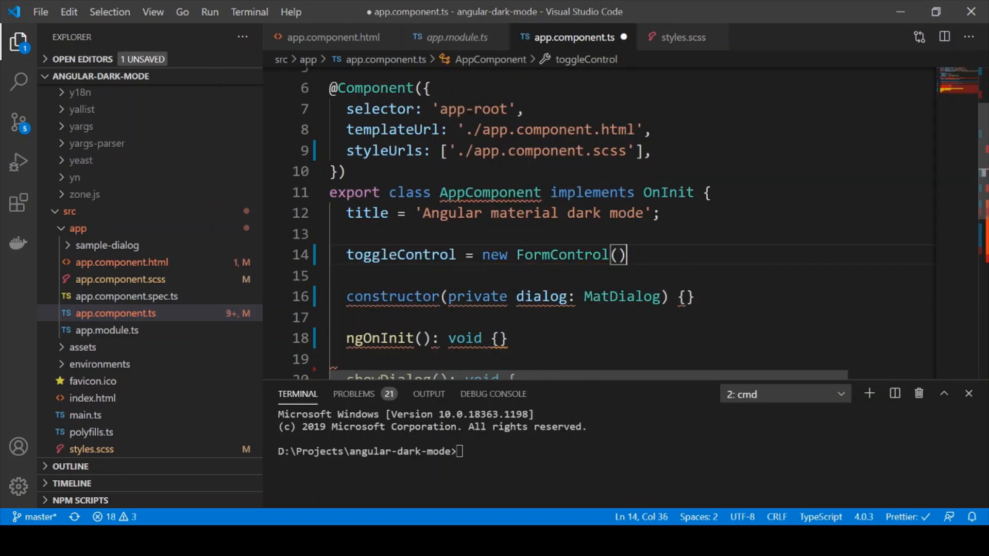
text(false)
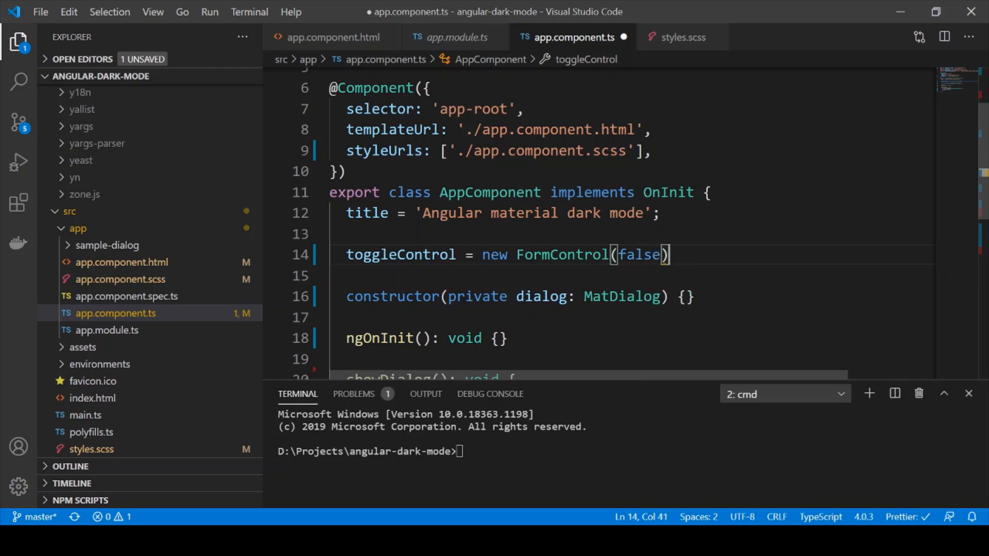
text(;)
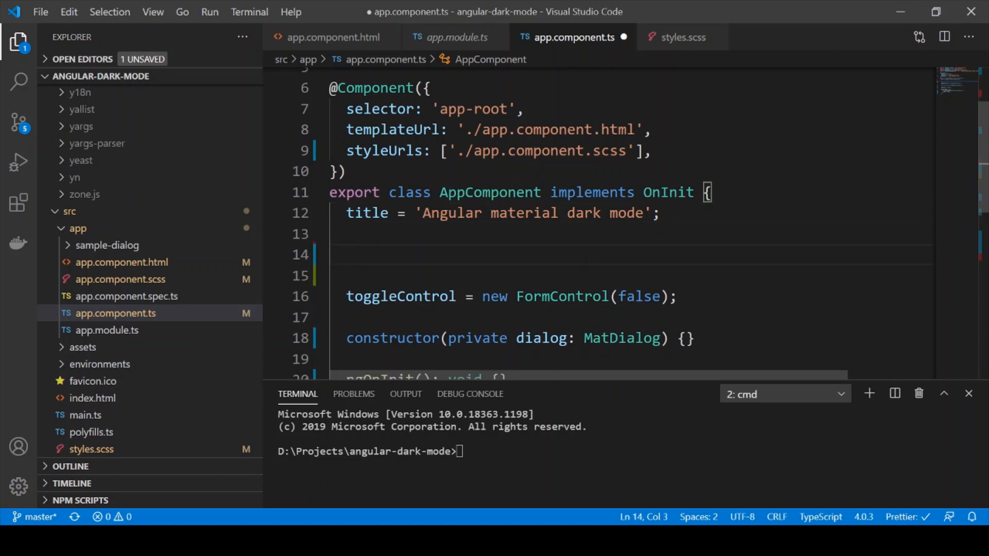
text(@HostBdinding()
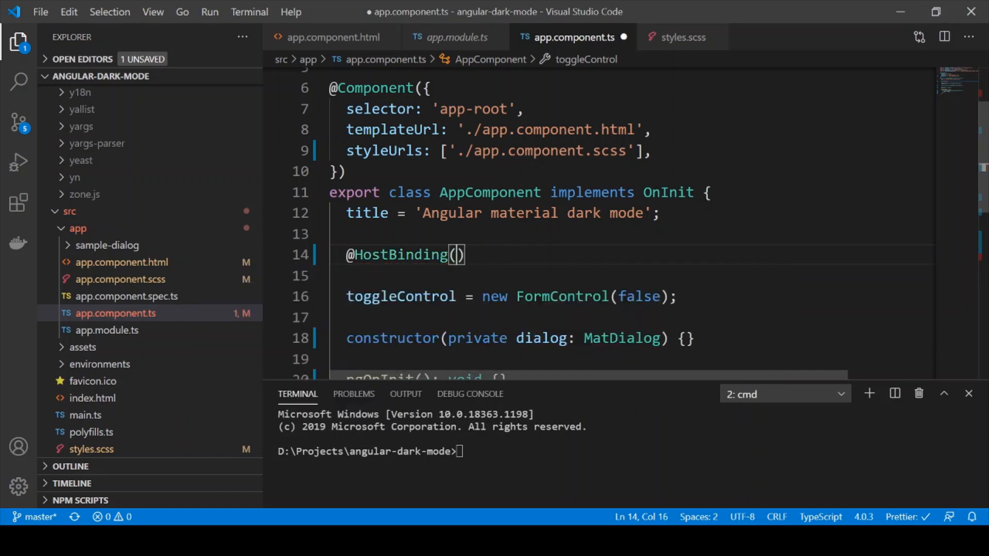
text('class')
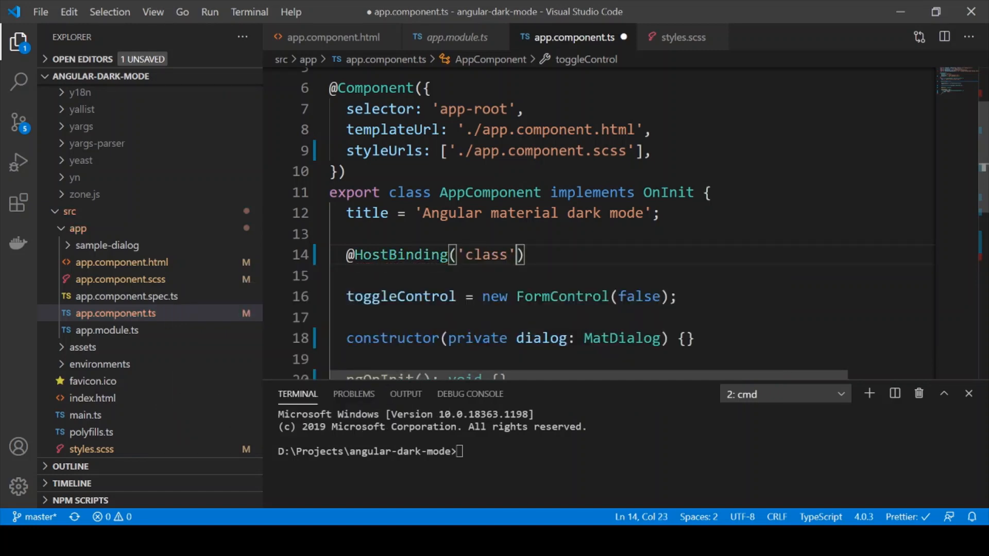
key(Right)
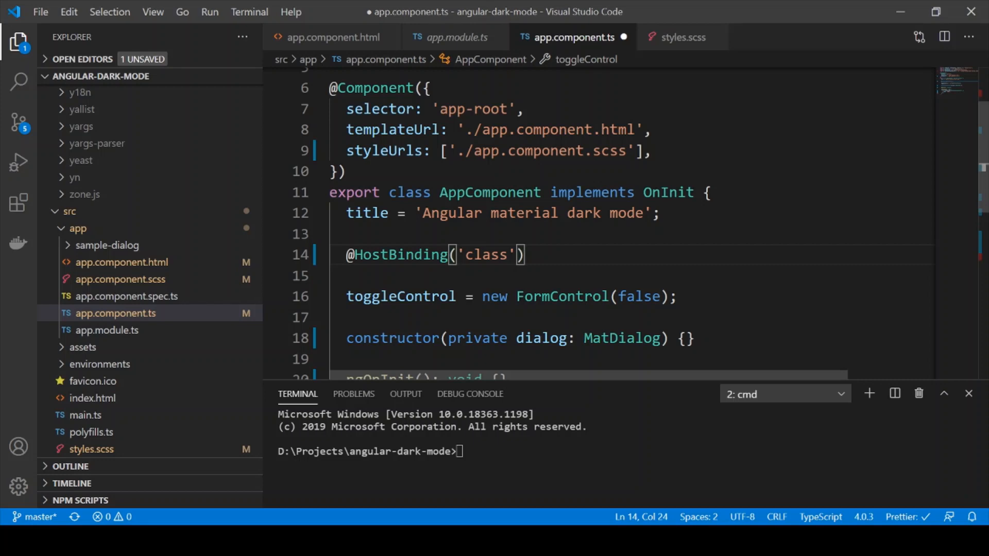
text(c)
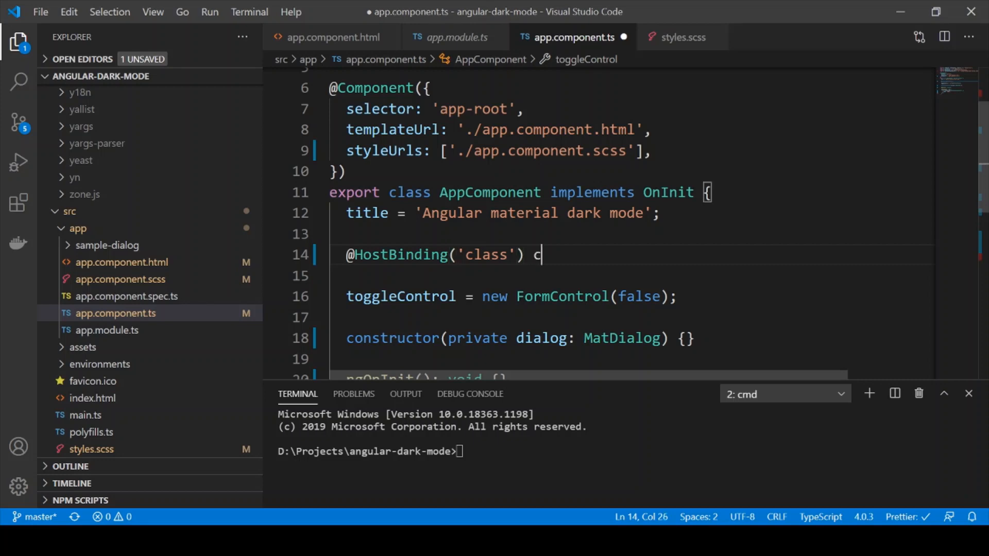
text(lassName = '';)
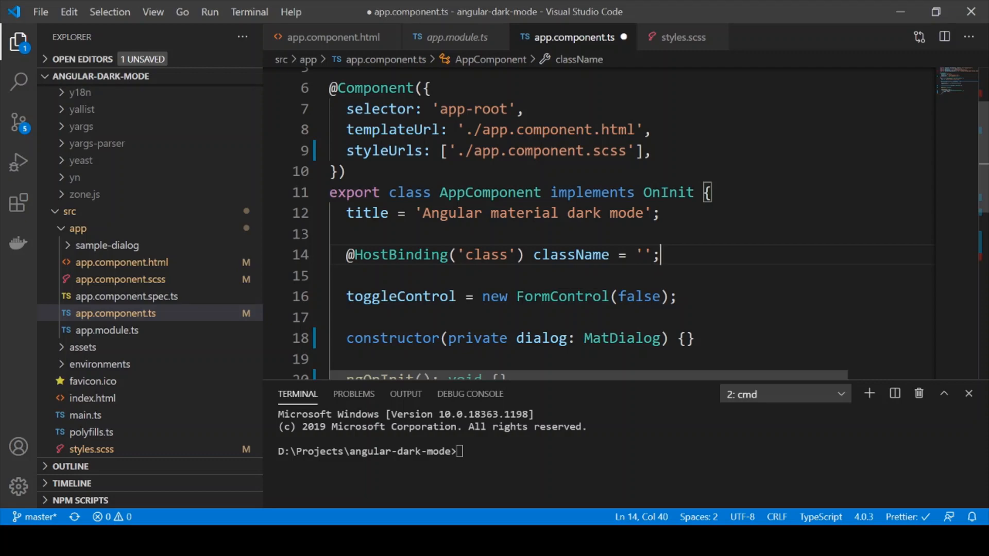
Subscribe to toggleControl.valueChanges, setting this.className = val ? 'darkMode' : ''
text(th)
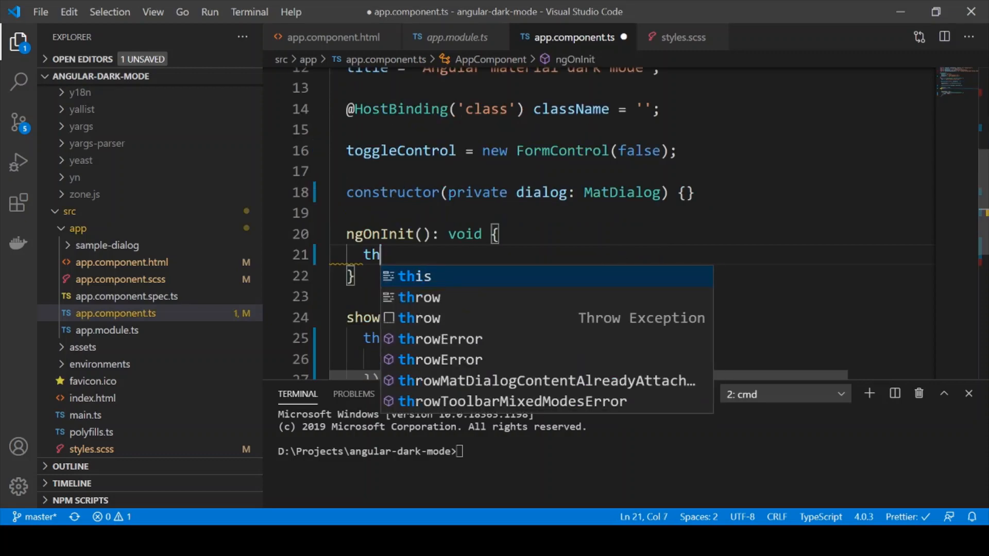
text(i)
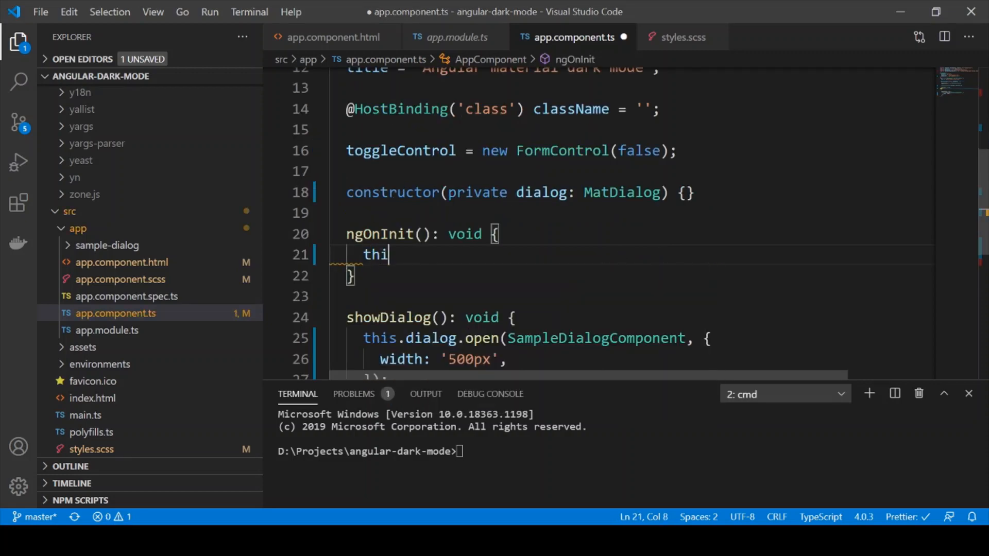
text(s.toggle)
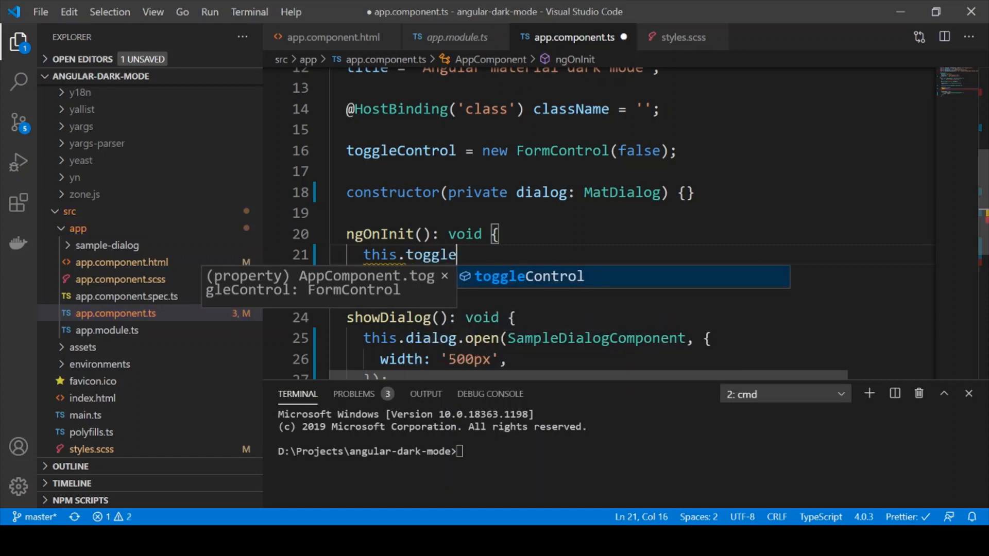
text(Control.valueChanges.sub)
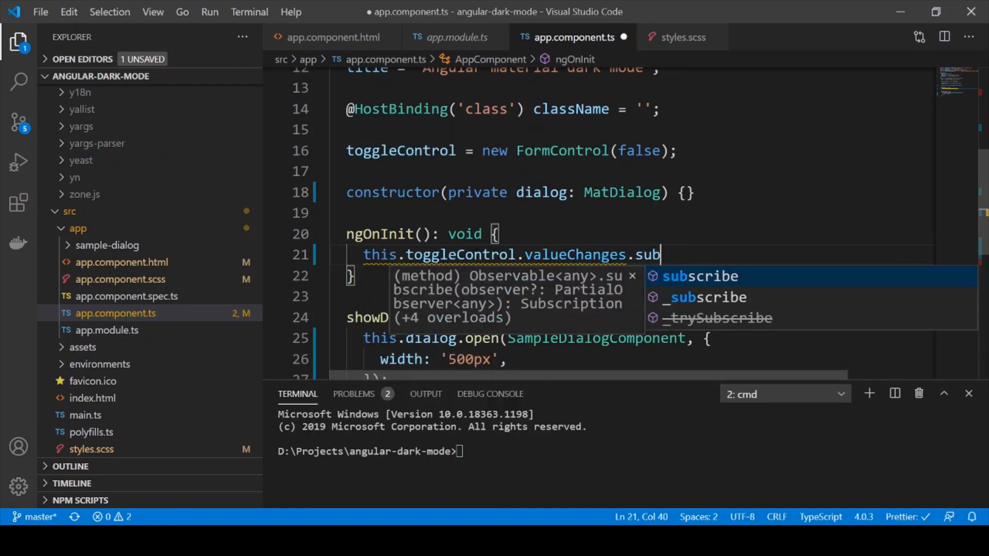
text(scribe(val => {)
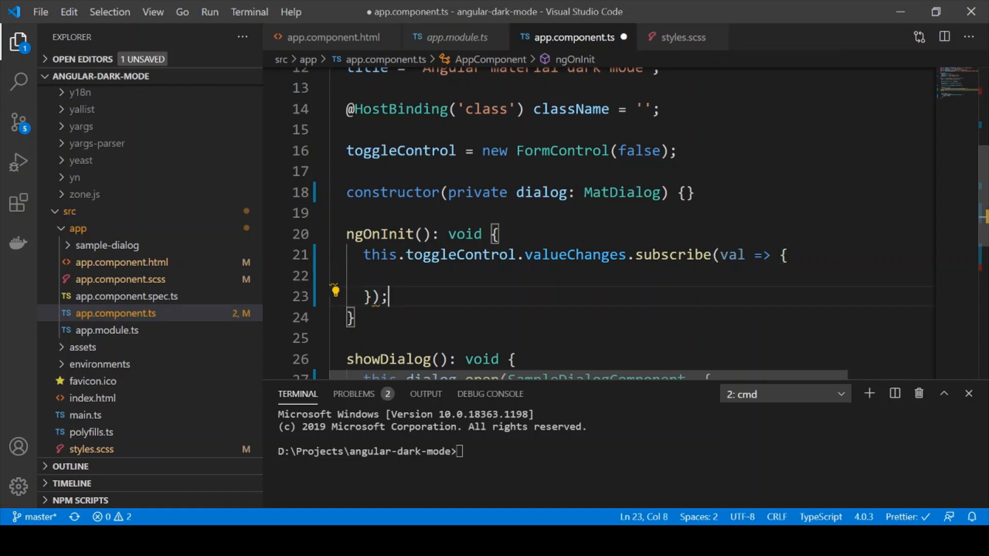
text(this.className = val)
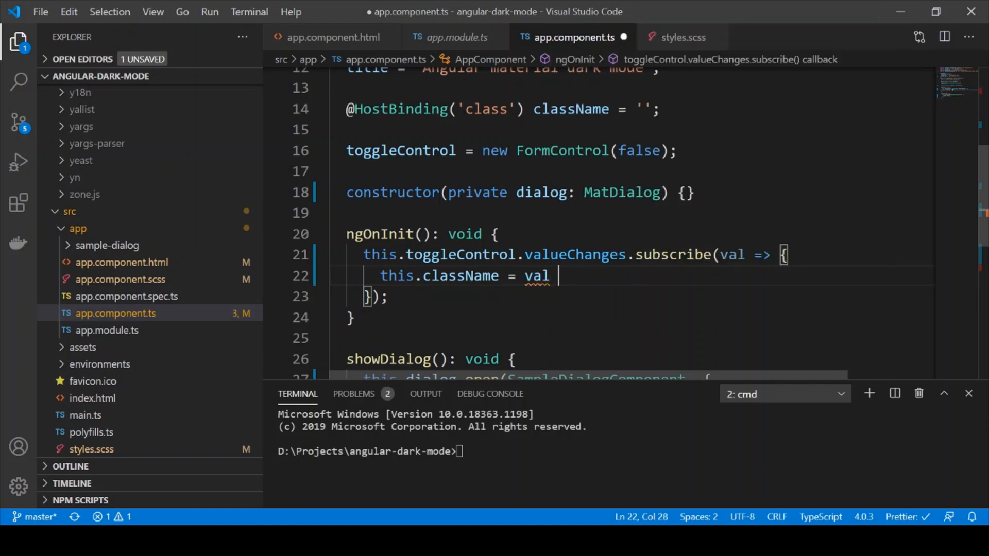
text(? 'darkMod')
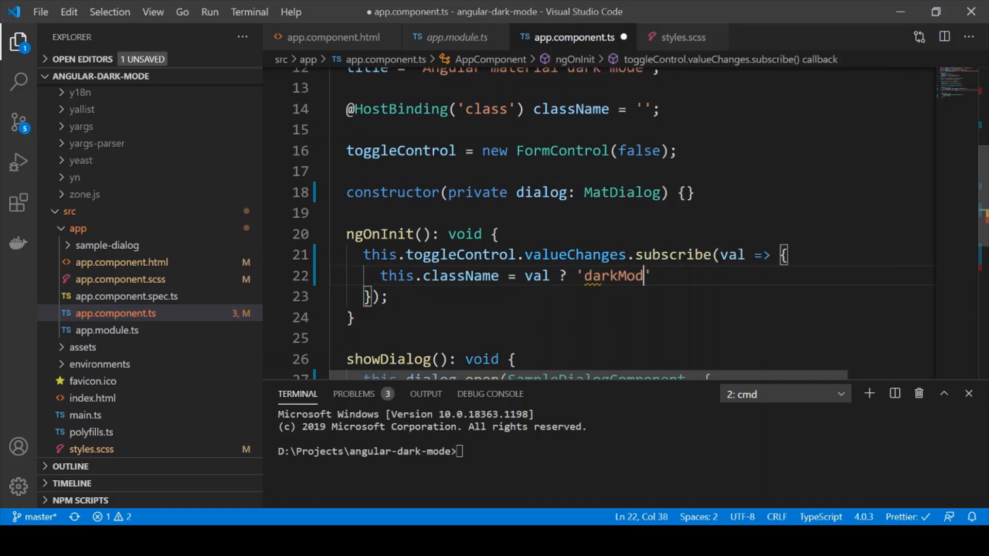
text(e')
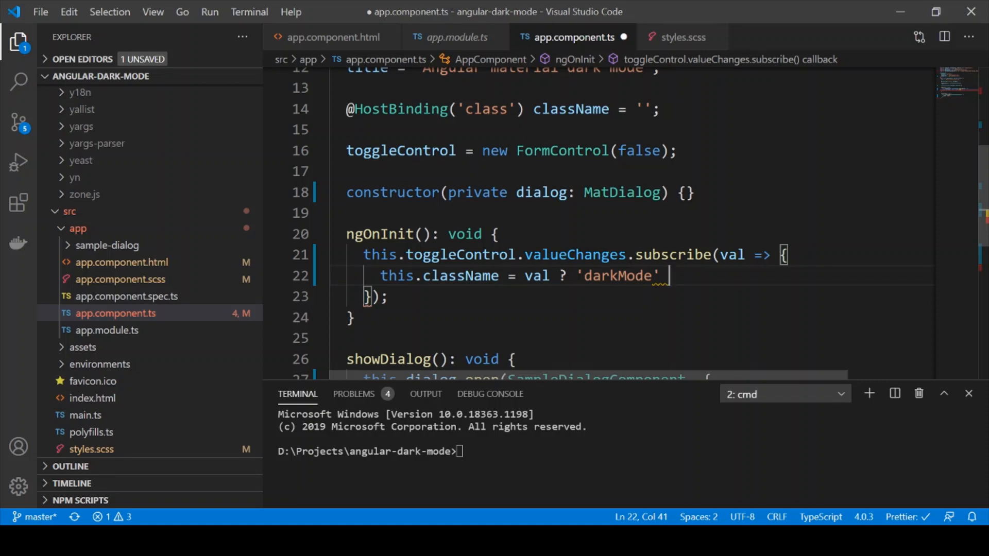
text(: '';)
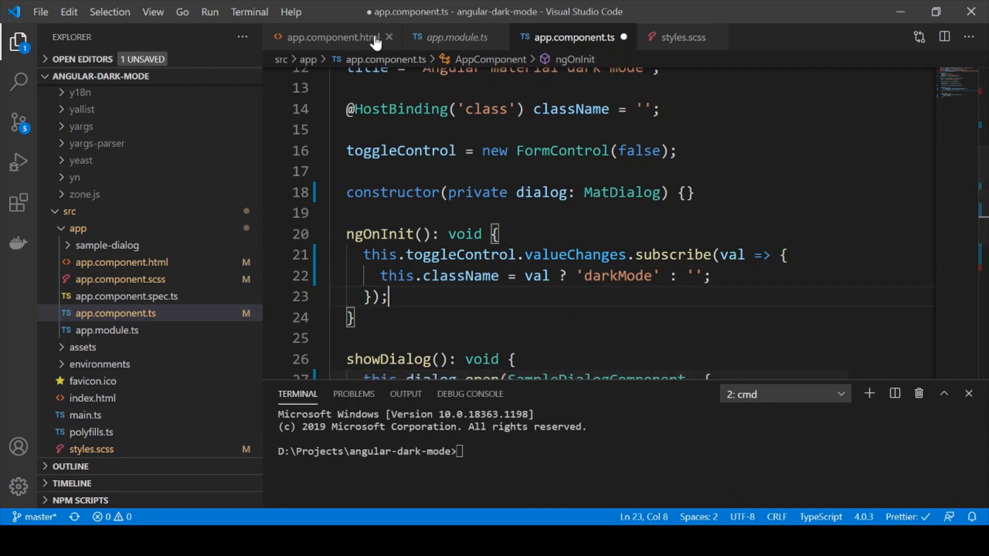
Add [formControl]="toggleControl" to the mat-slide-toggle in app.component.html
click(333, 37)
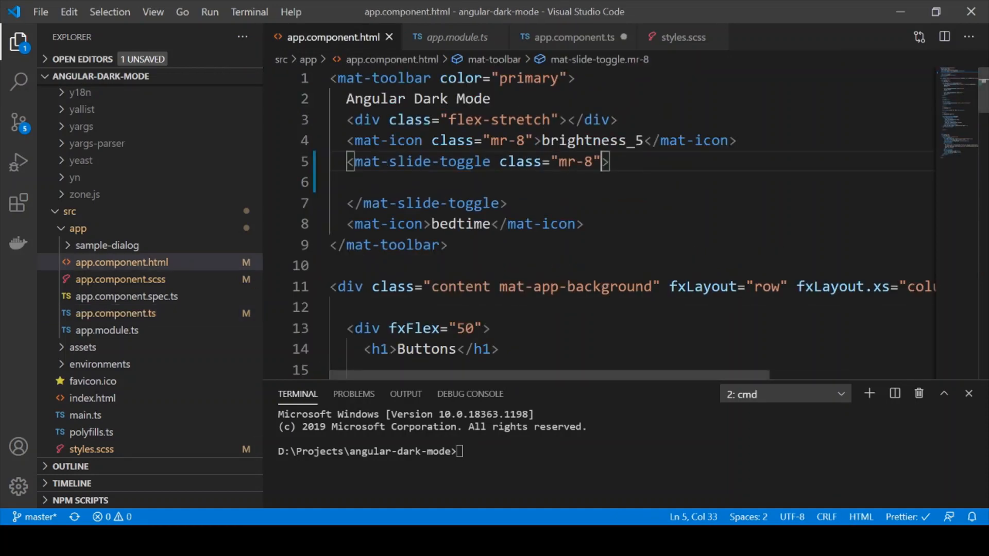
text(;)
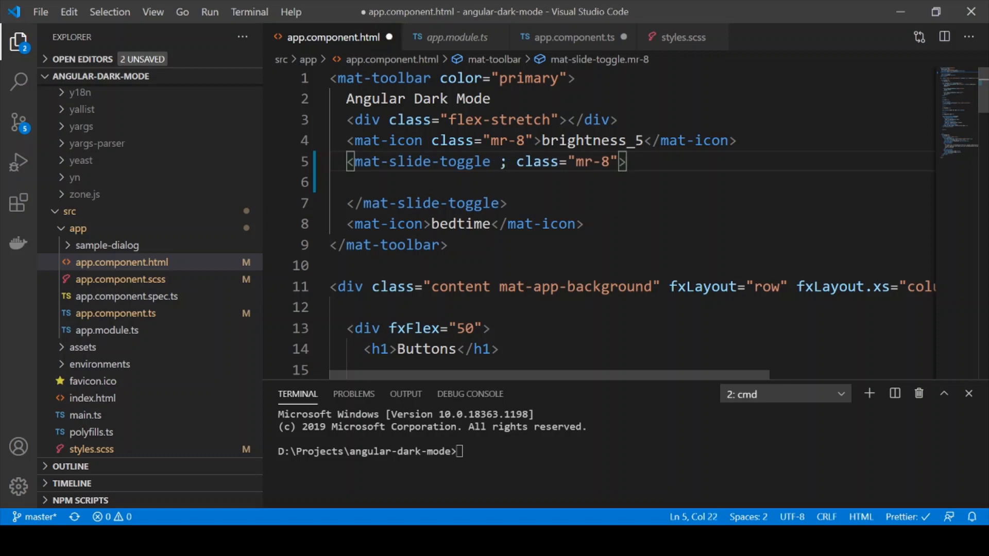
text([formControl]=")
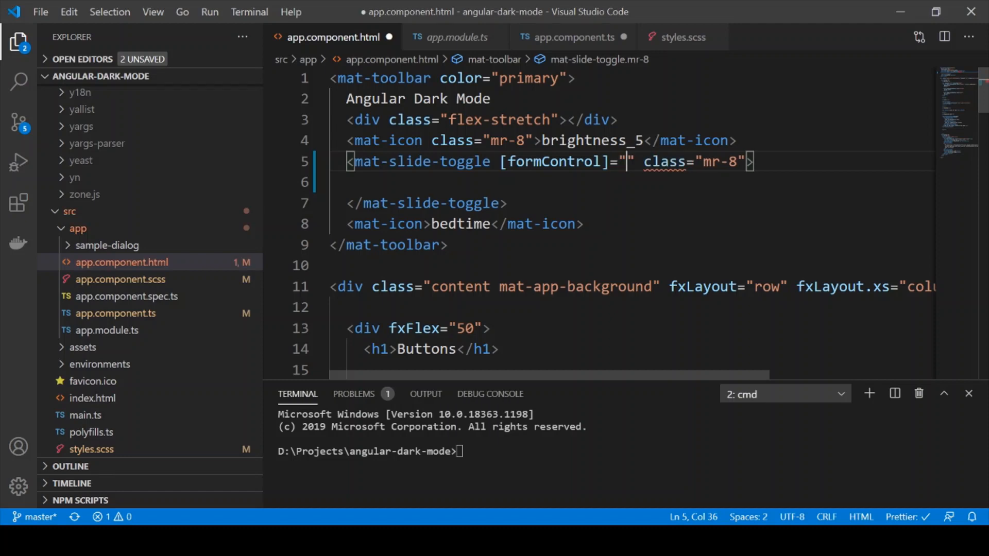
text(to)
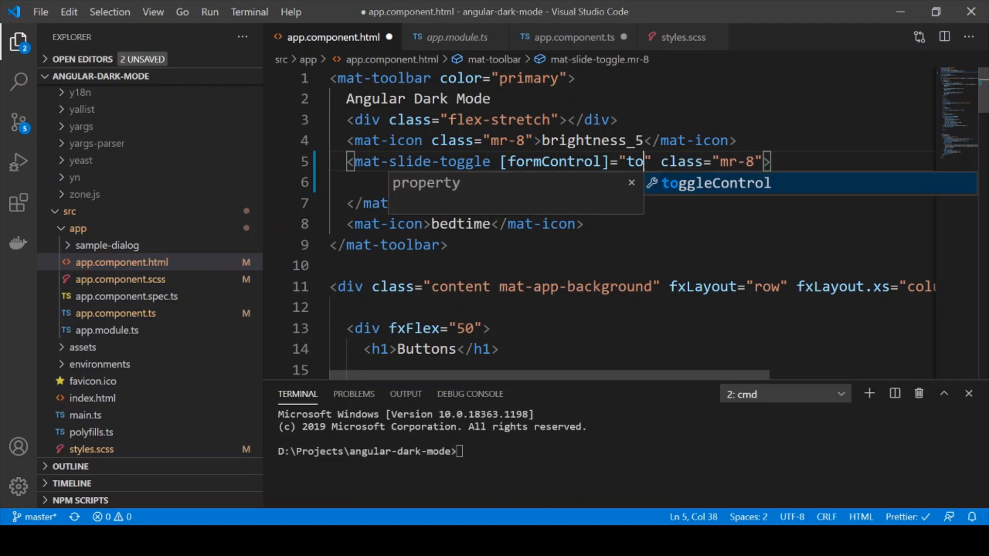
key(Tab)
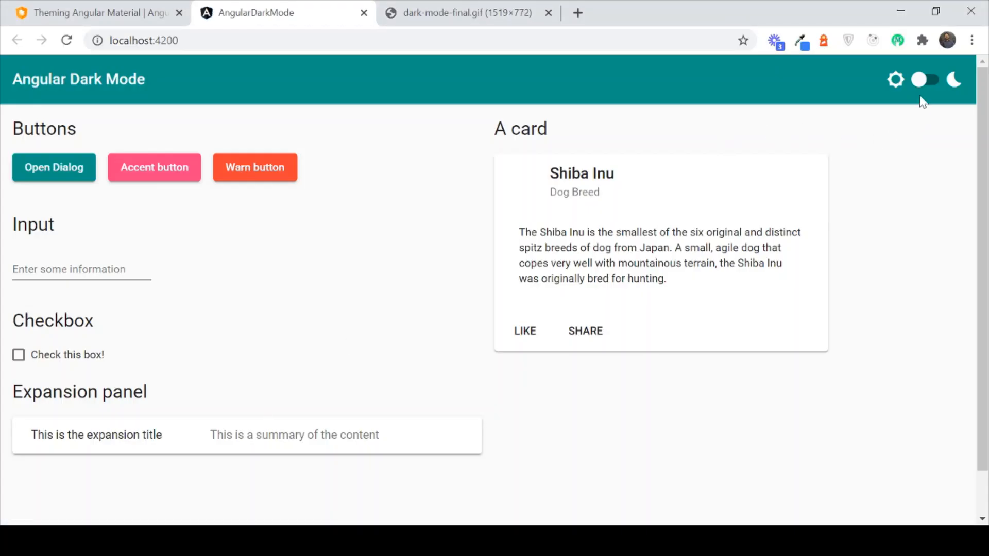
click(926, 81)
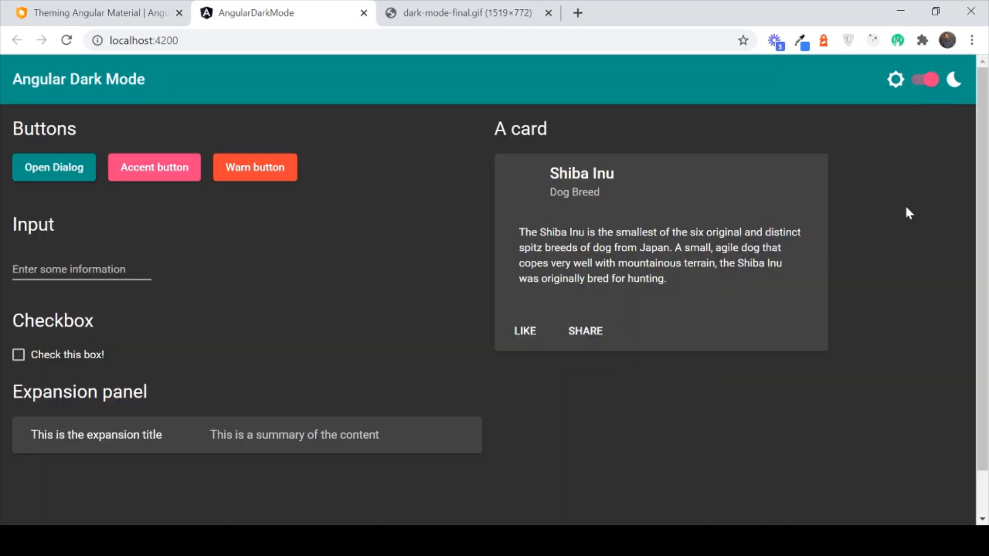
mouse_move(859, 143)
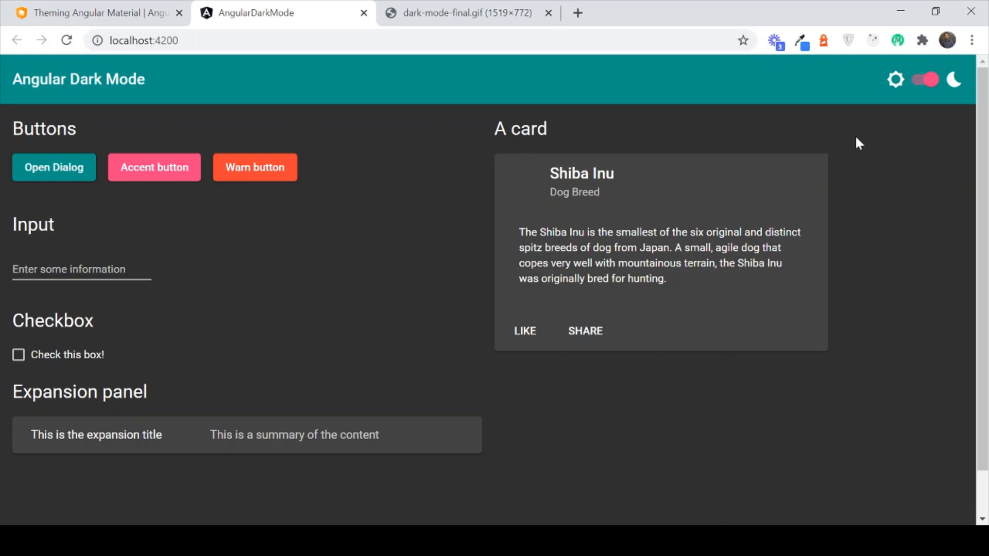
click(925, 80)
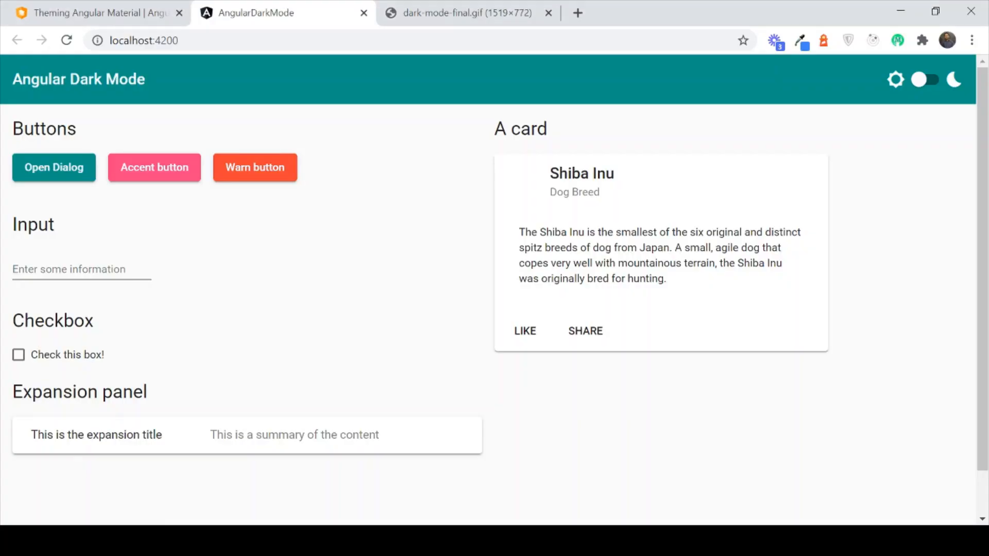
mouse_move(438, 309)
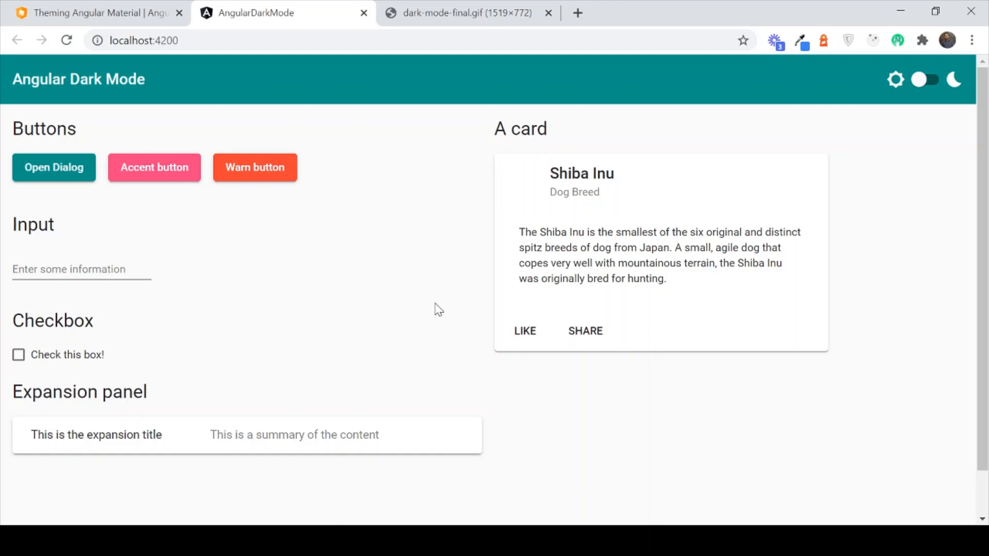
click(53, 167)
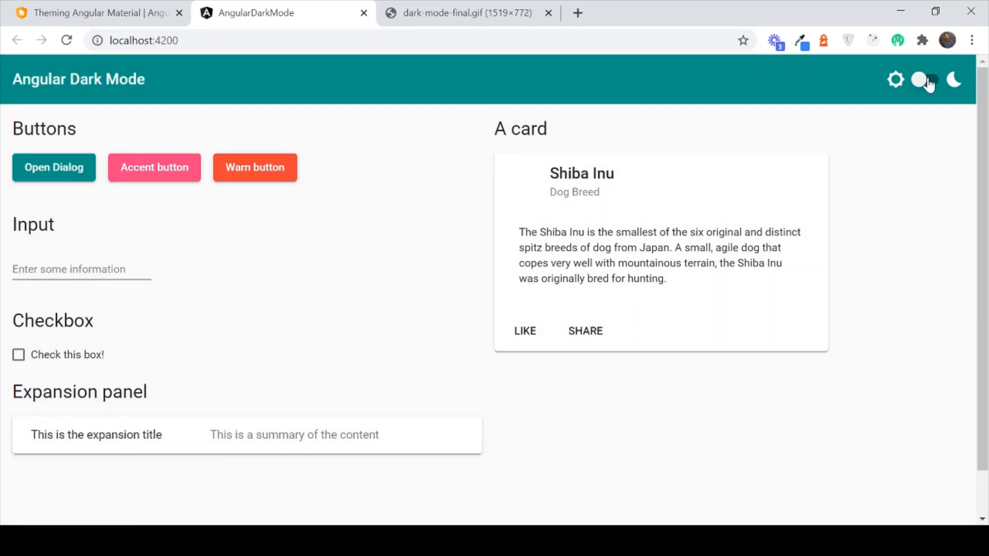
Turn on dark mode, then open and close the sample dialog twice to see it stays light
click(924, 80)
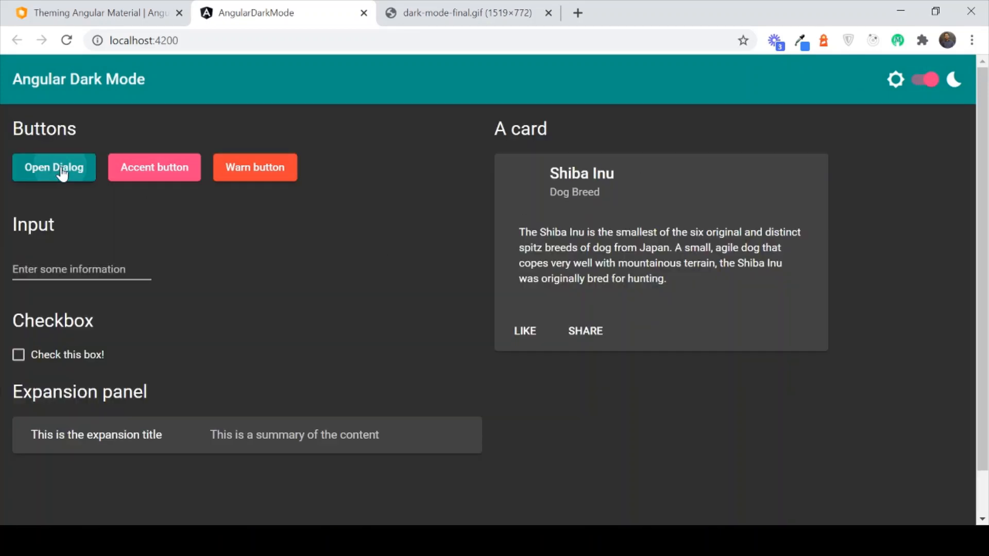
click(54, 167)
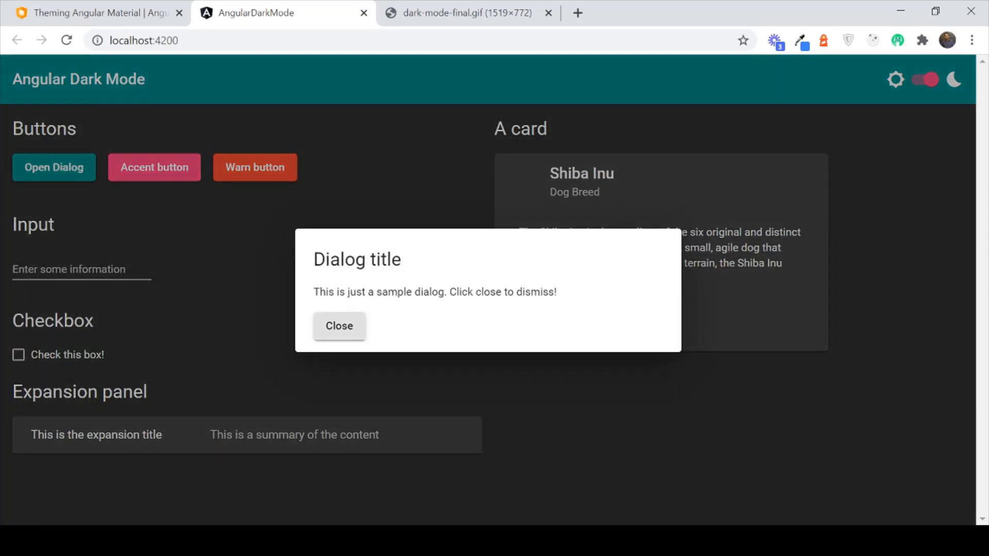
click(339, 327)
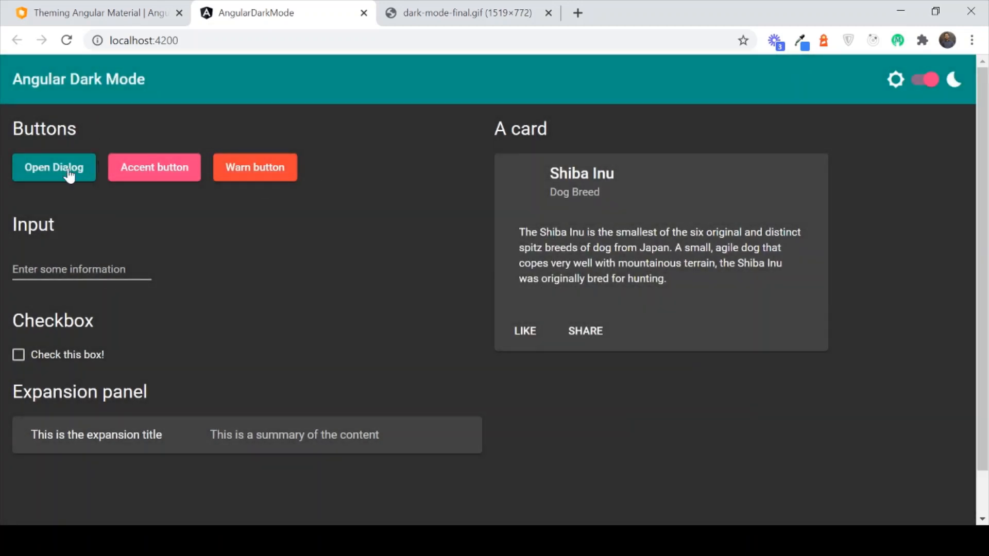
click(53, 167)
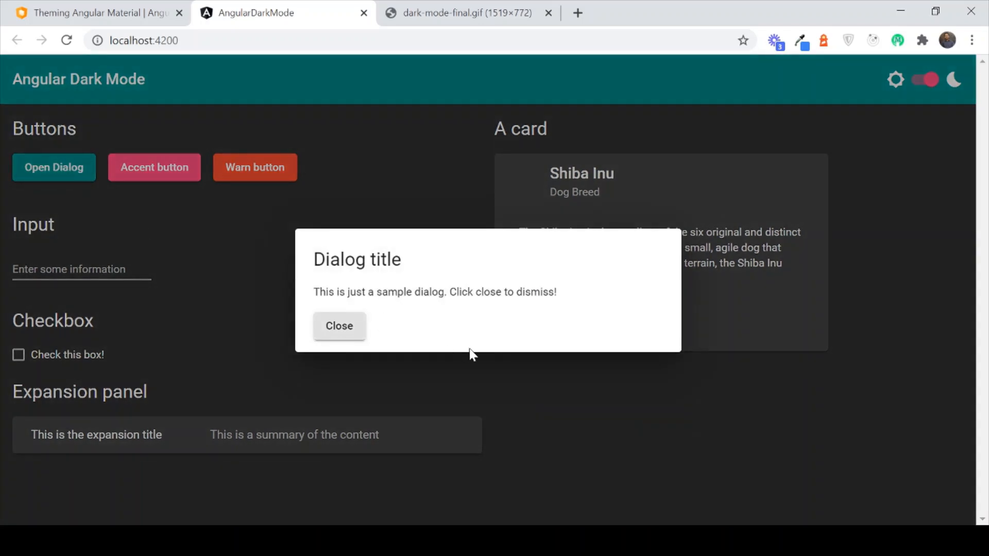
mouse_move(546, 333)
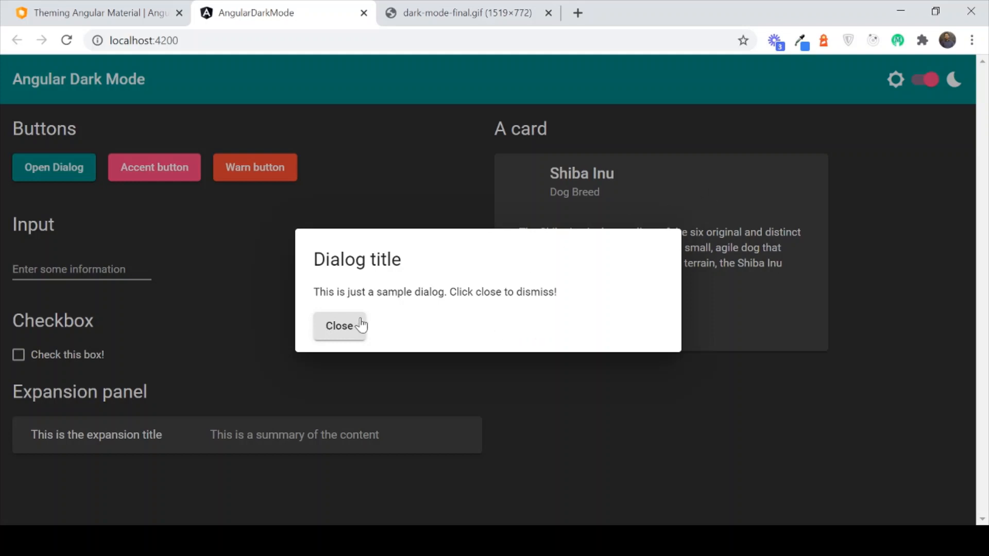
click(339, 325)
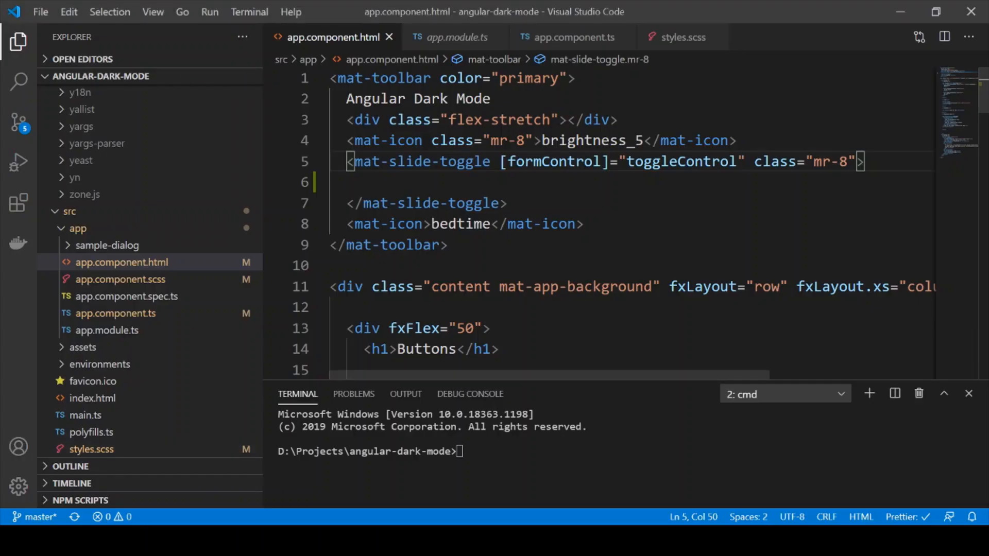
Inject a private overlayContainer: OverlayContainer into the AppComponent constructor
click(573, 38)
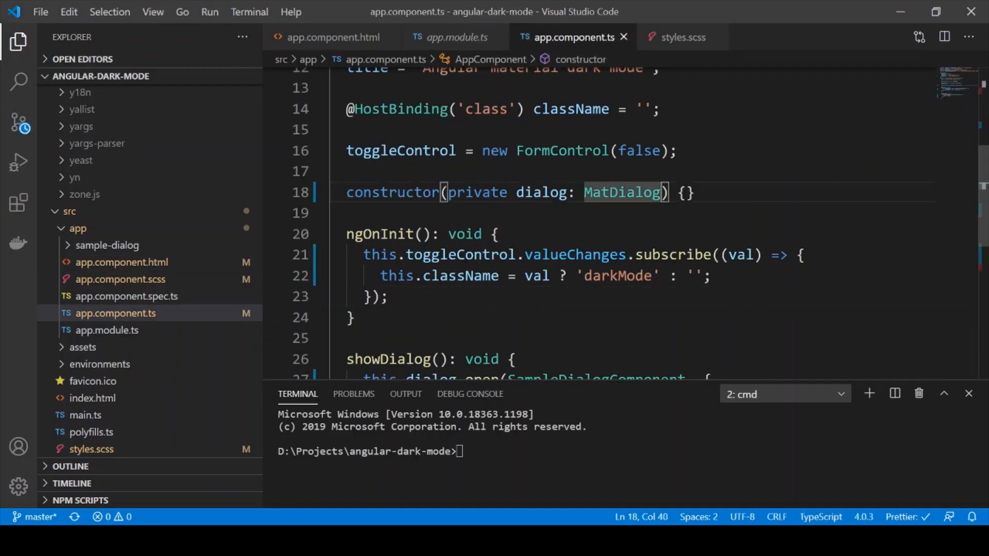
text(, private)
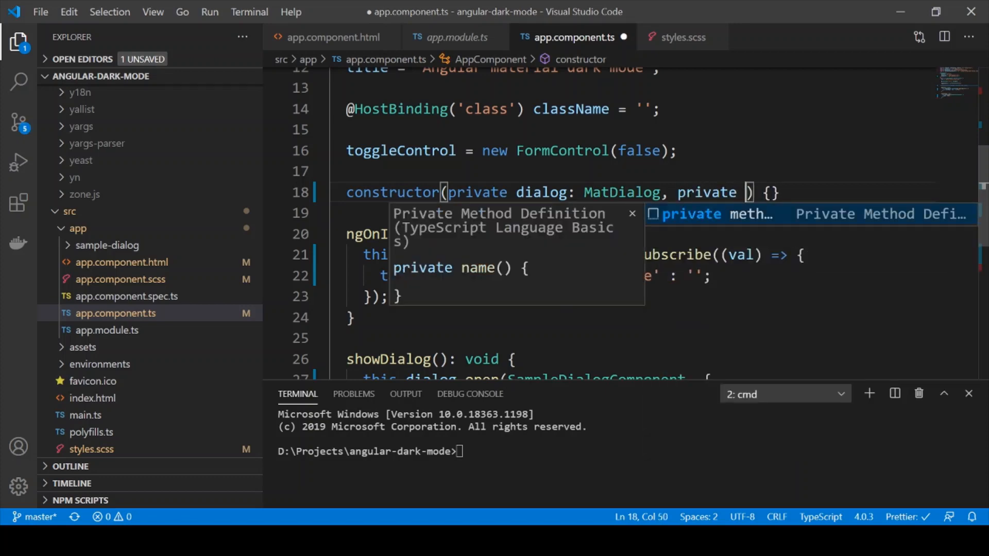
text(overlay)
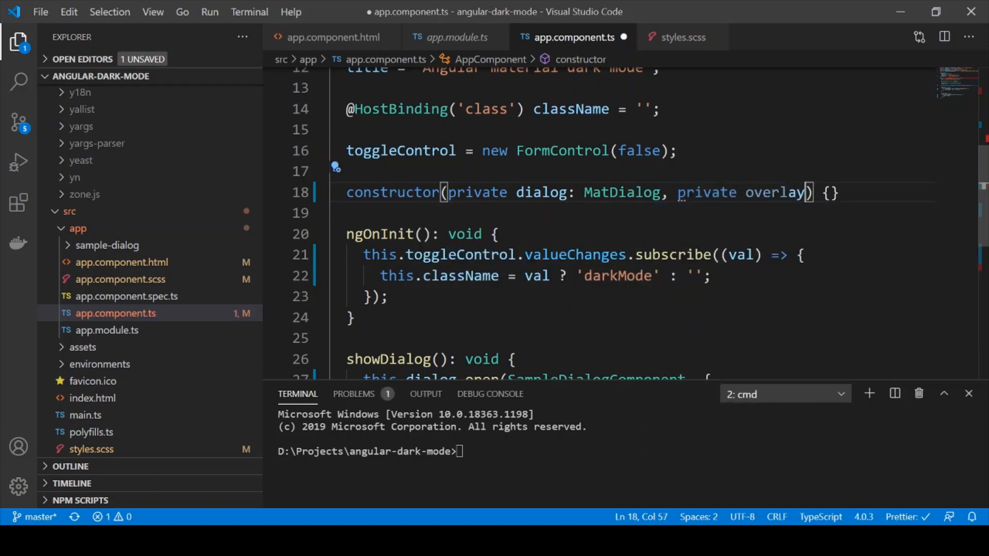
text(Container:)
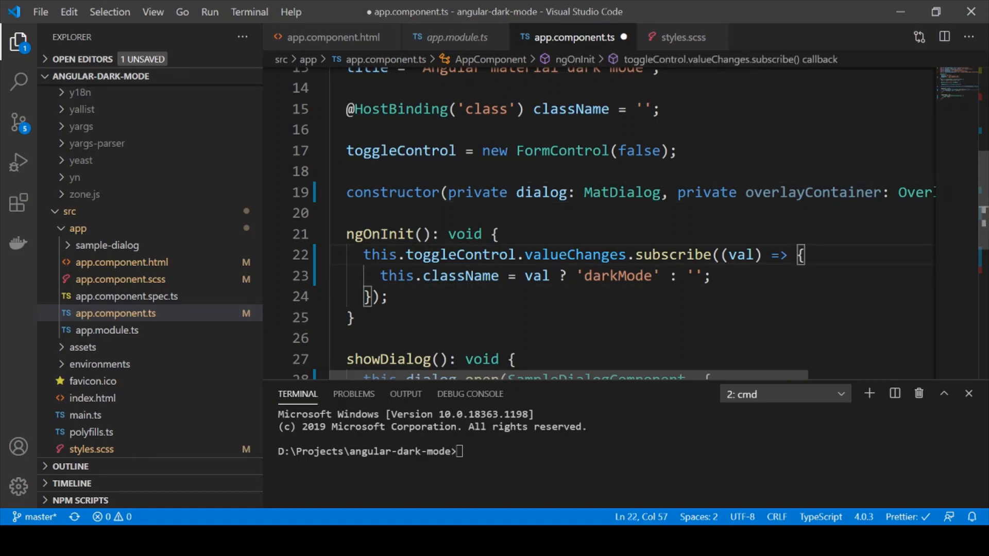
Declare const darkModeClass = 'darkMode' and assign className from it instead of the literal
text(const)
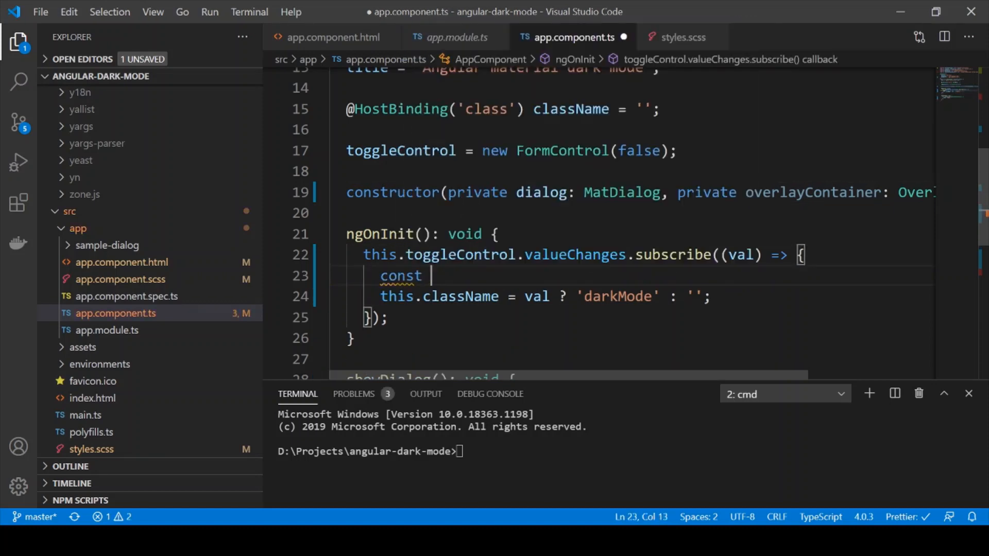
text(darkModeClass =)
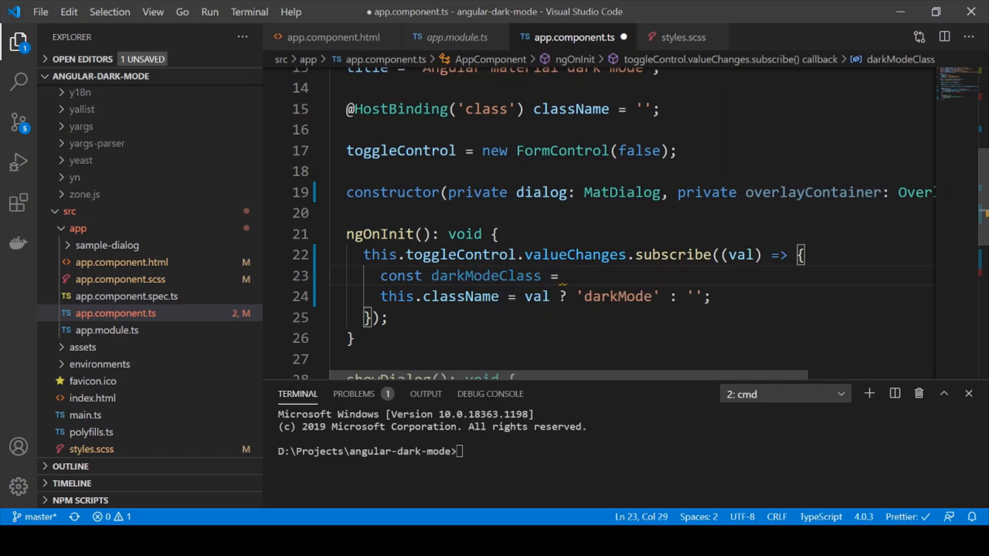
text('darkMode')
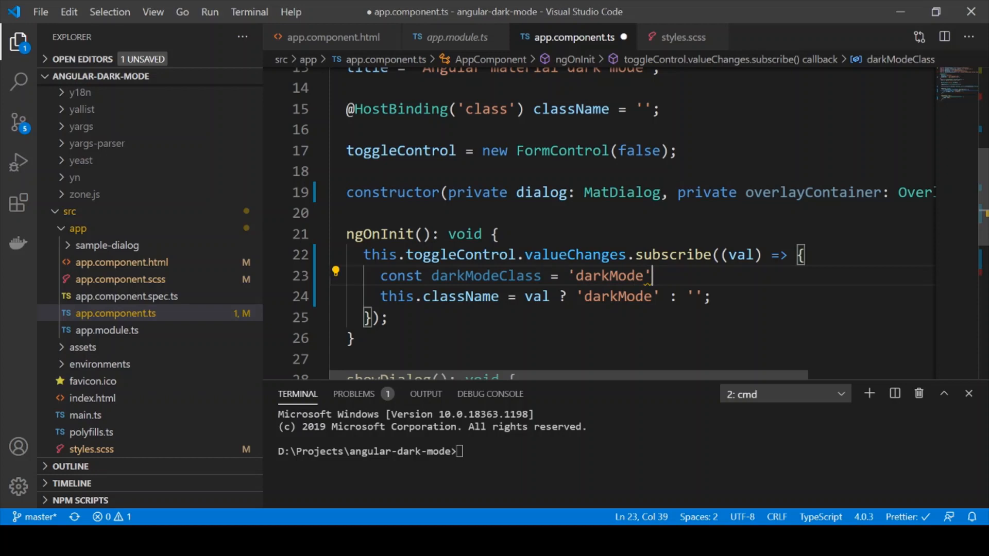
text(;)
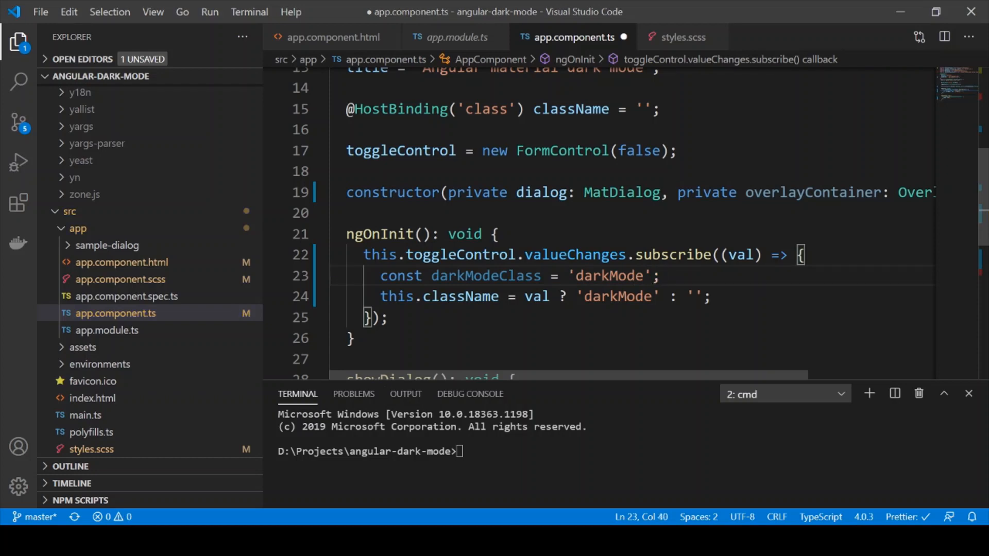
double_click(618, 297)
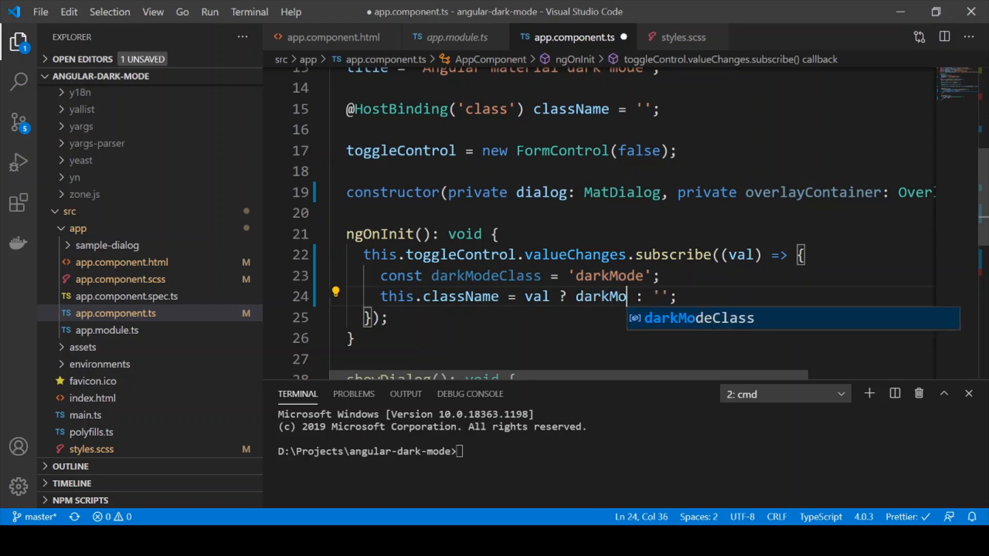
key(Enter)
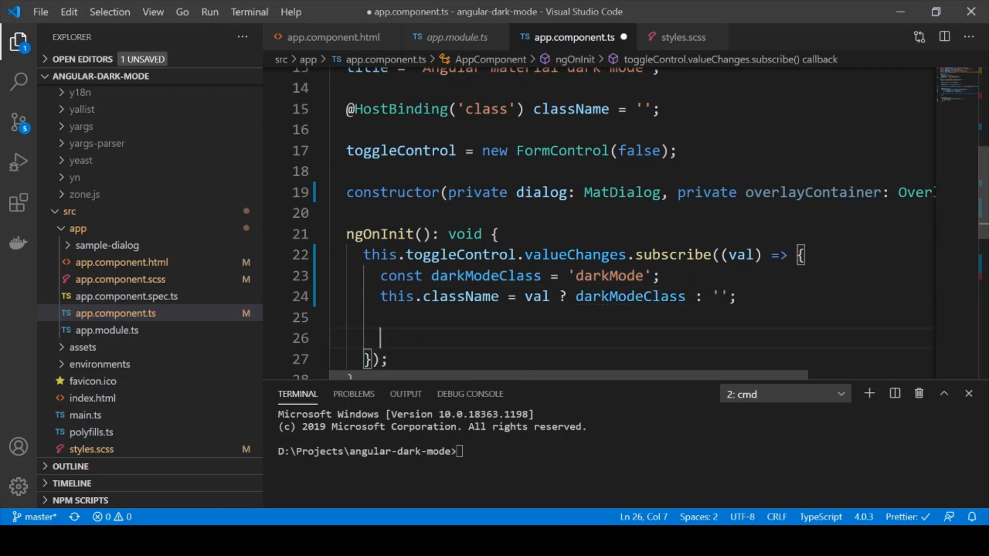
scroll(down, 3)
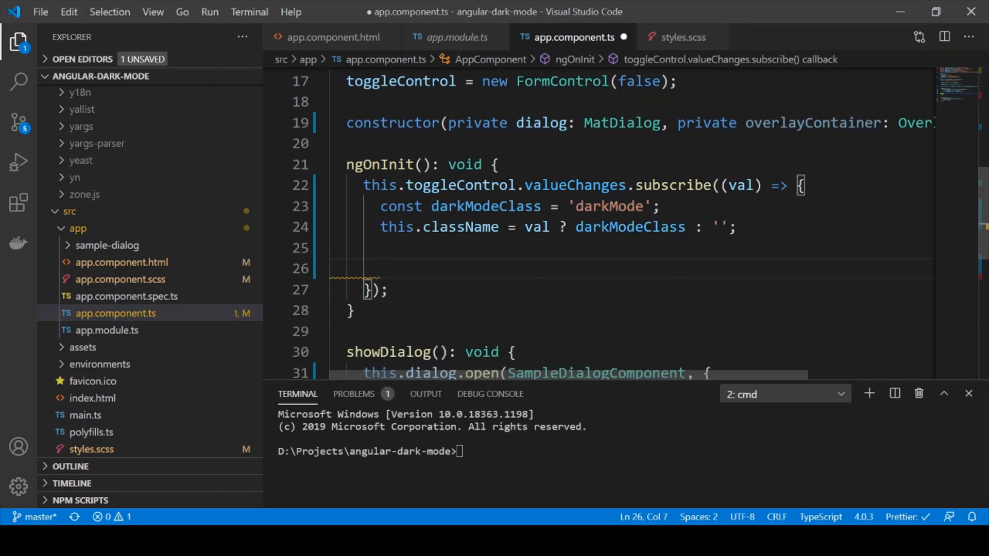
Declare const classes = this.overlayContainer.getContainerElement().classList
text(const)
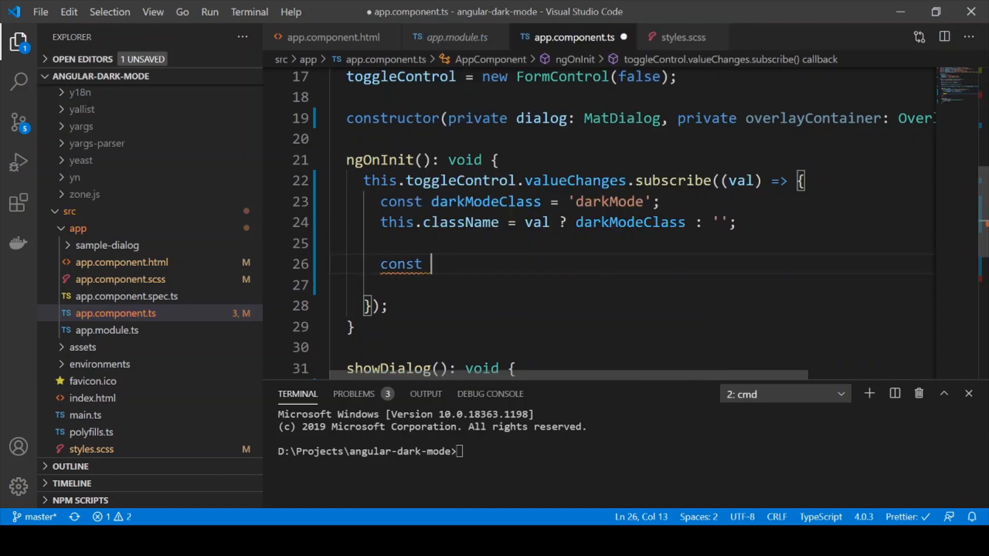
text(container =)
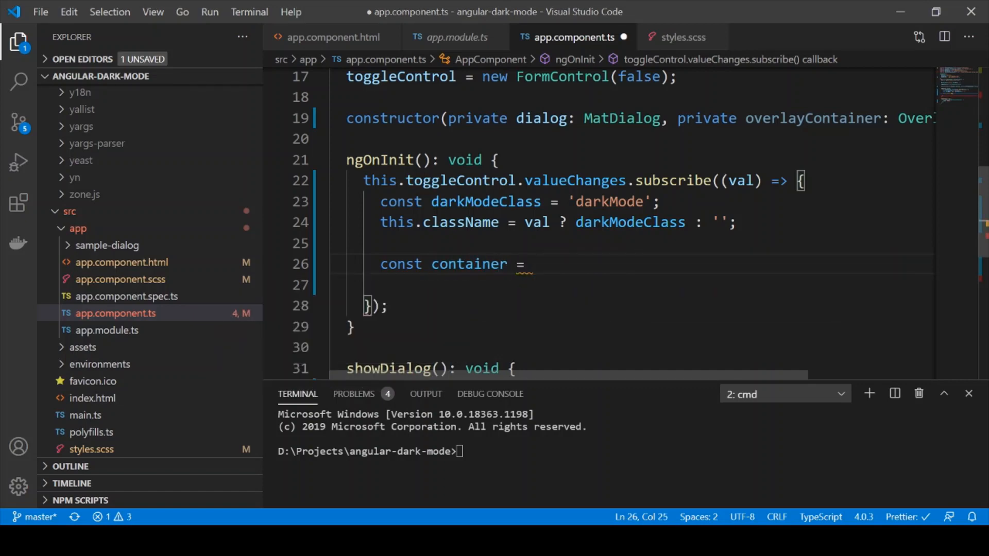
text(this)
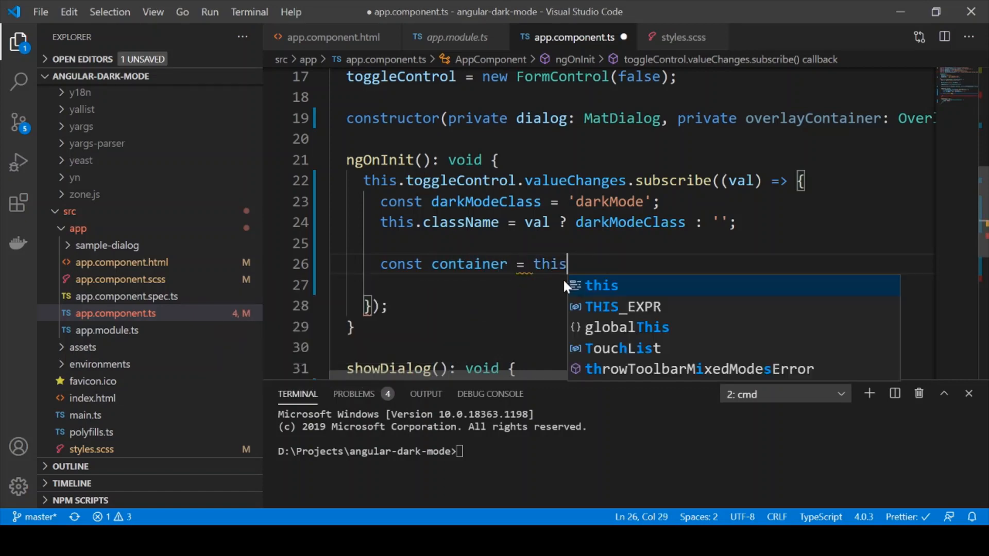
text(.overlayContainer.)
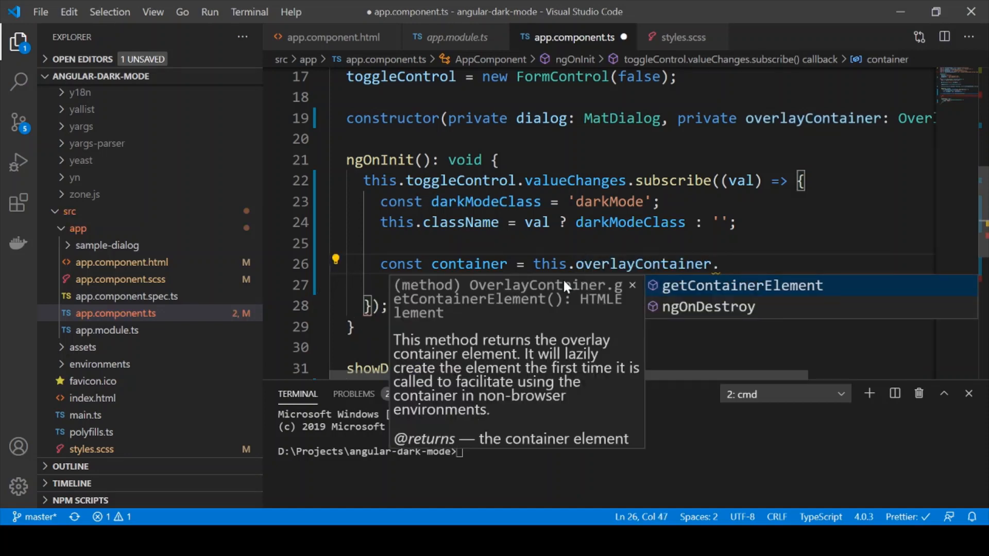
click(741, 286)
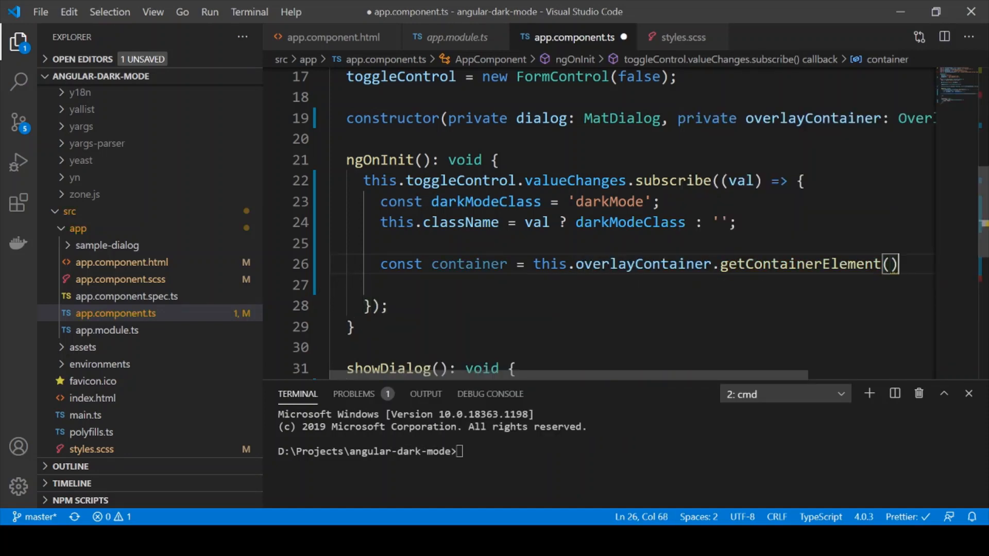
text(.)
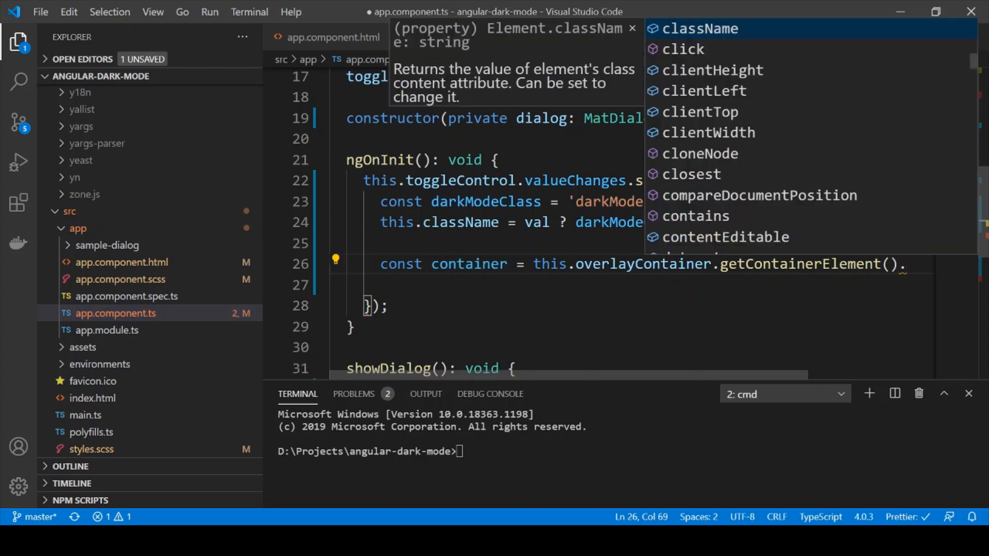
text(.classL)
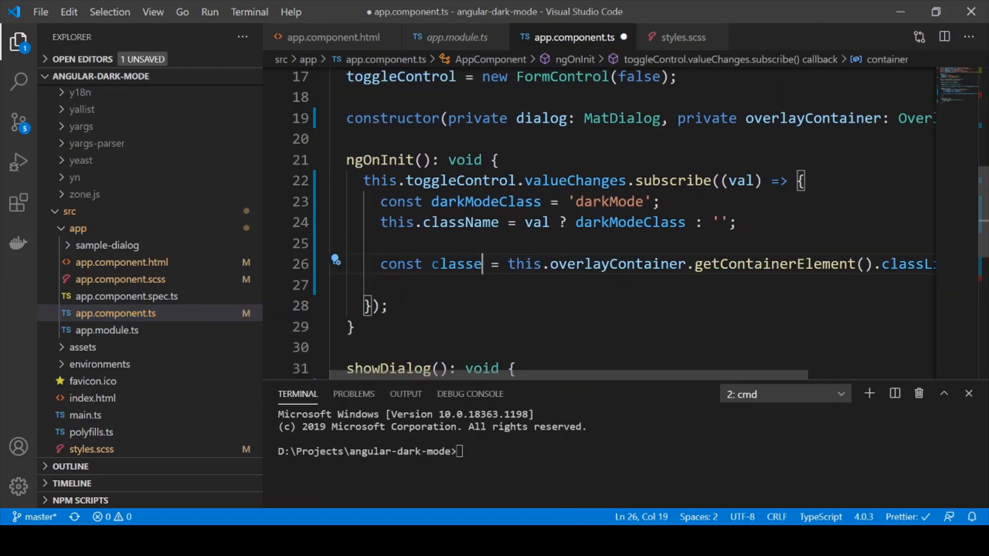
text(s)
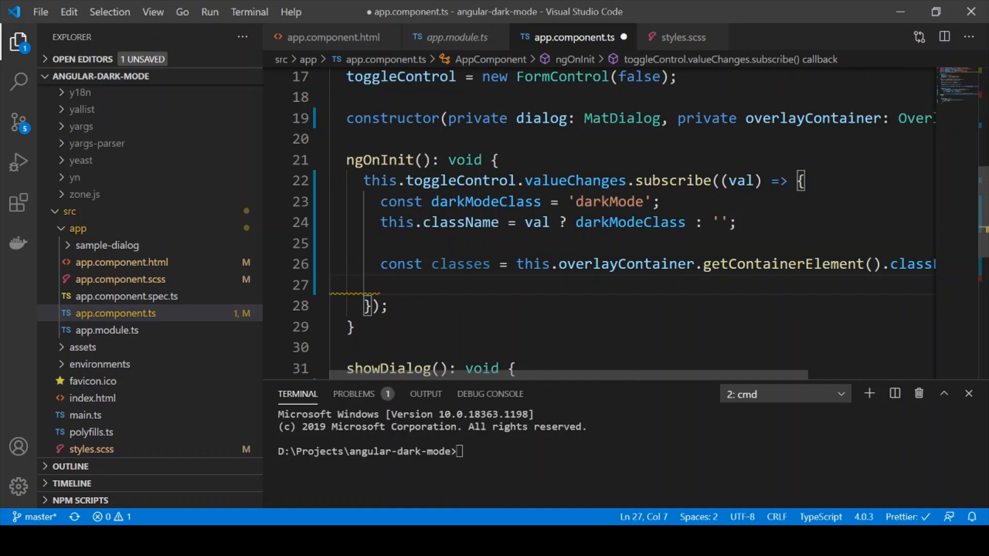
Add darkModeClass to classes when val is true, remove it otherwise, and save the file
text(if ()
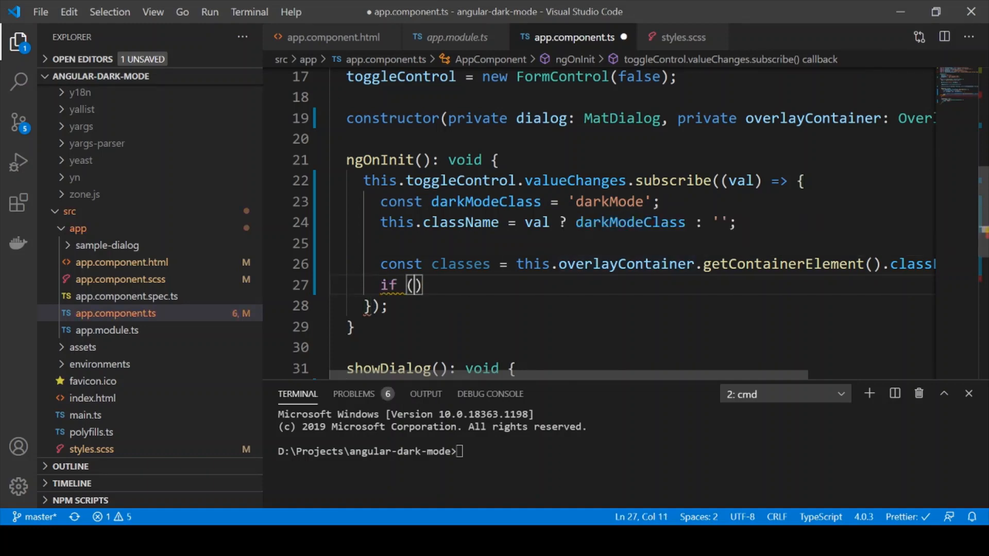
text(val)
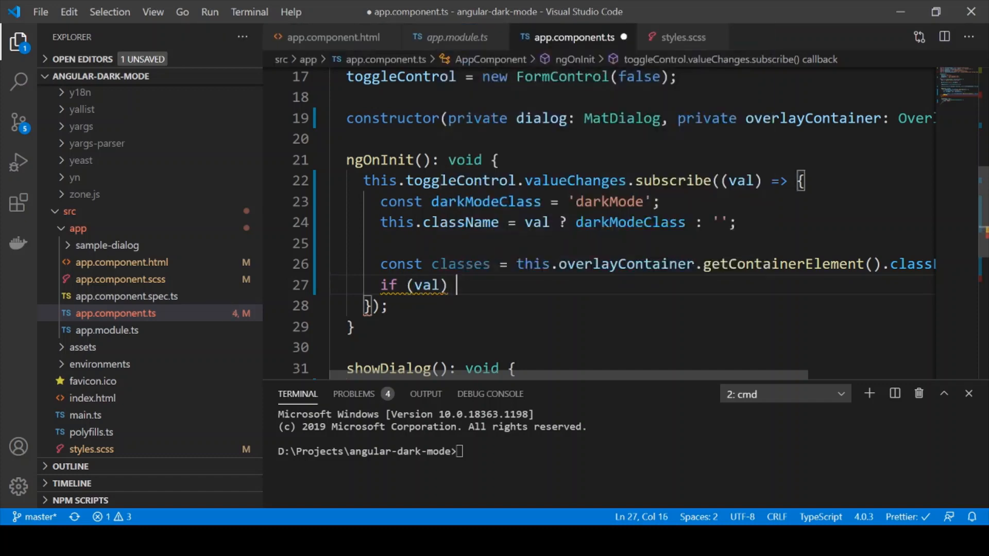
text(classes.add()
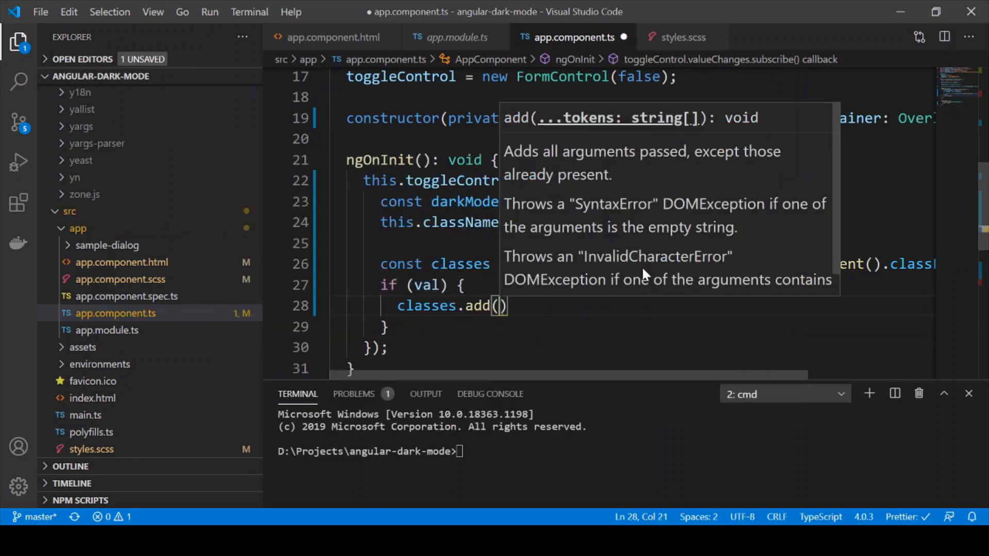
text(darkModeClass)
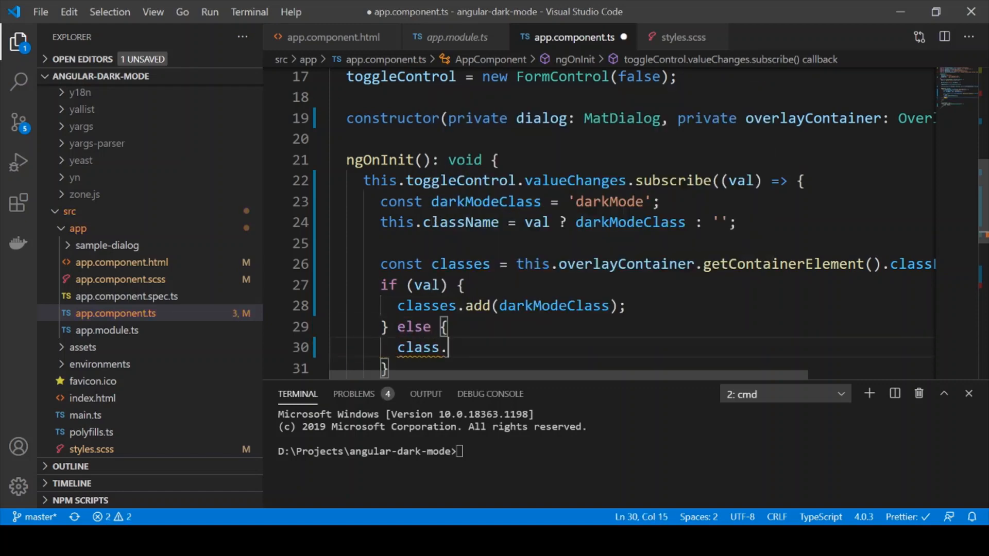
text(remove(darkModeClass);)
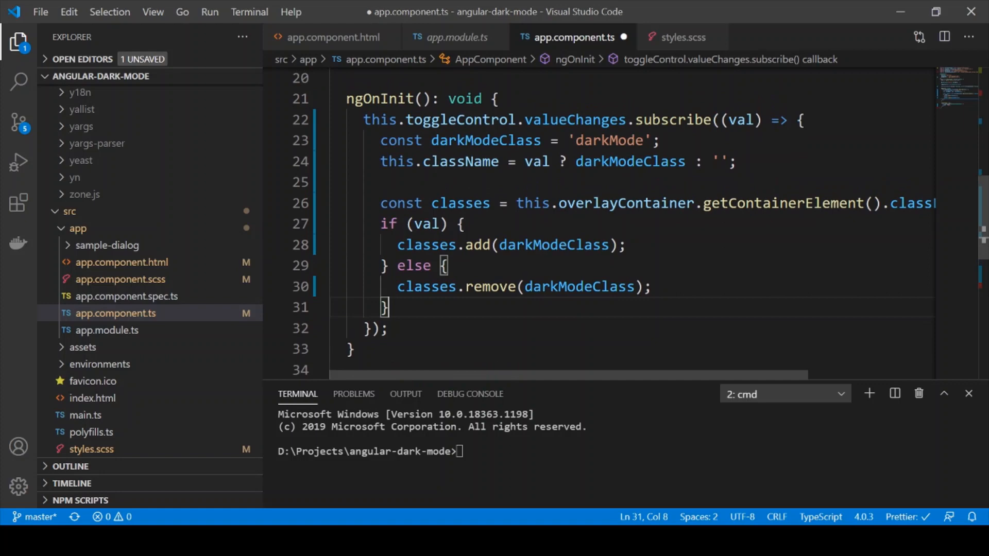
key(ctrl+s)
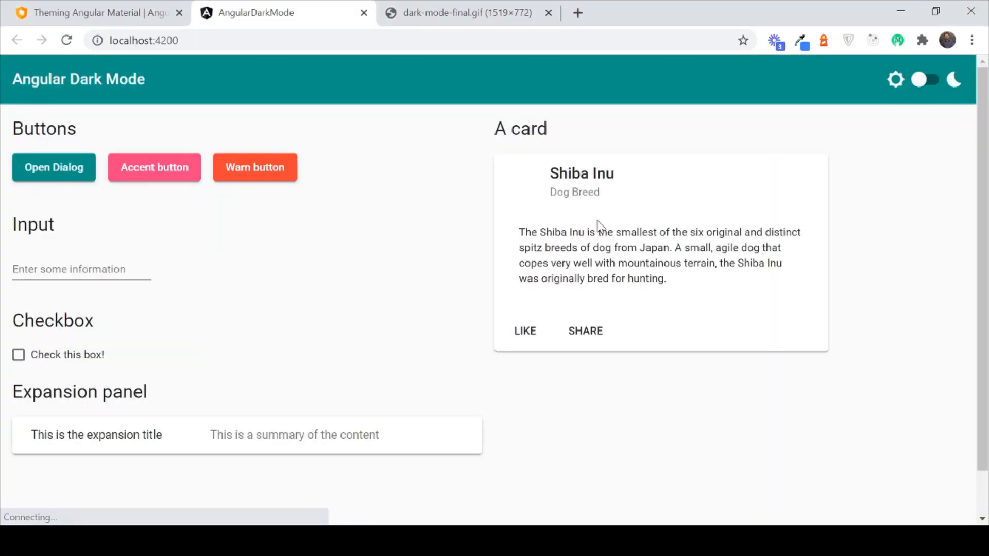
Enable dark mode, open and close the sample dialog to see it now dark, then switch back to light
click(924, 80)
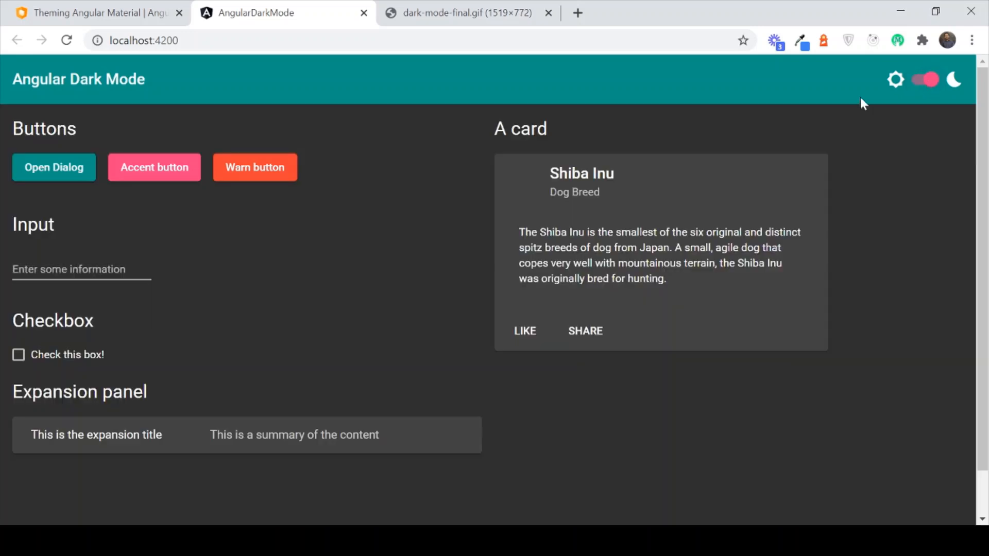
click(53, 167)
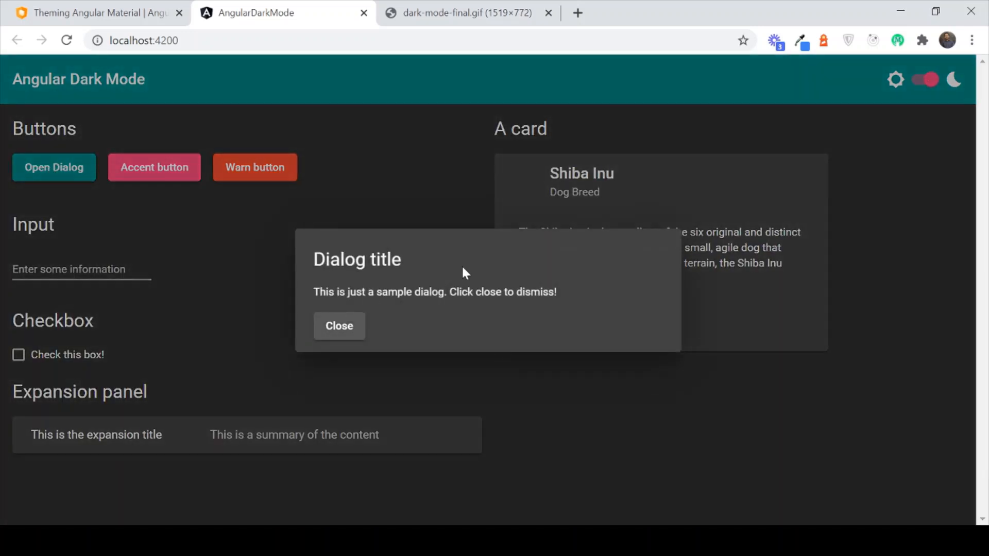
mouse_move(339, 327)
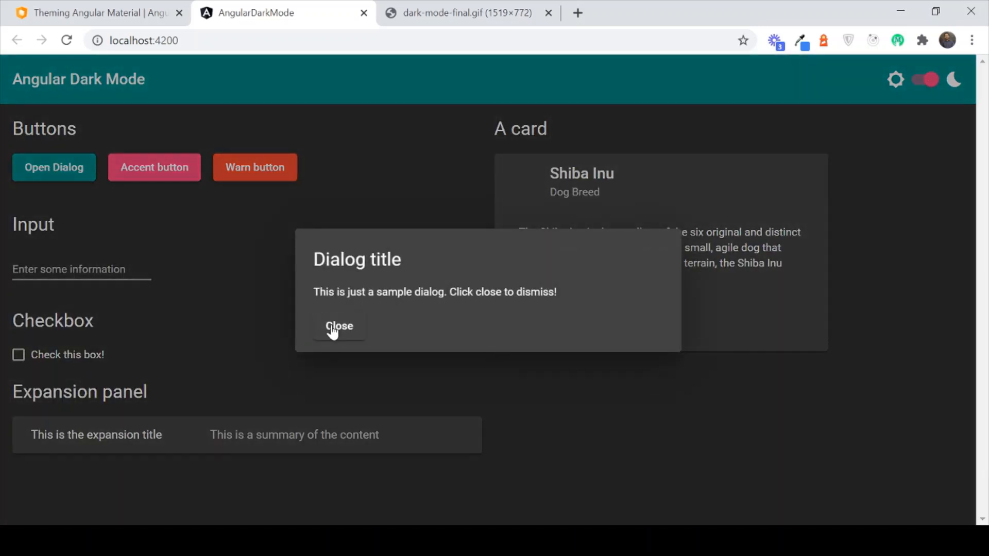
click(339, 326)
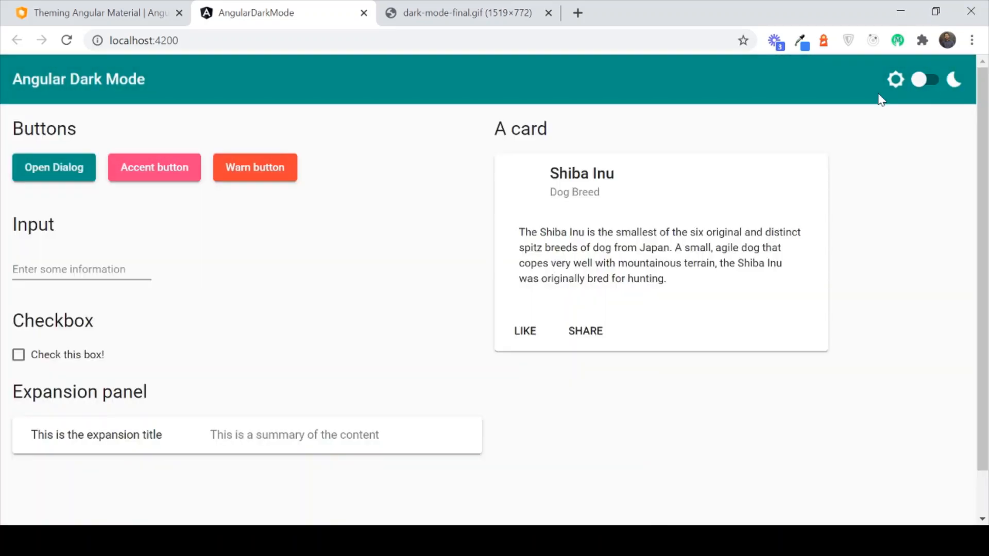
click(53, 167)
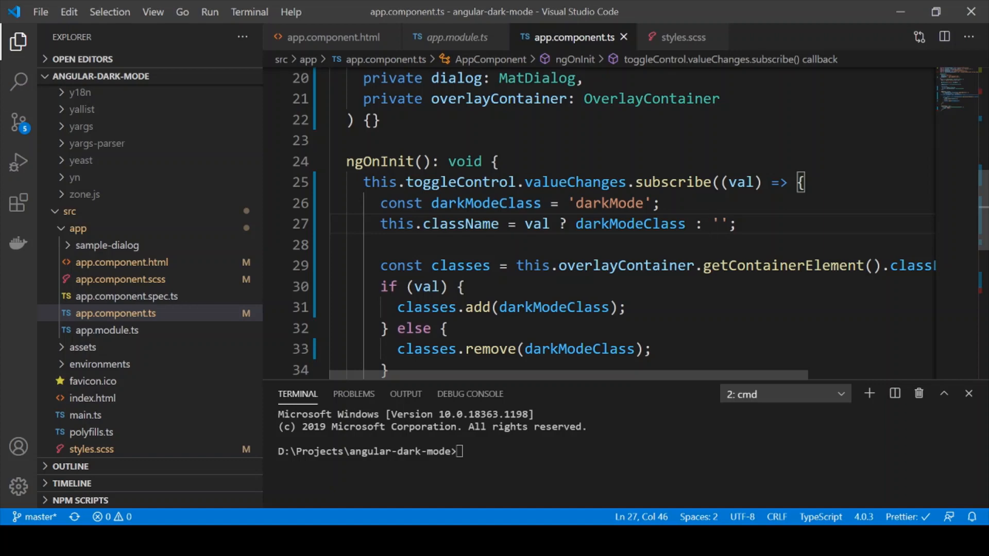
Show the top of styles.scss with its Material theming import and teal palette definitions
click(678, 38)
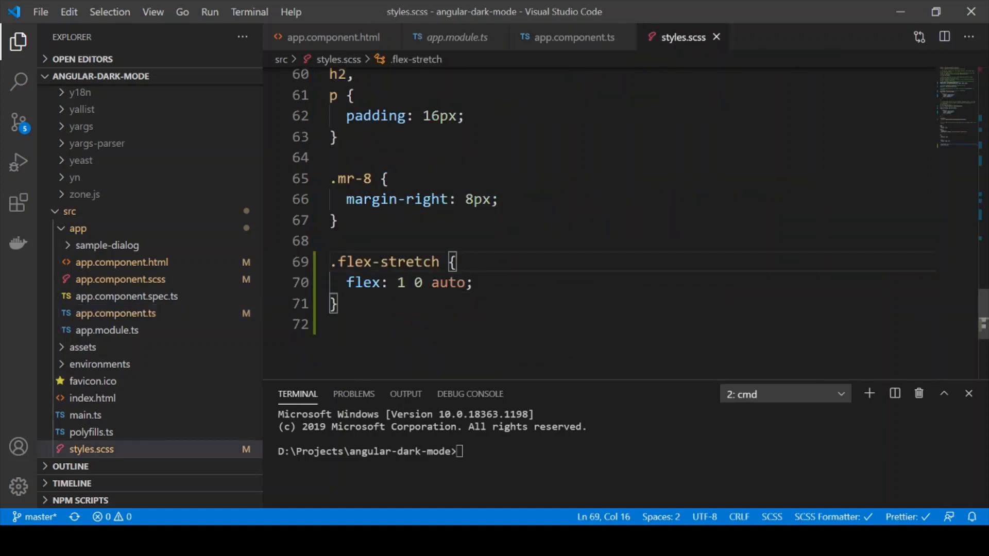
scroll(up, 3)
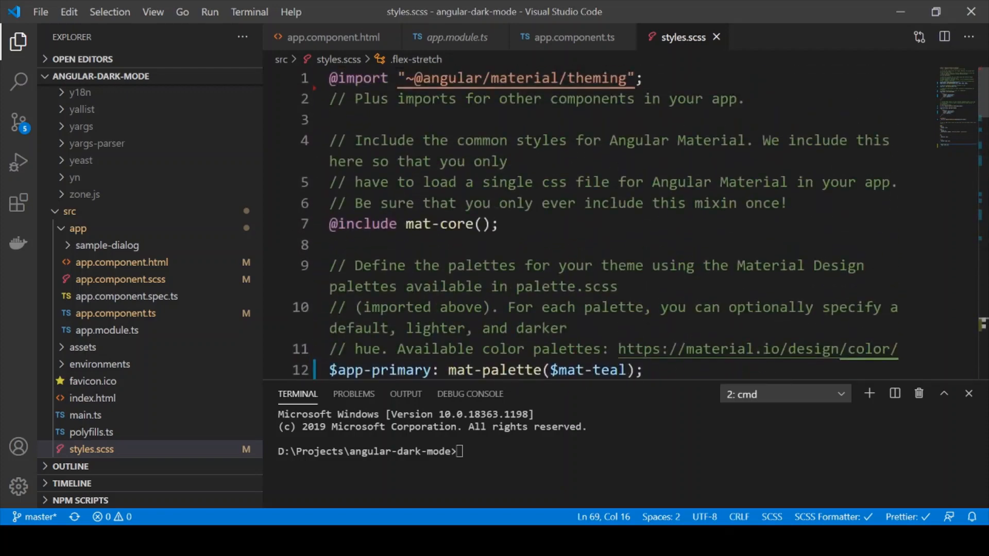